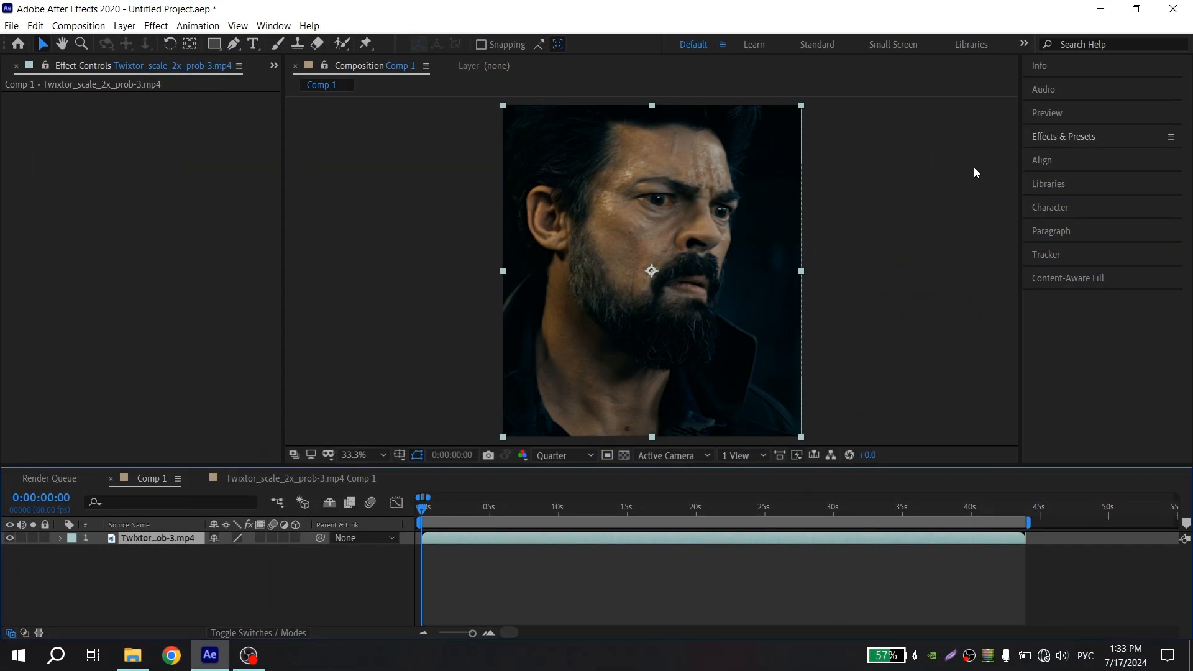
pyautogui.moveTo(972, 172)
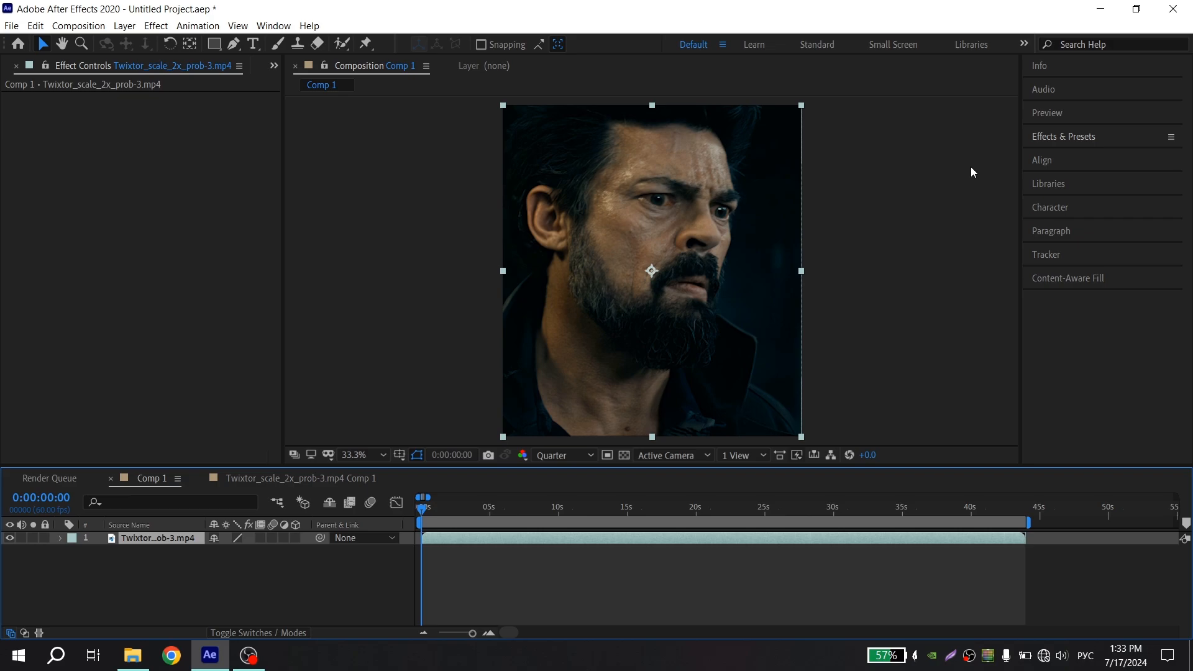
pyautogui.moveTo(627, 543)
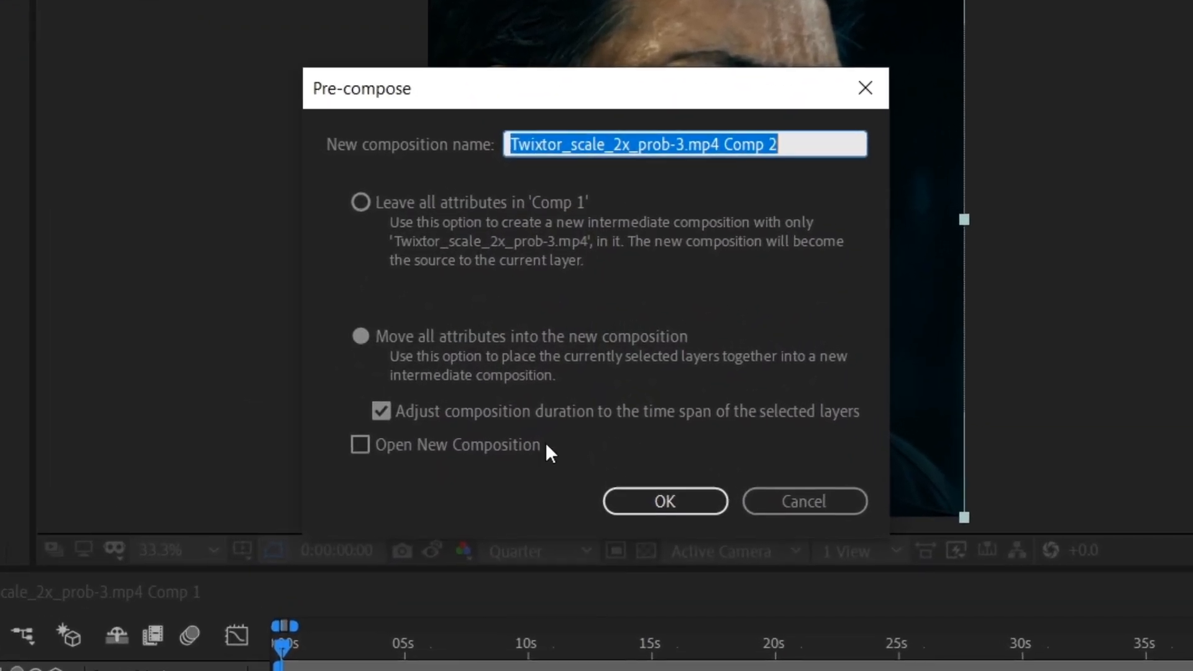
# Precompose the clip layer into the new Twixtor_scale_2x_prob-3.mp4 Comp 2.
pyautogui.click(666, 502)
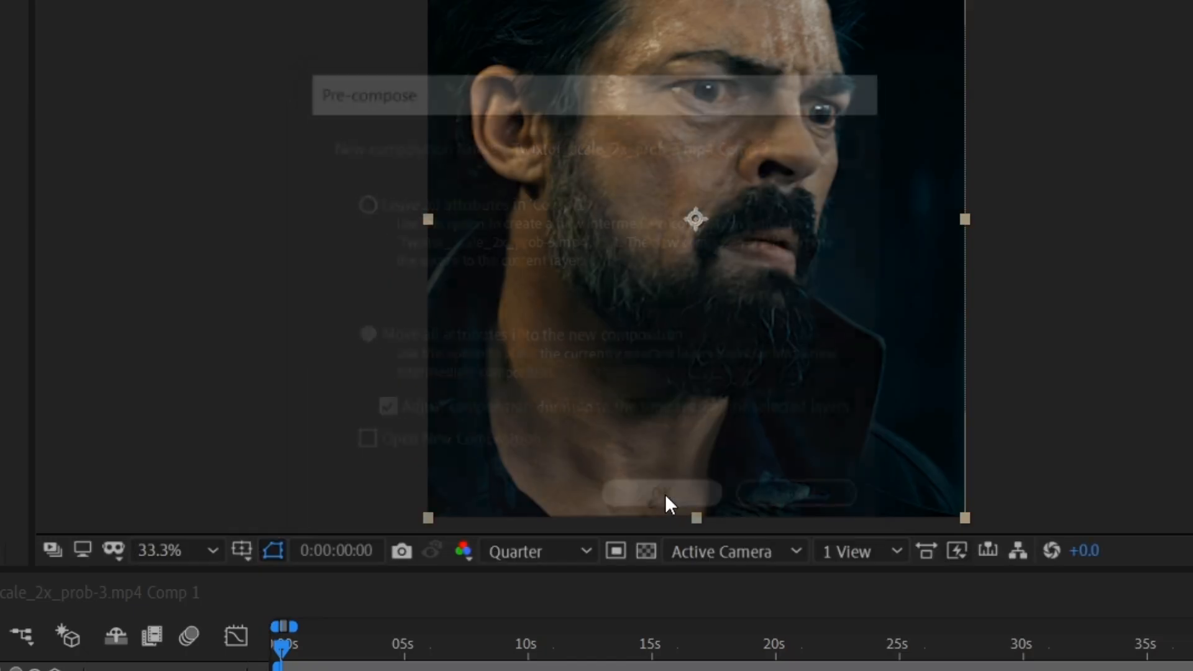
pyautogui.click(662, 489)
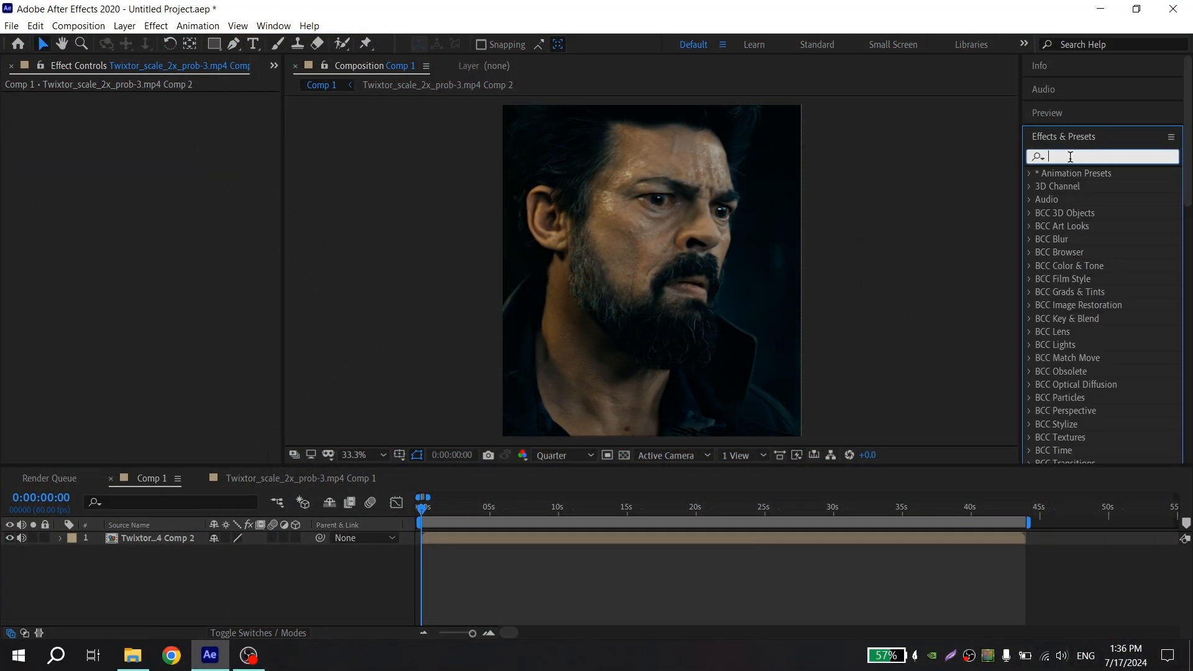
# Apply S_Sharpen, BCC Unsharp Mask and Looks to the clip, collapsing each.
pyautogui.write('s_shar')
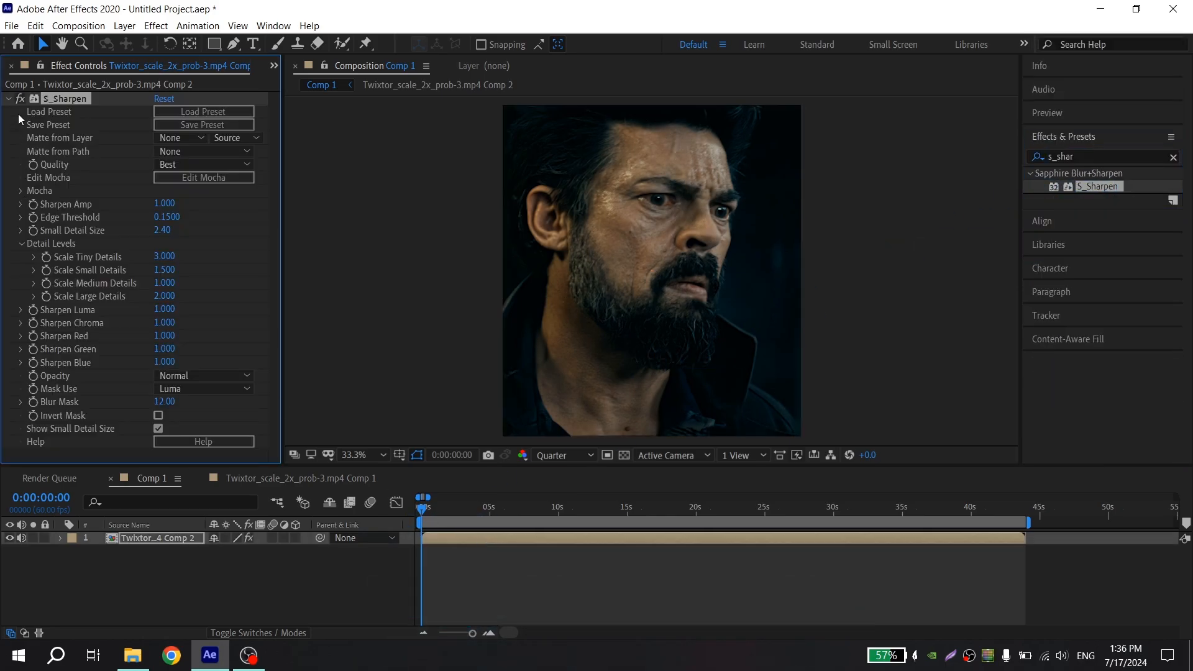
pyautogui.click(6, 98)
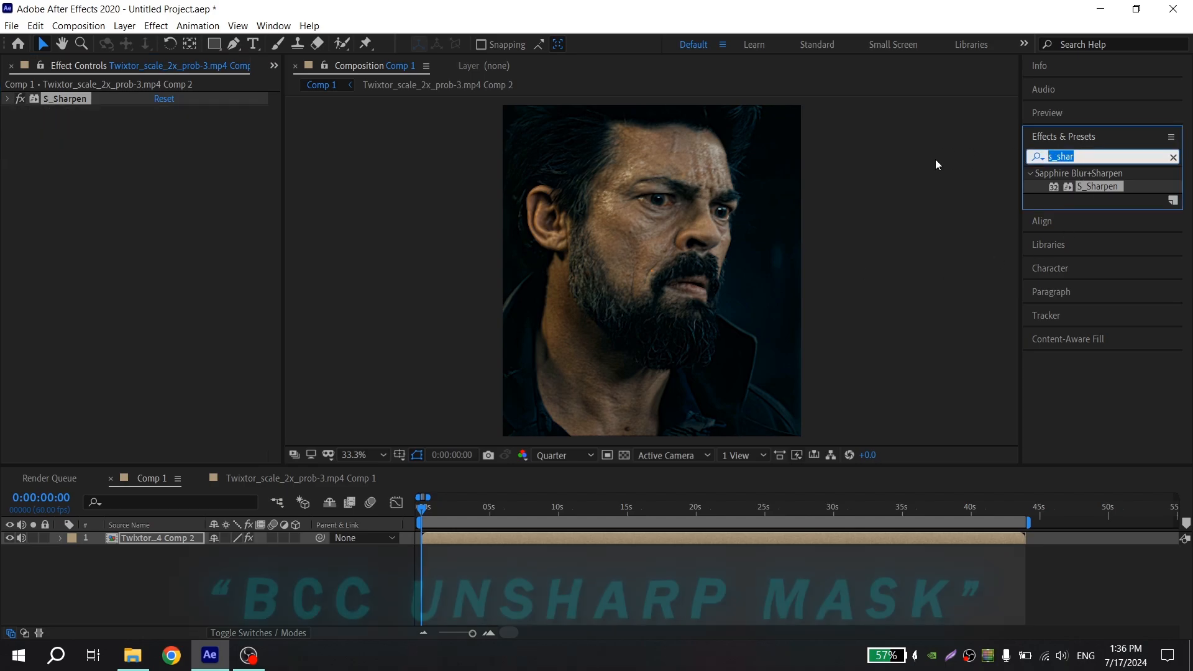
pyautogui.write('bcc unsh')
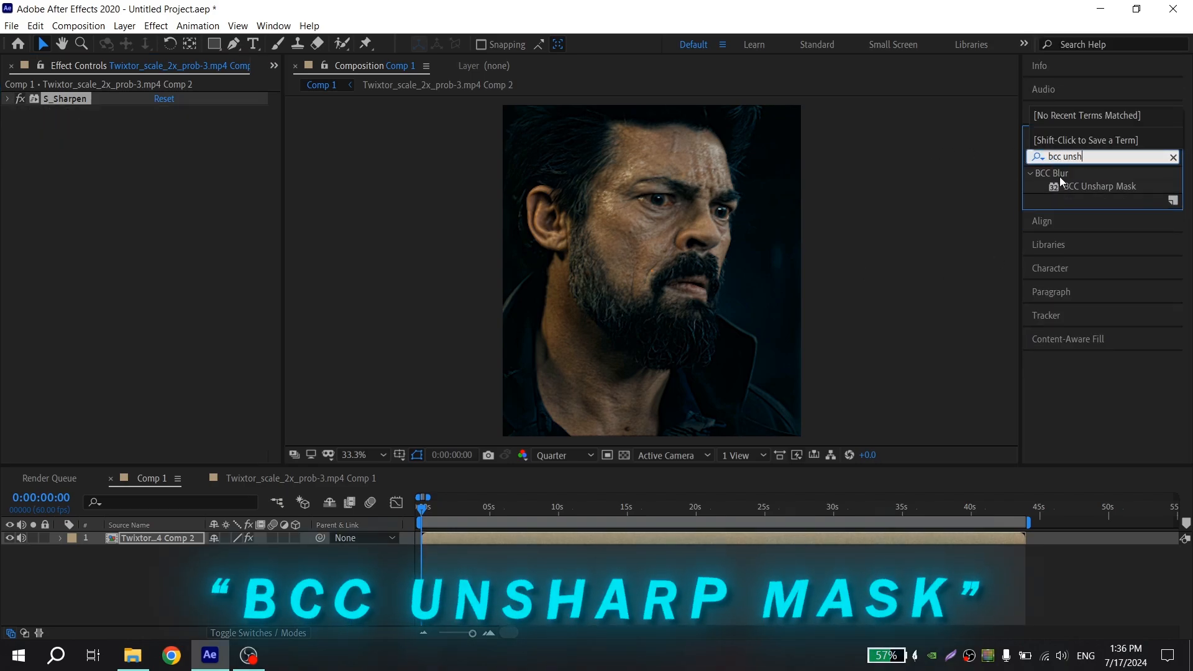
pyautogui.doubleClick(1100, 186)
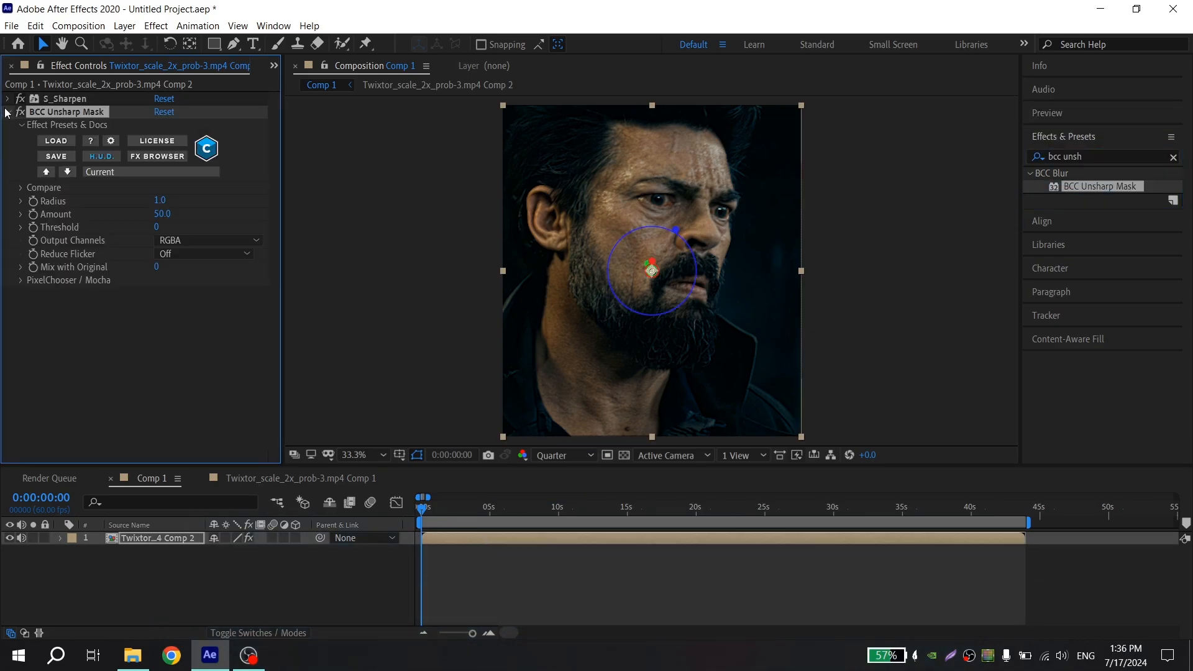
pyautogui.click(8, 112)
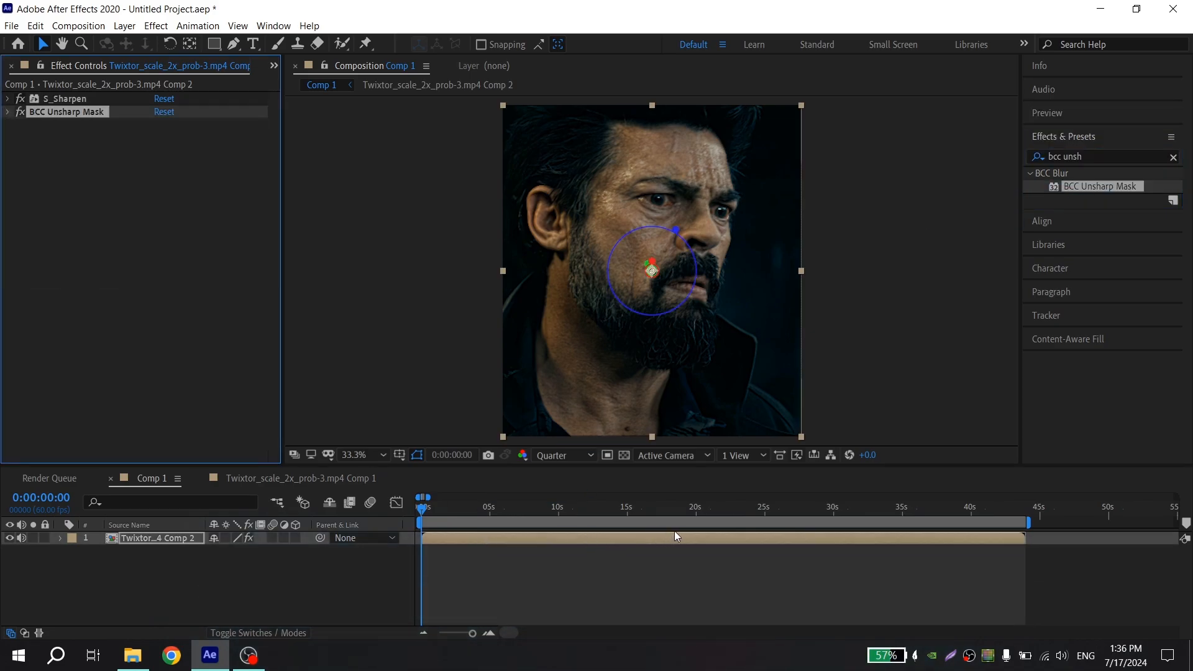
pyautogui.write('looks')
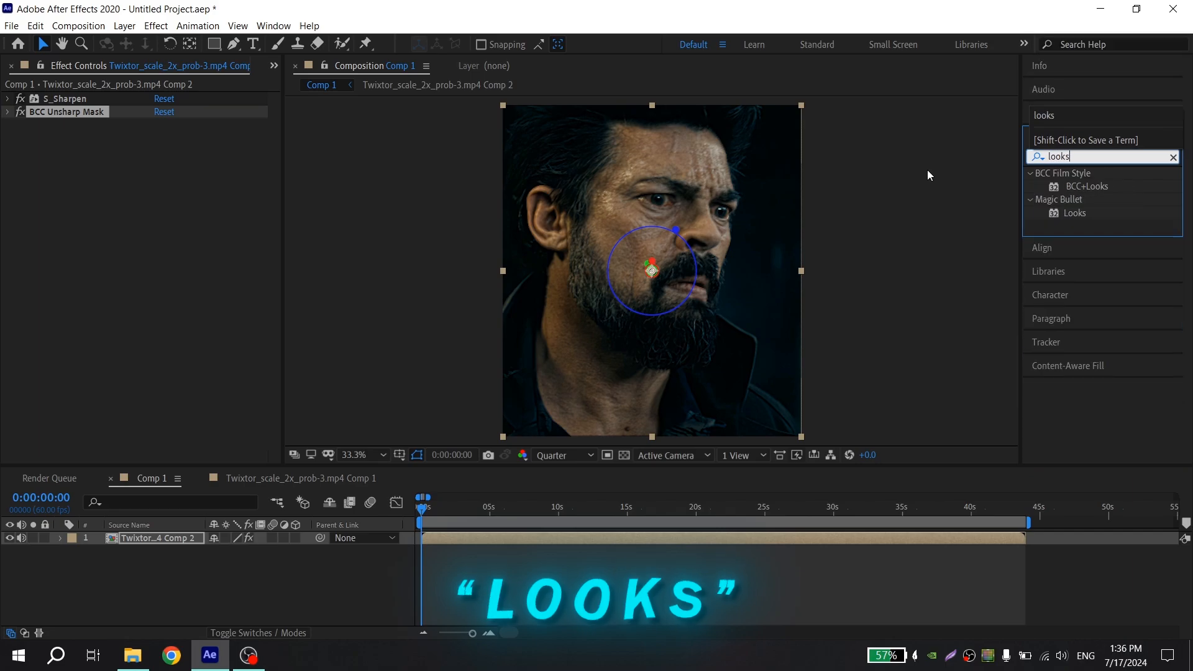
pyautogui.doubleClick(1076, 213)
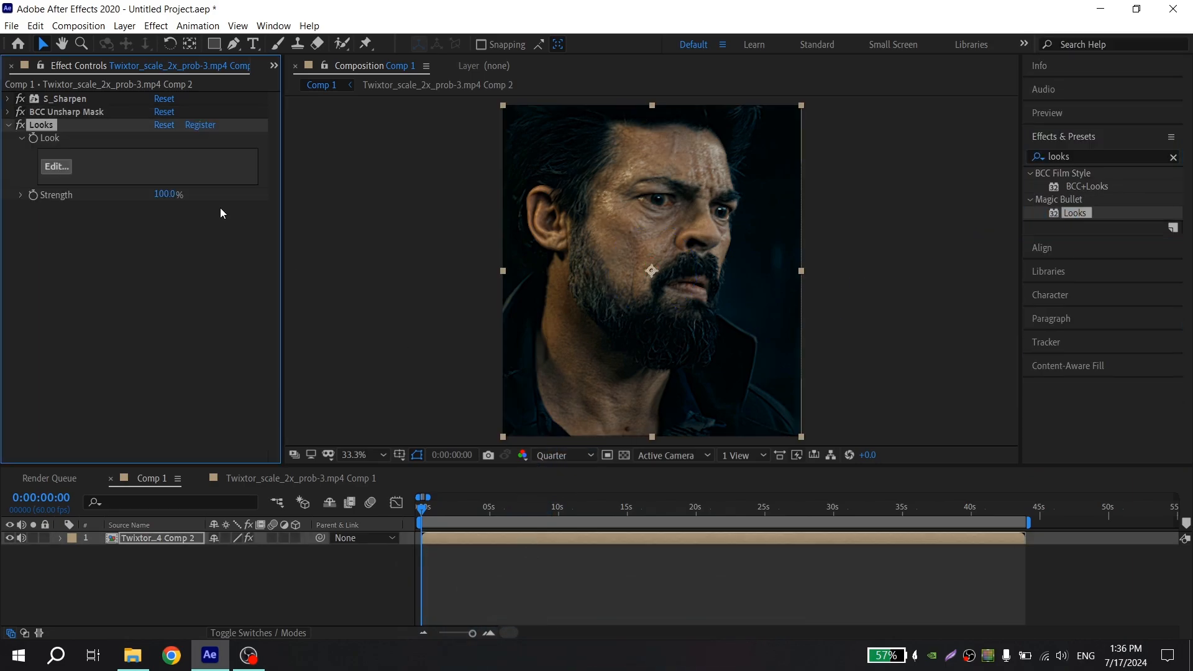
pyautogui.click(6, 125)
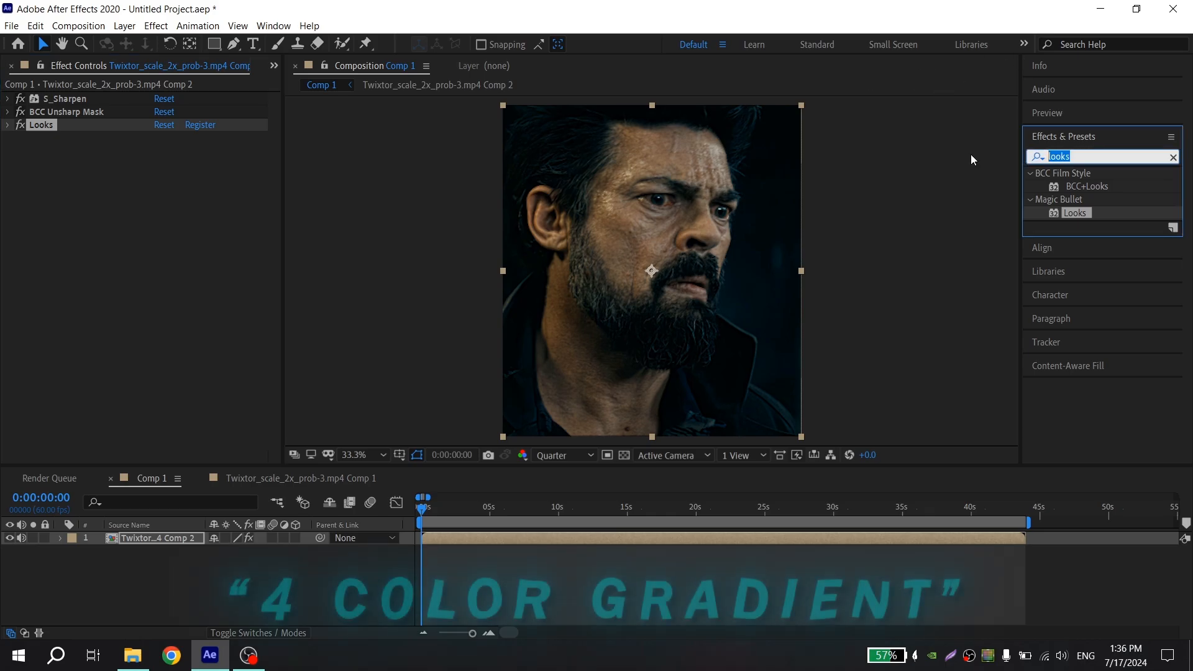
# Add 4-Color Gradient, a second Looks and S_Glow to the clip.
pyautogui.write('4-co')
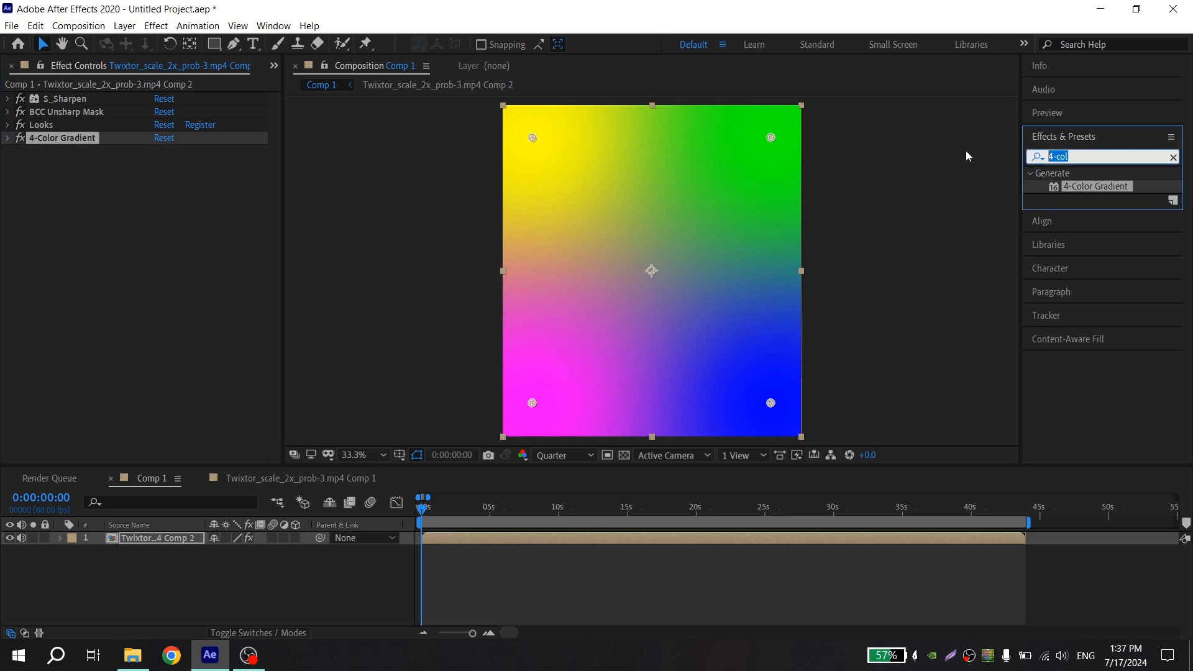
pyautogui.write('looks')
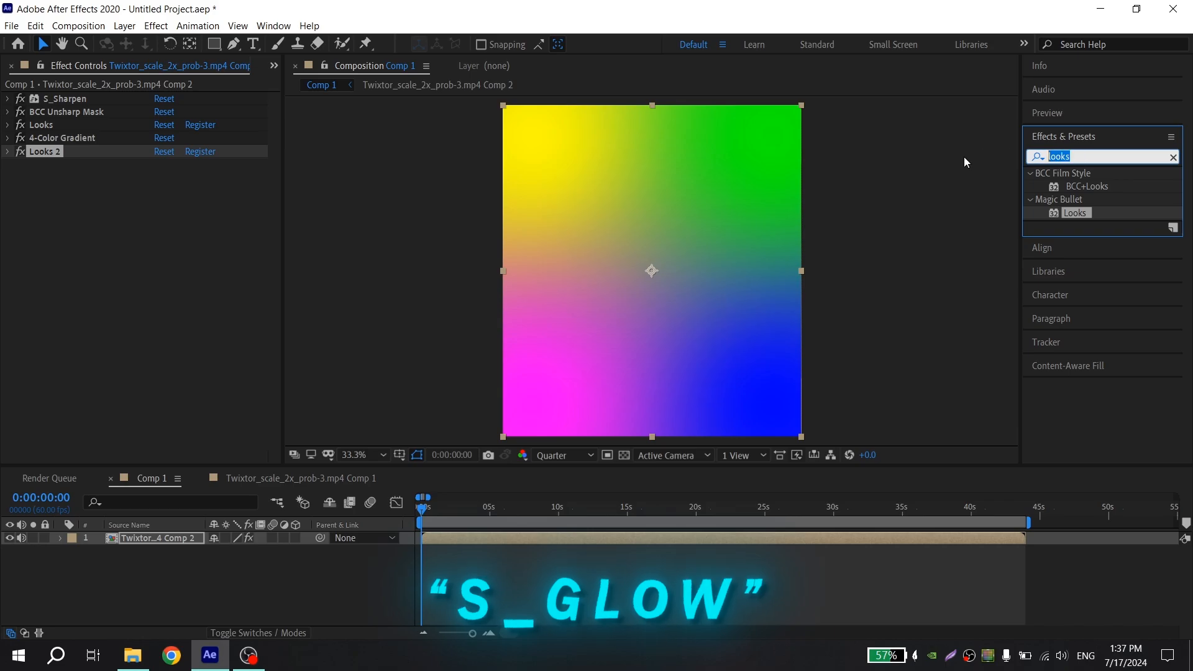
pyautogui.write('s_glow')
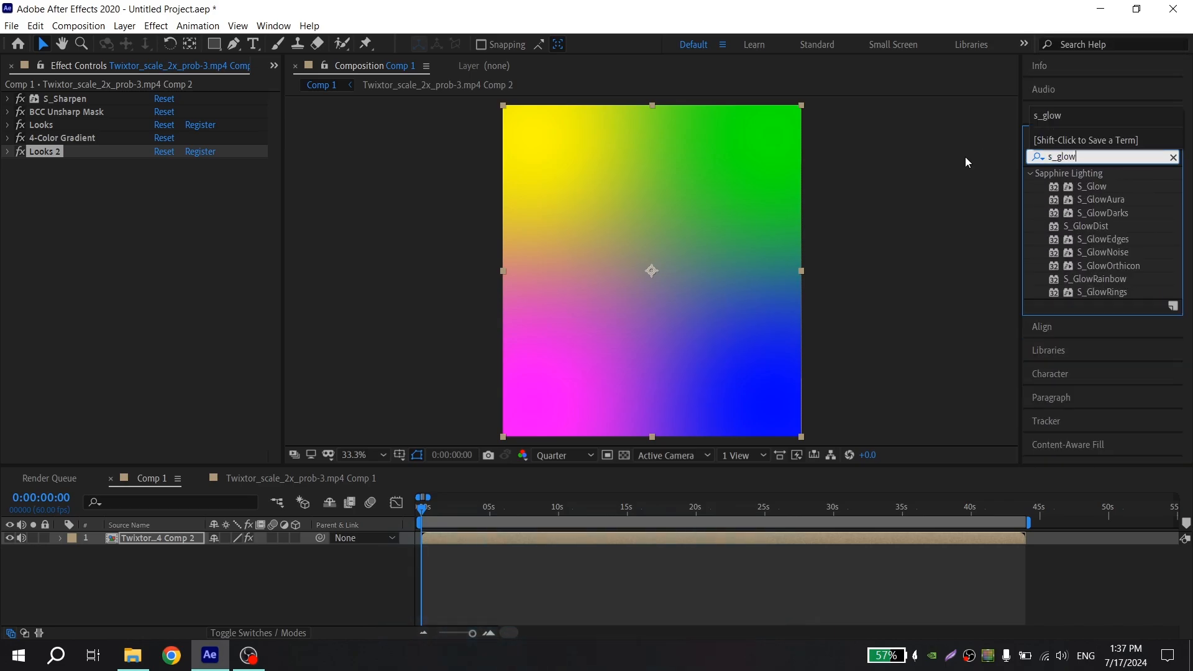
pyautogui.doubleClick(1092, 186)
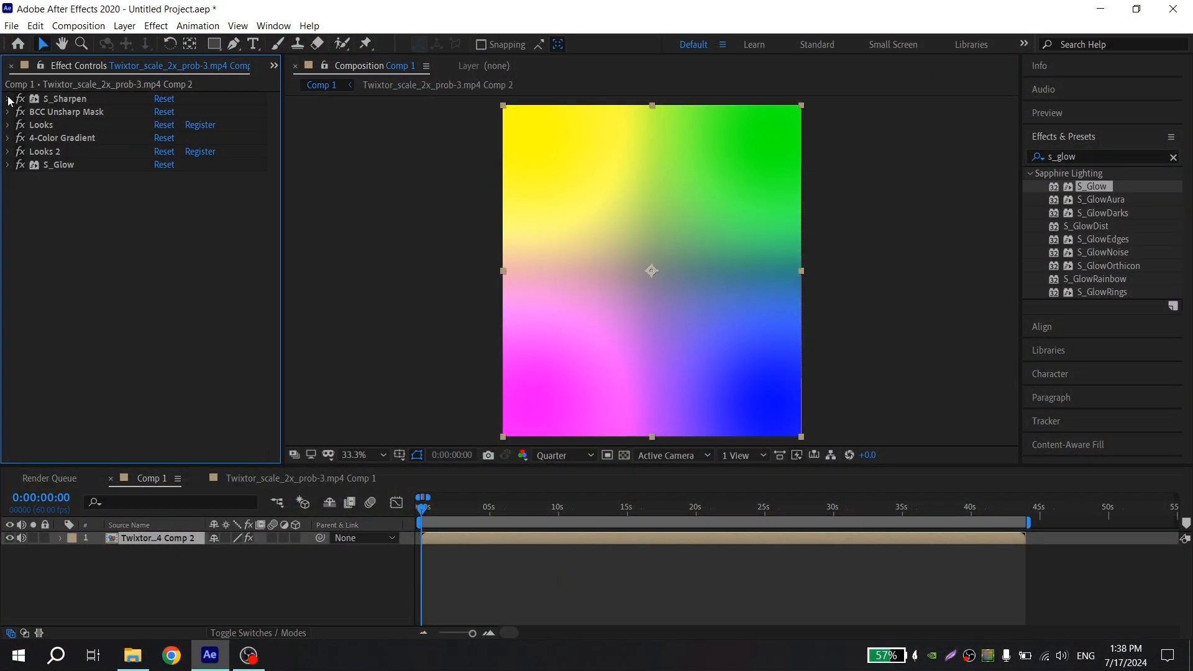
# Set S_Sharpen Amp 0.5, Small Detail Size 5, detail scales 2.5/2/1.5.
pyautogui.click(9, 99)
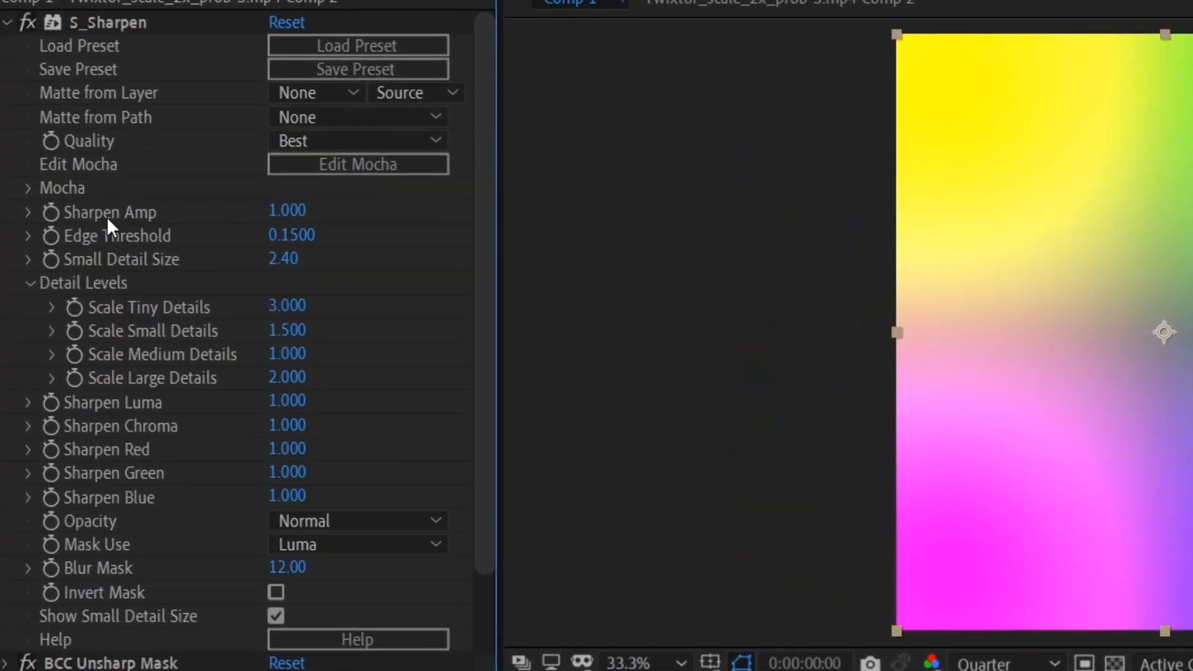
pyautogui.moveTo(135, 221)
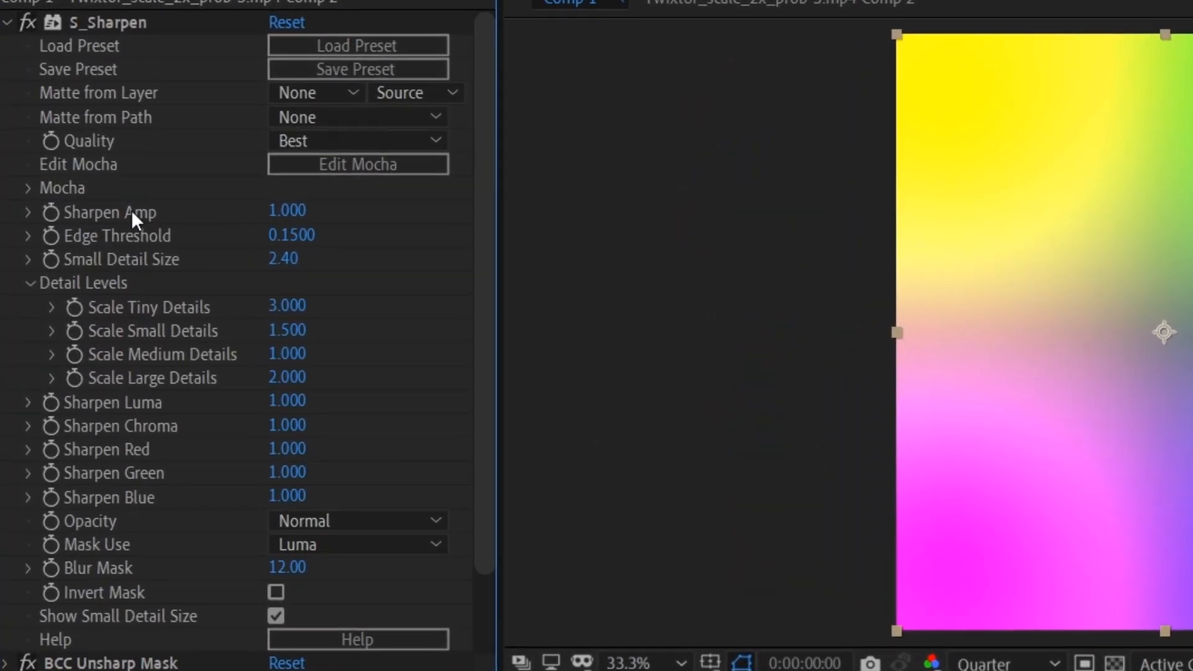
pyautogui.doubleClick(287, 211)
pyautogui.write('0.500')
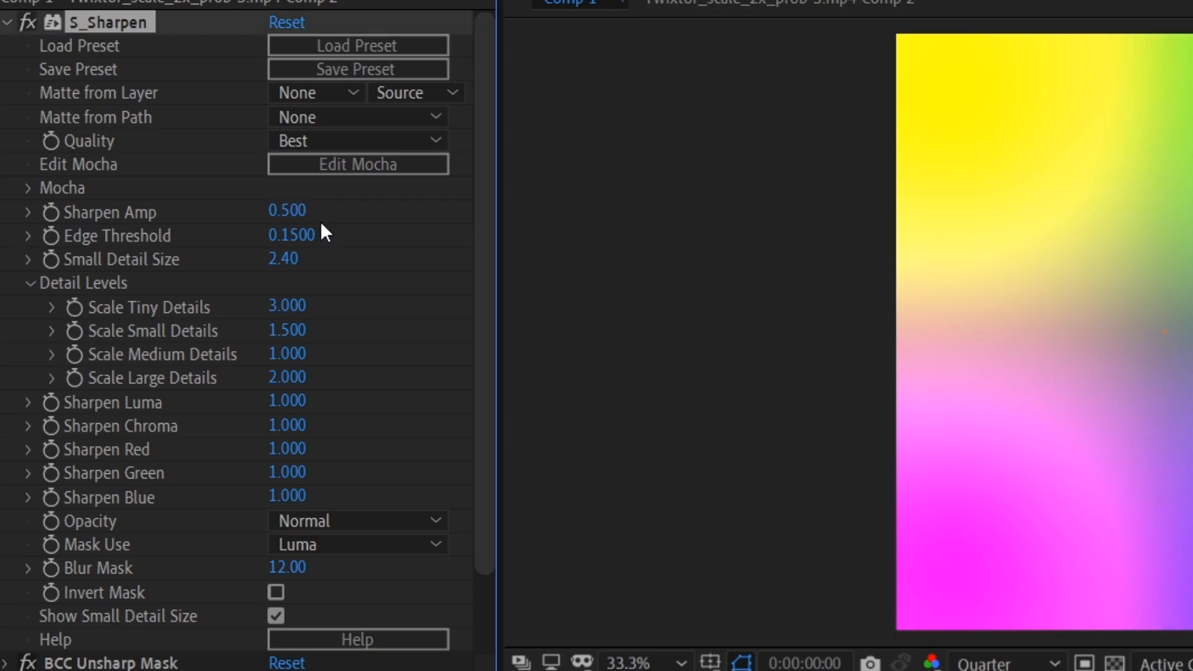
pyautogui.moveTo(168, 278)
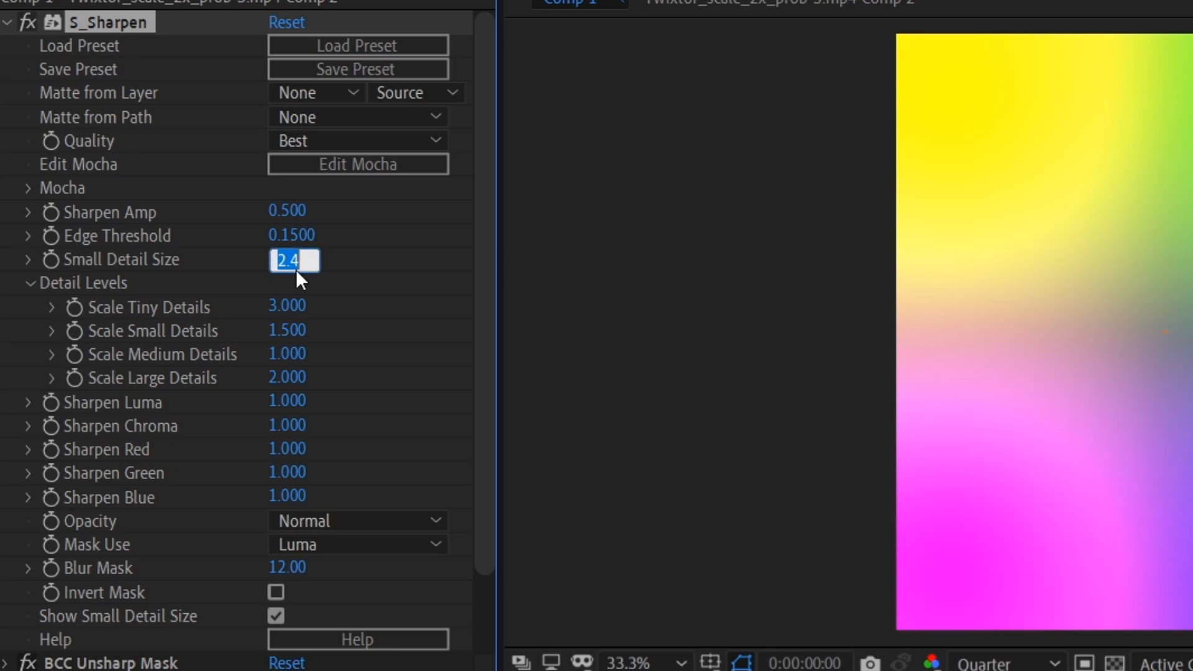
pyautogui.write('5.00')
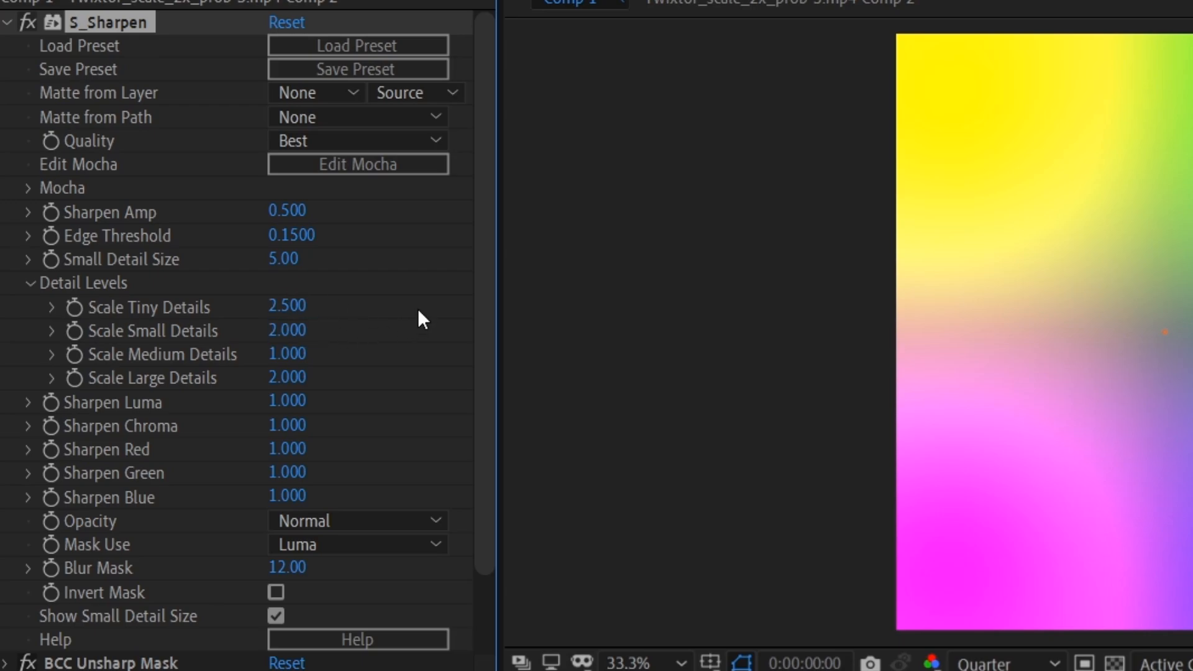
pyautogui.doubleClick(286, 355)
pyautogui.write('1.500')
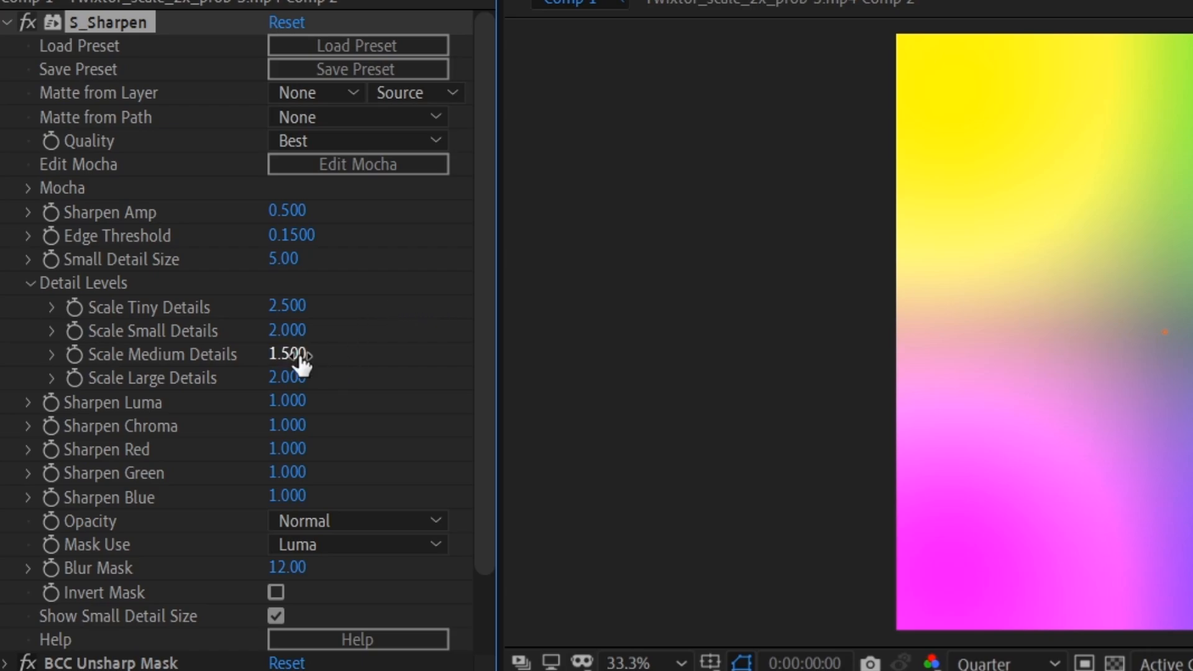
pyautogui.doubleClick(288, 378)
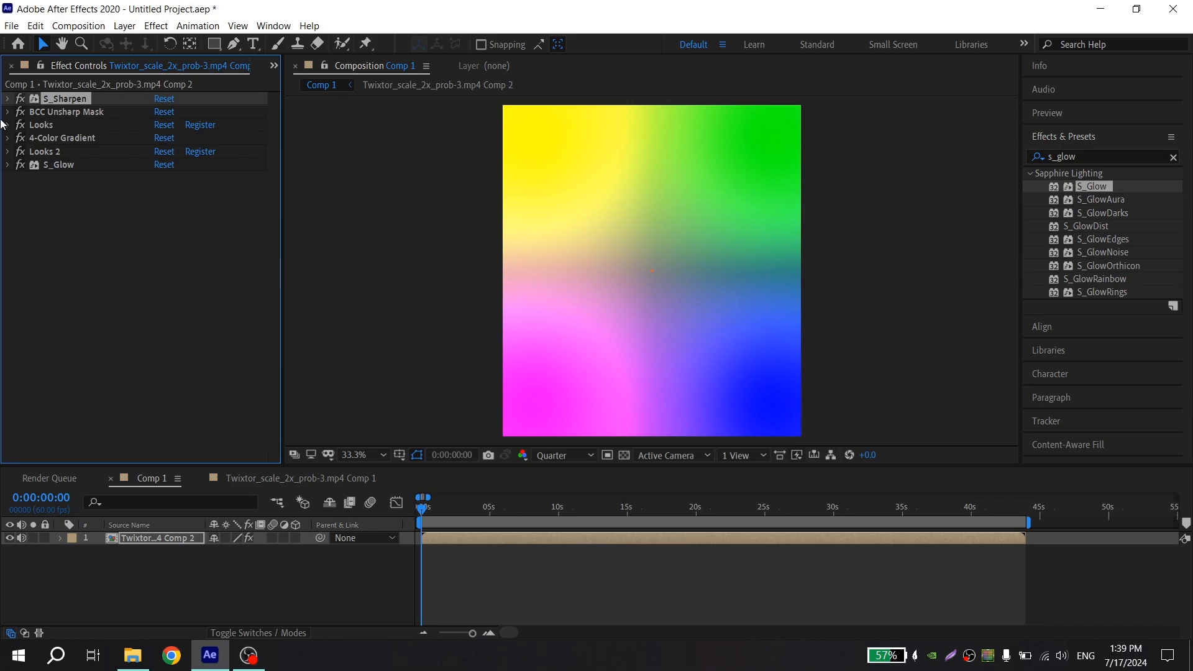
# Set BCC Unsharp Mask radius 15 and amount 12, then collapse it.
pyautogui.click(6, 112)
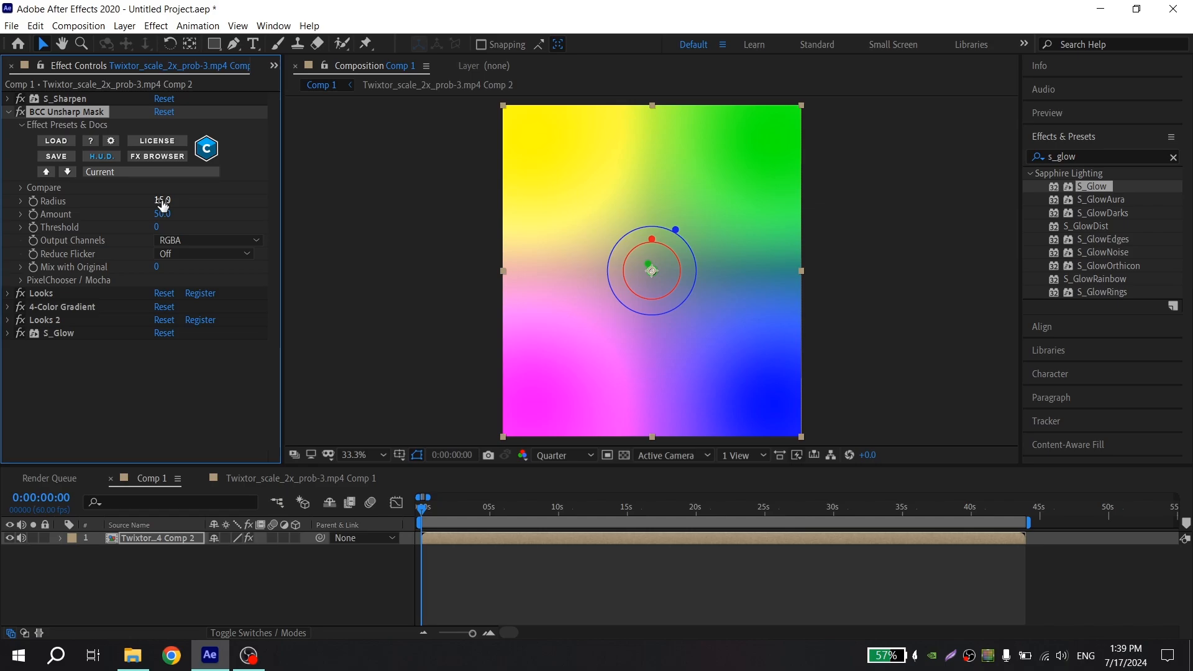
pyautogui.click(162, 214)
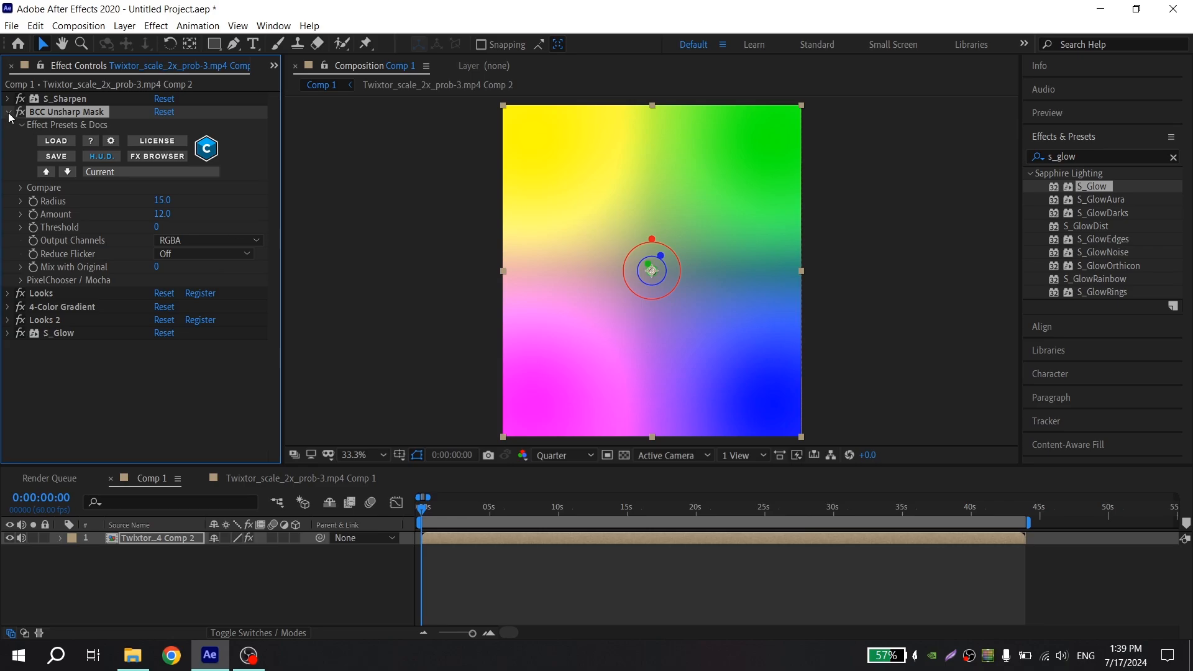
pyautogui.click(9, 112)
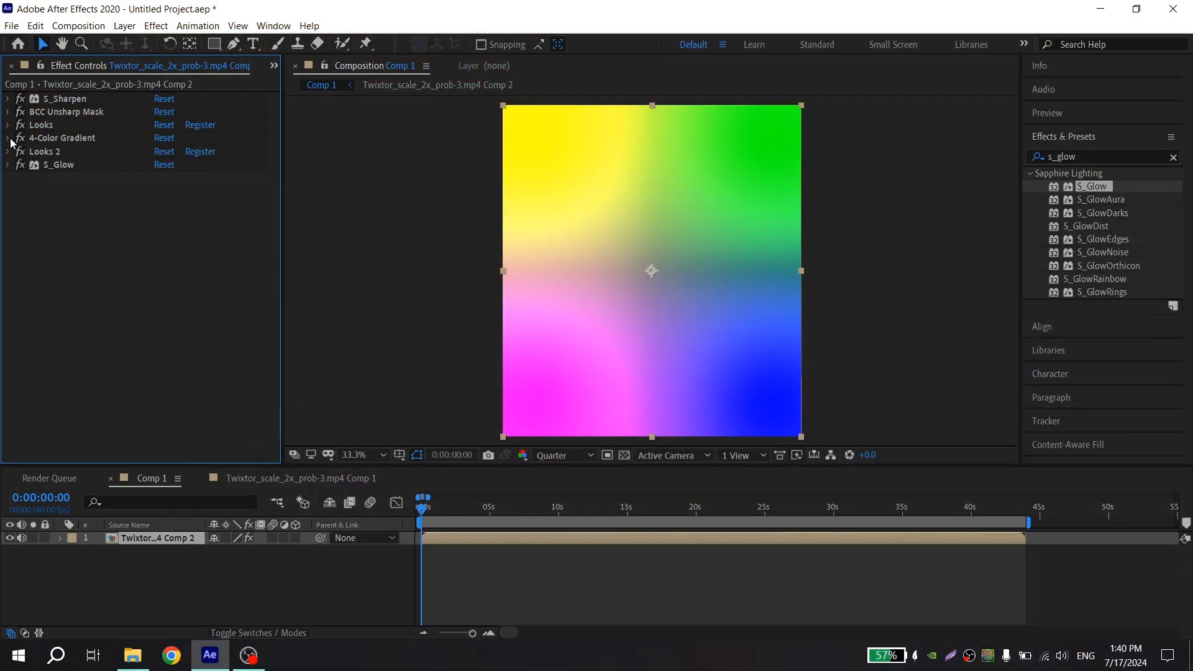
# Launch Magic Bullet Looks from the first Looks effect and browse its tools.
pyautogui.click(6, 125)
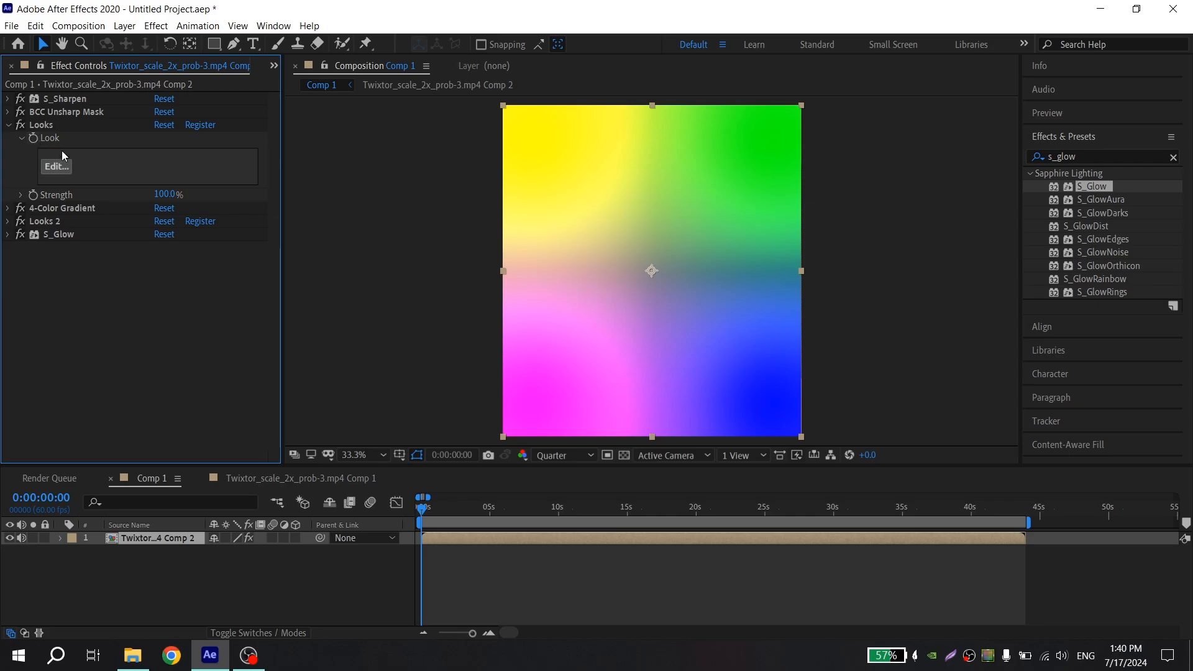
pyautogui.click(56, 166)
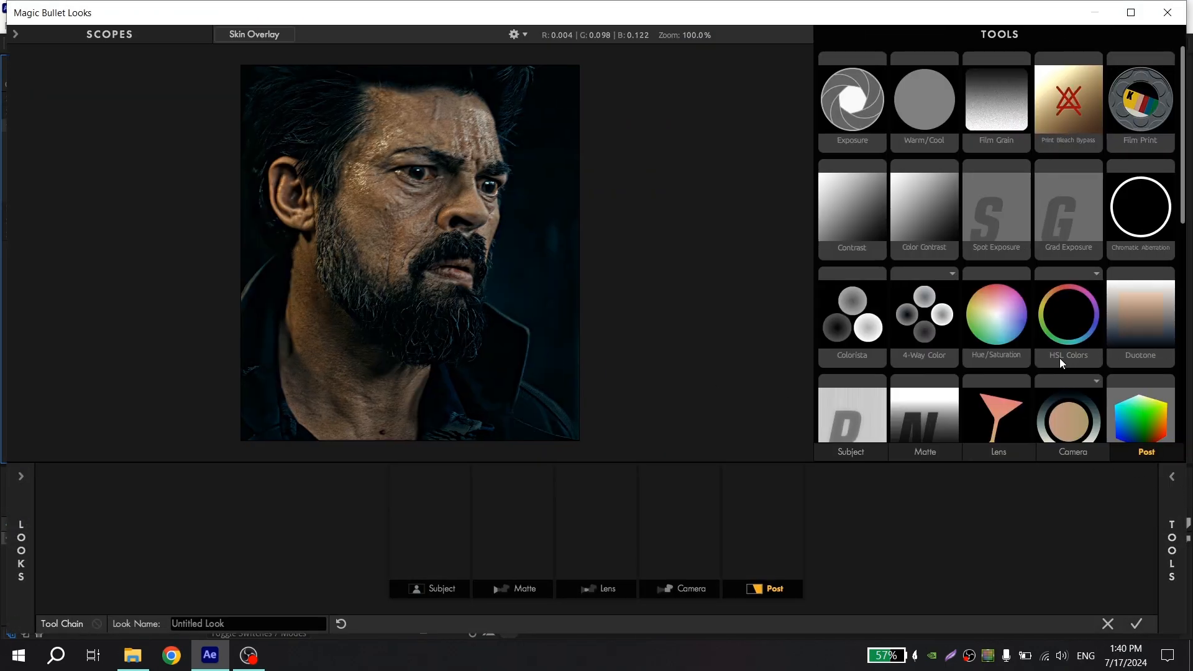
pyautogui.scroll(-3)
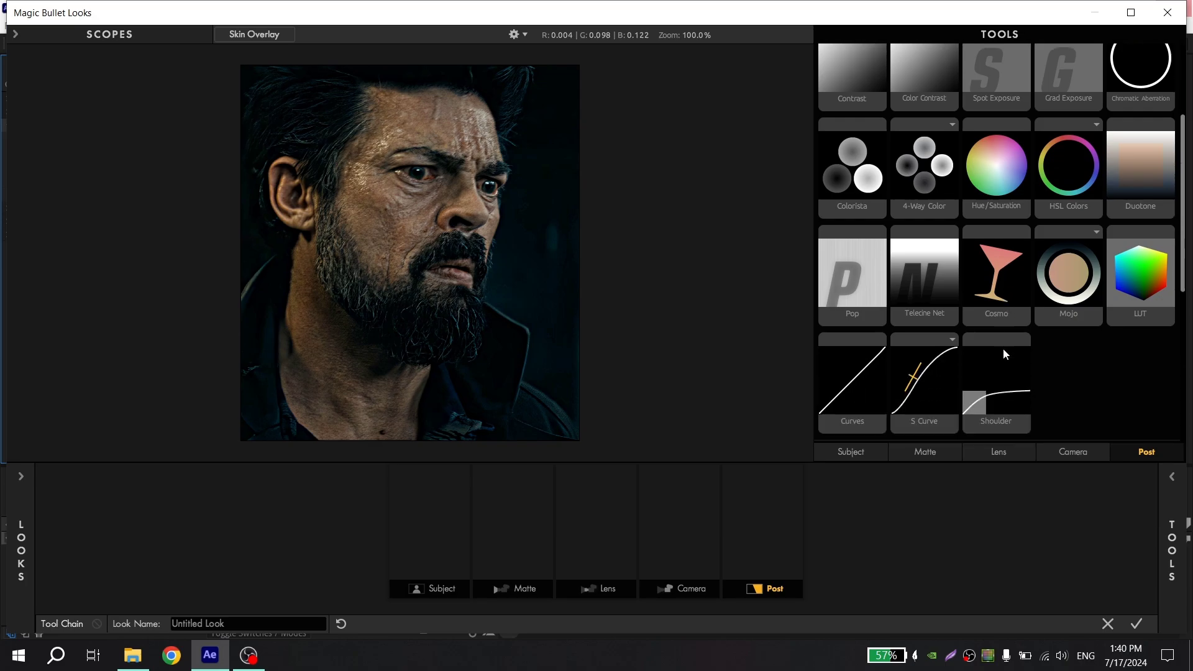
pyautogui.click(996, 67)
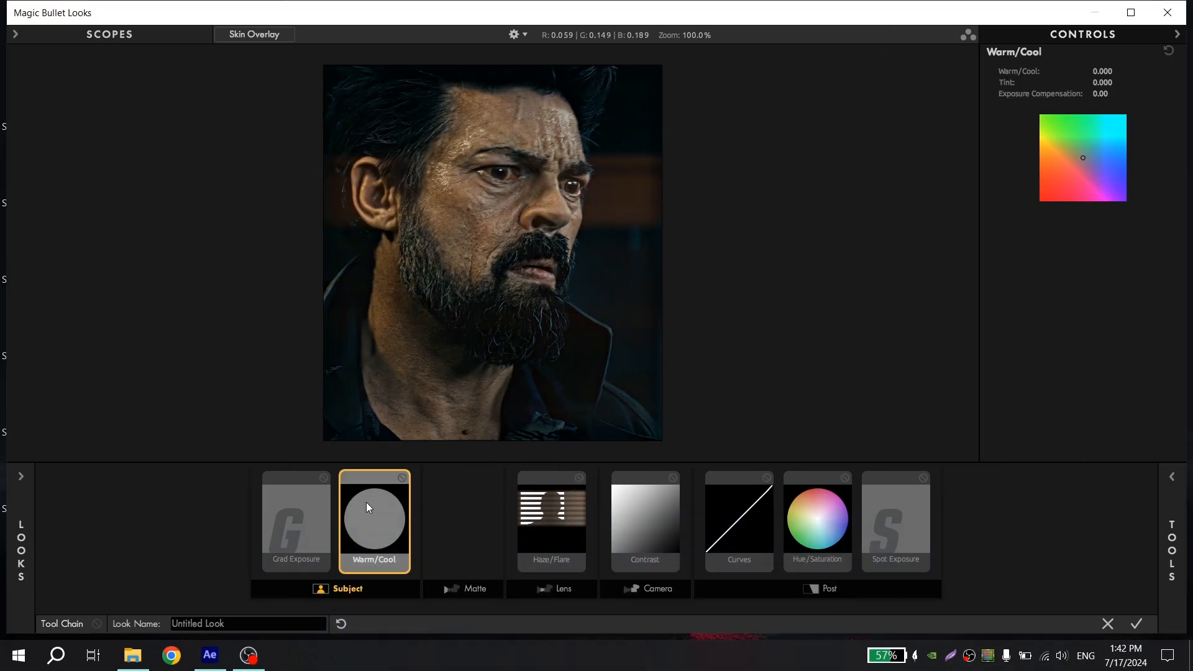
# Set Spot Exposure to +1 stop, centre -1.2%/-17.5%, radius 0.850.
pyautogui.click(896, 520)
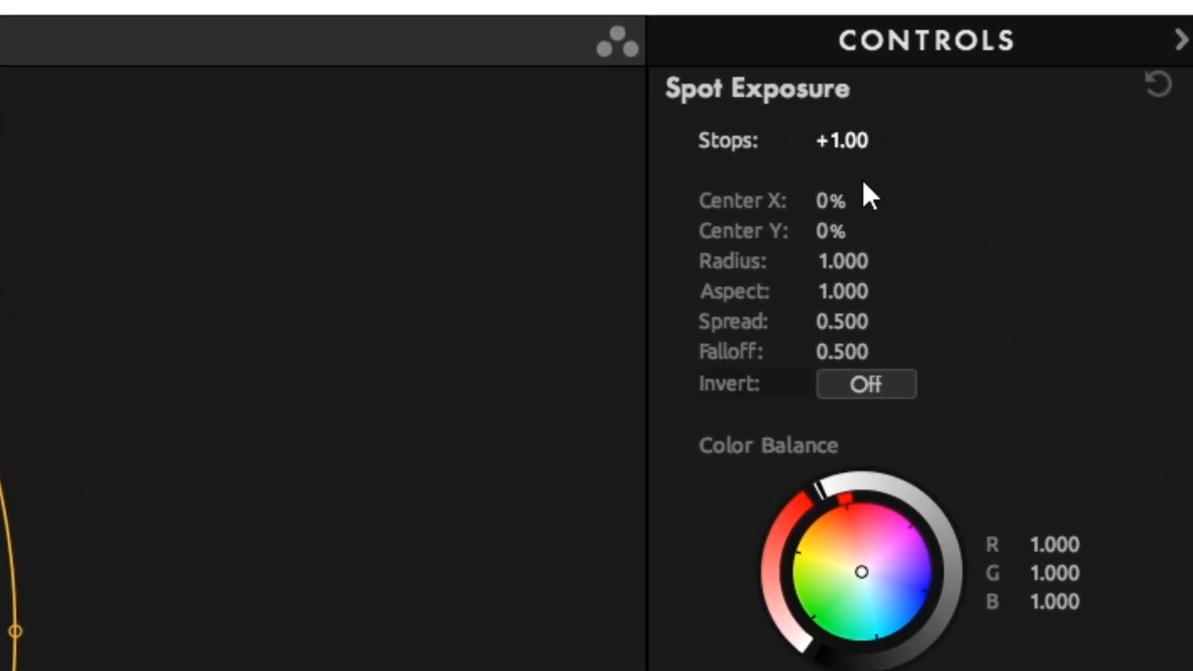
pyautogui.moveTo(846, 200)
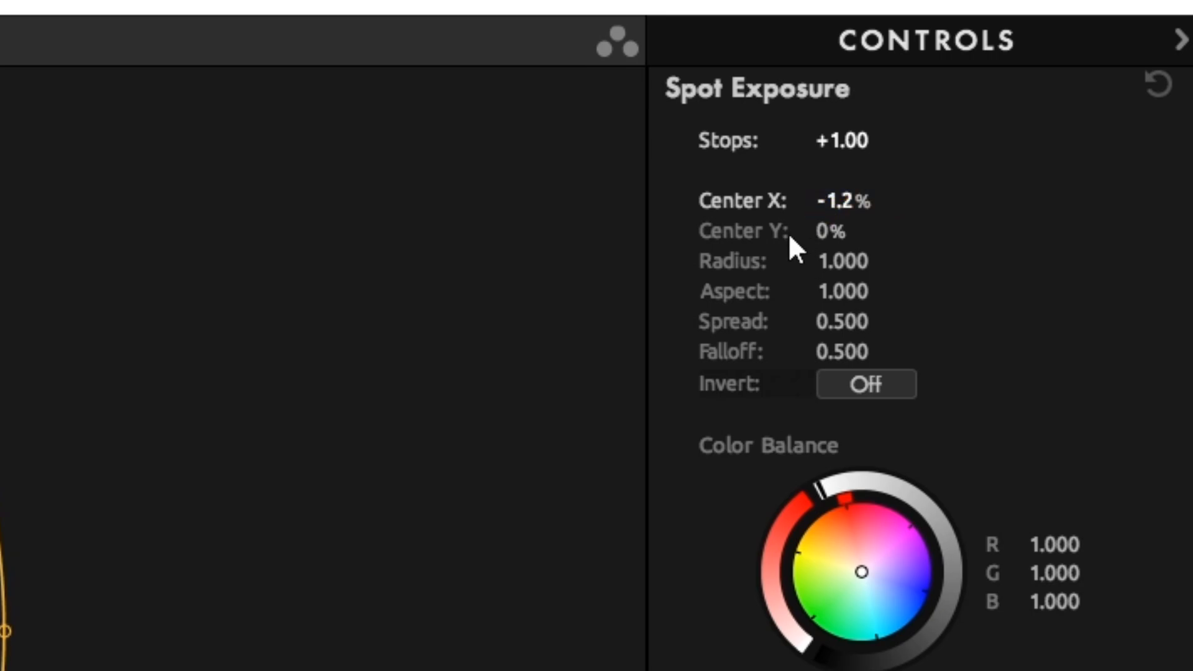
pyautogui.moveTo(842, 242)
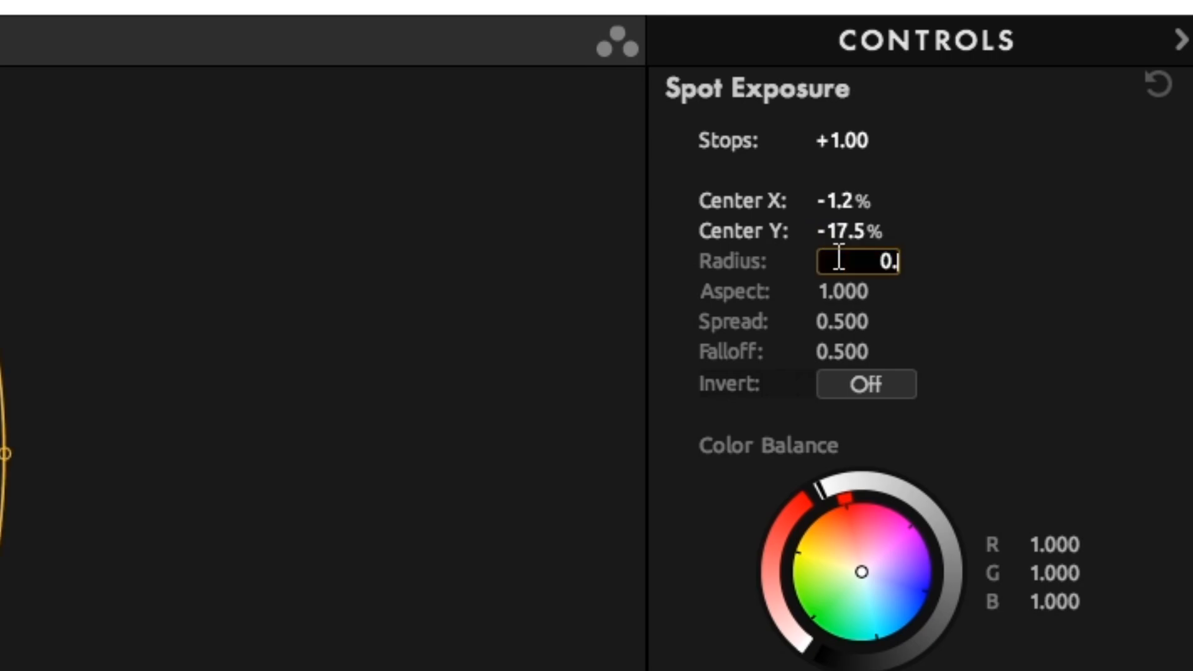
pyautogui.write('0.850')
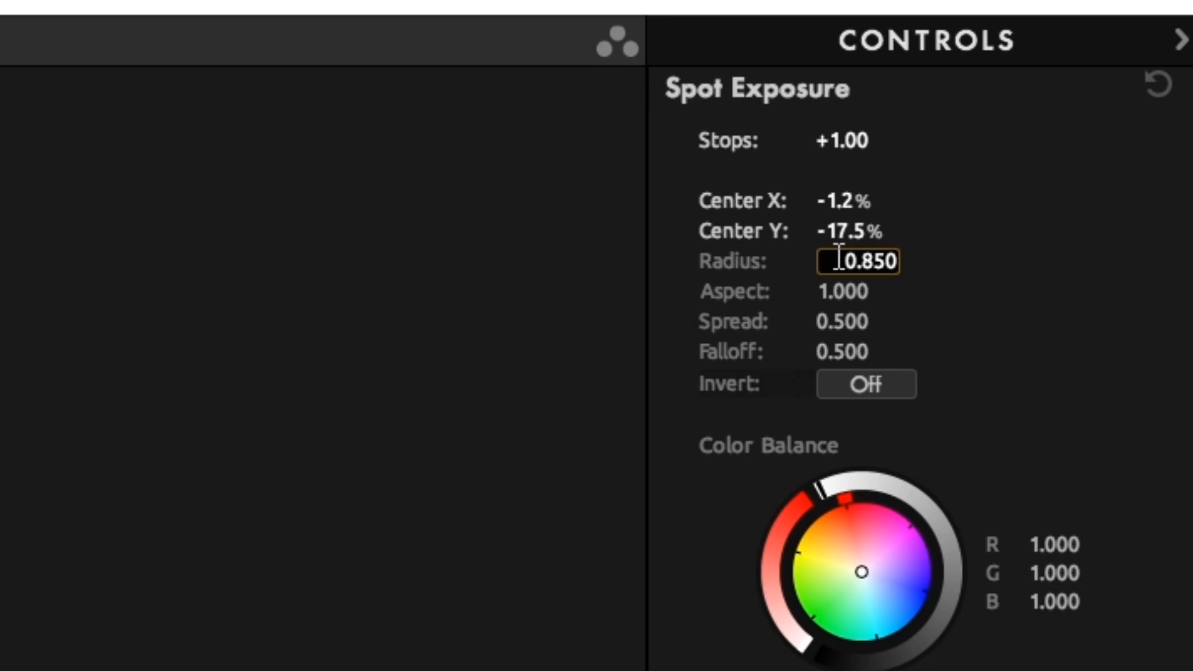
pyautogui.click(818, 520)
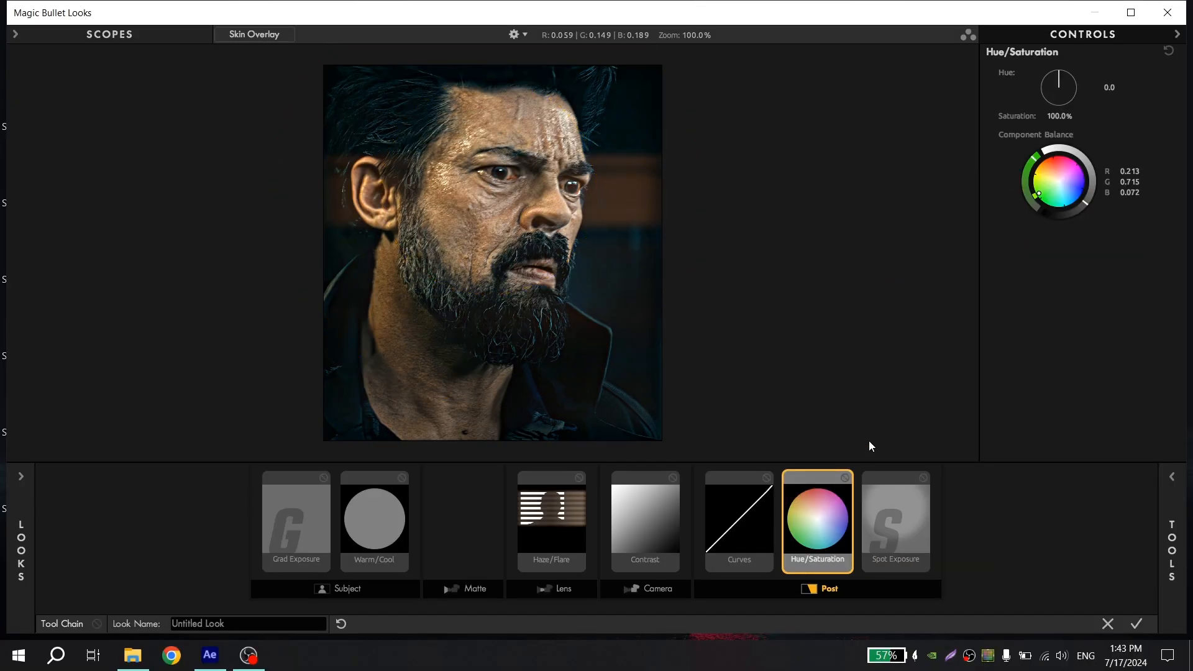
pyautogui.moveTo(1078, 123)
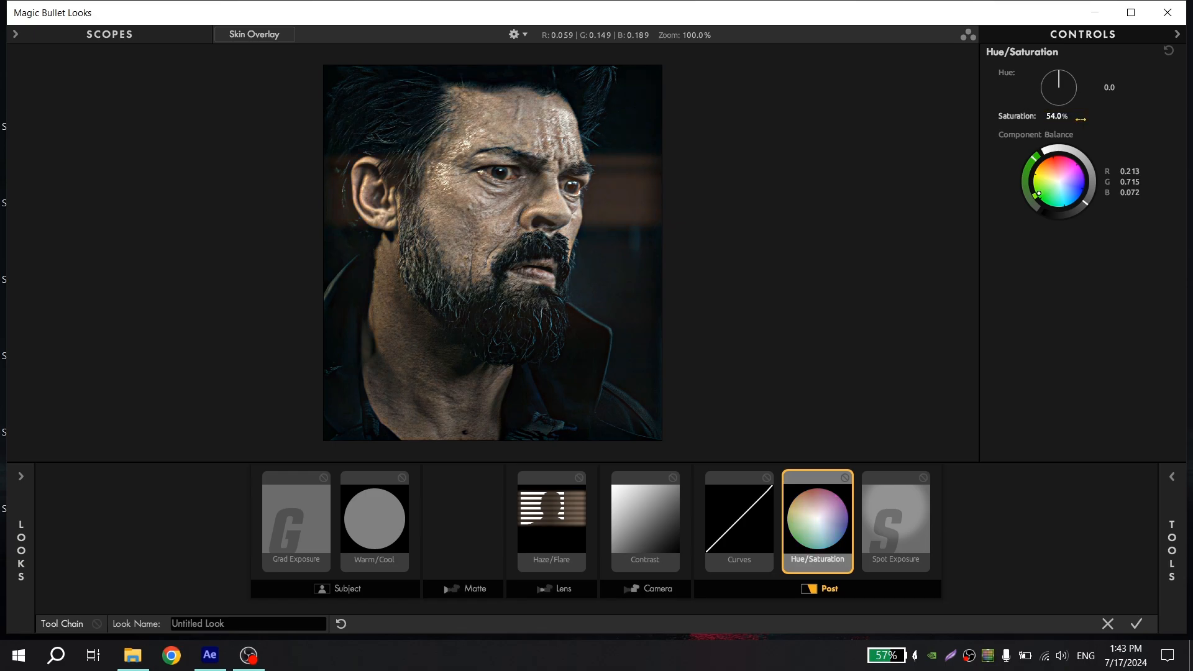
pyautogui.moveTo(817, 427)
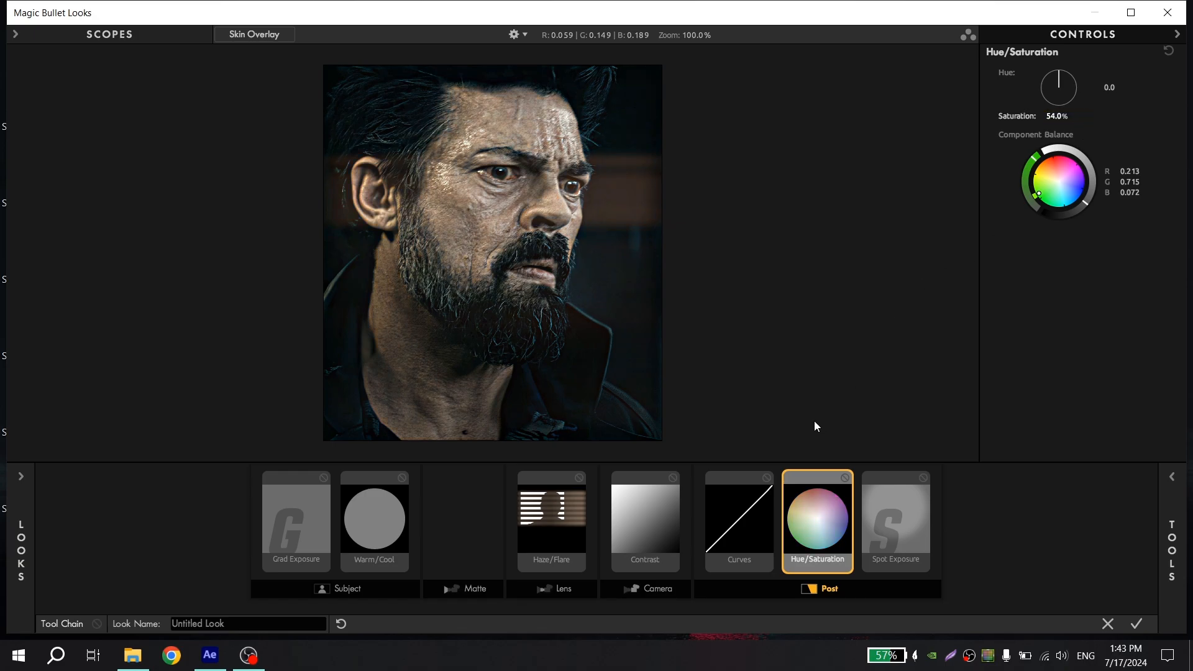
# Lower Hue/Saturation to 54% and bring up the Curves tool.
pyautogui.click(739, 522)
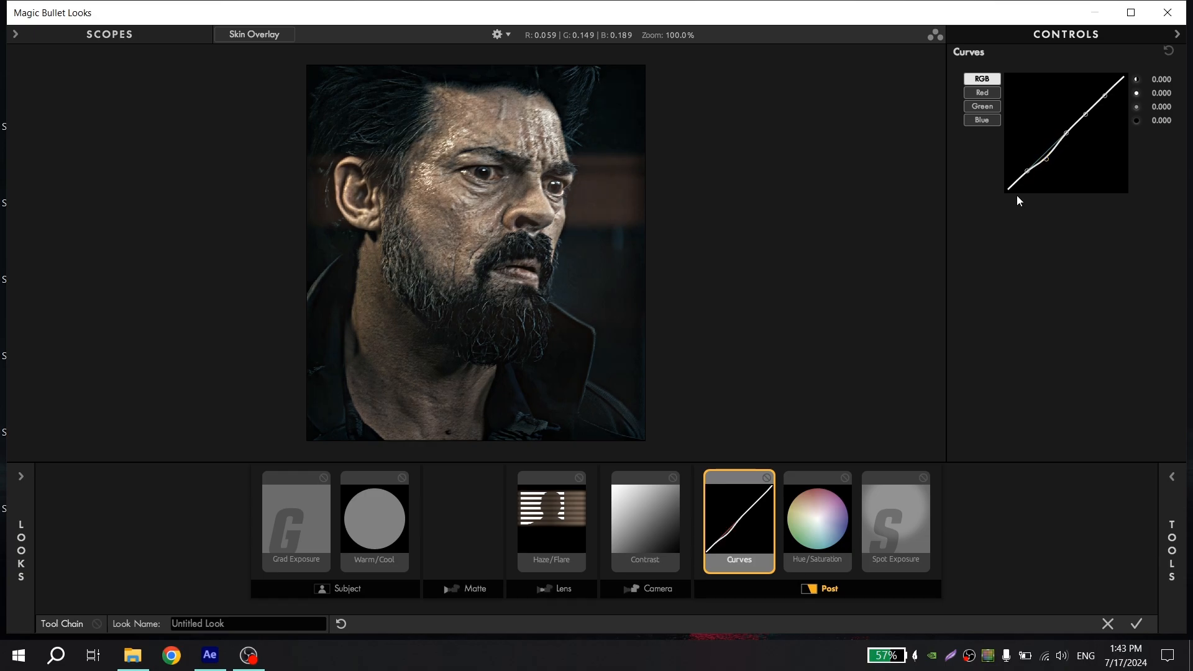
# Set the Contrast tool to +0.150 with a 0.180 pivot.
pyautogui.click(645, 521)
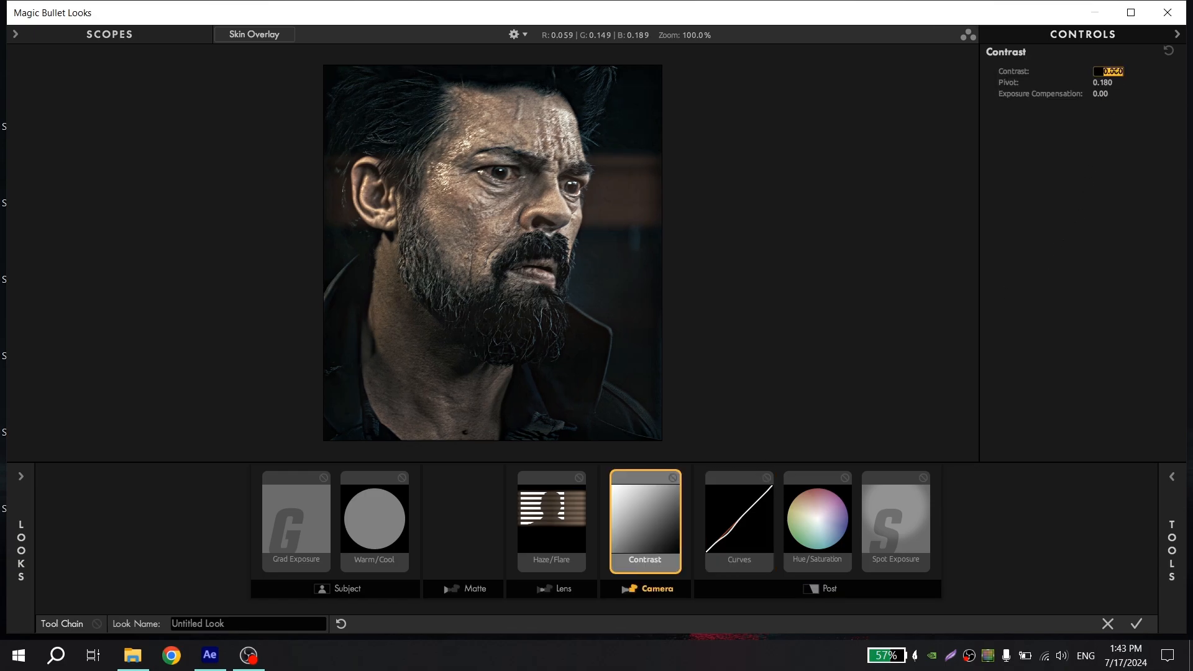
pyautogui.click(1108, 71)
pyautogui.write('+0.150')
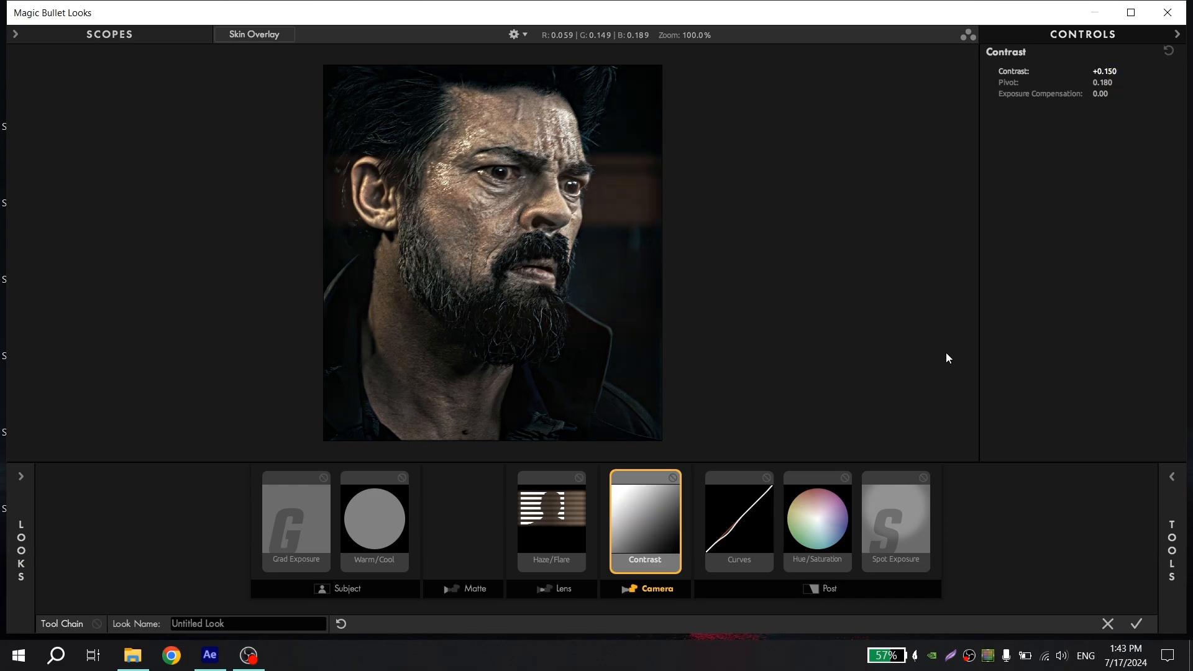
pyautogui.click(296, 521)
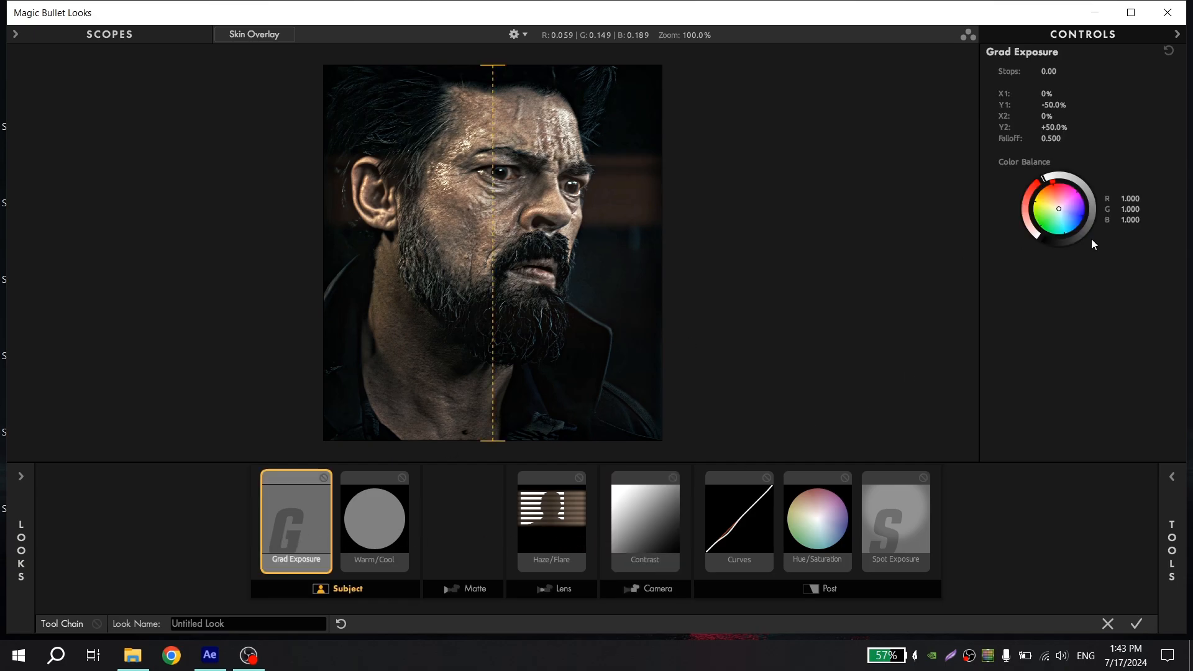
pyautogui.moveTo(1075, 116)
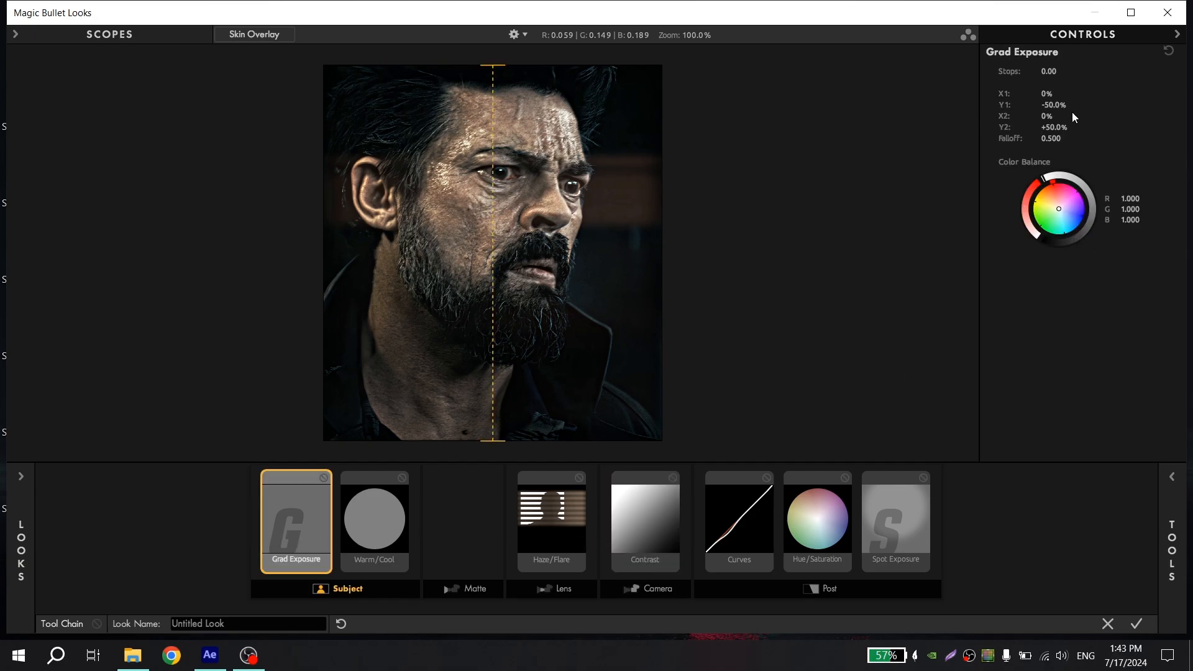
# Set Grad Exposure to -0.70 stops, from -0.4%/+66.5% to +0.7%/-51.0%.
pyautogui.click(1057, 71)
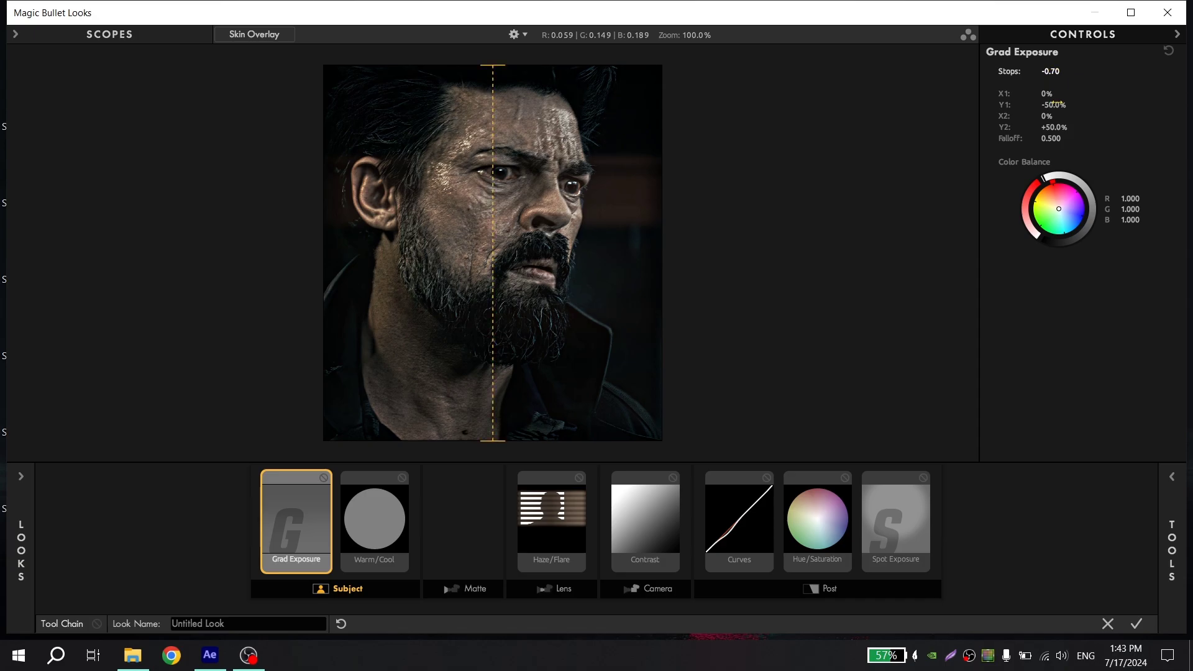
pyautogui.click(1054, 93)
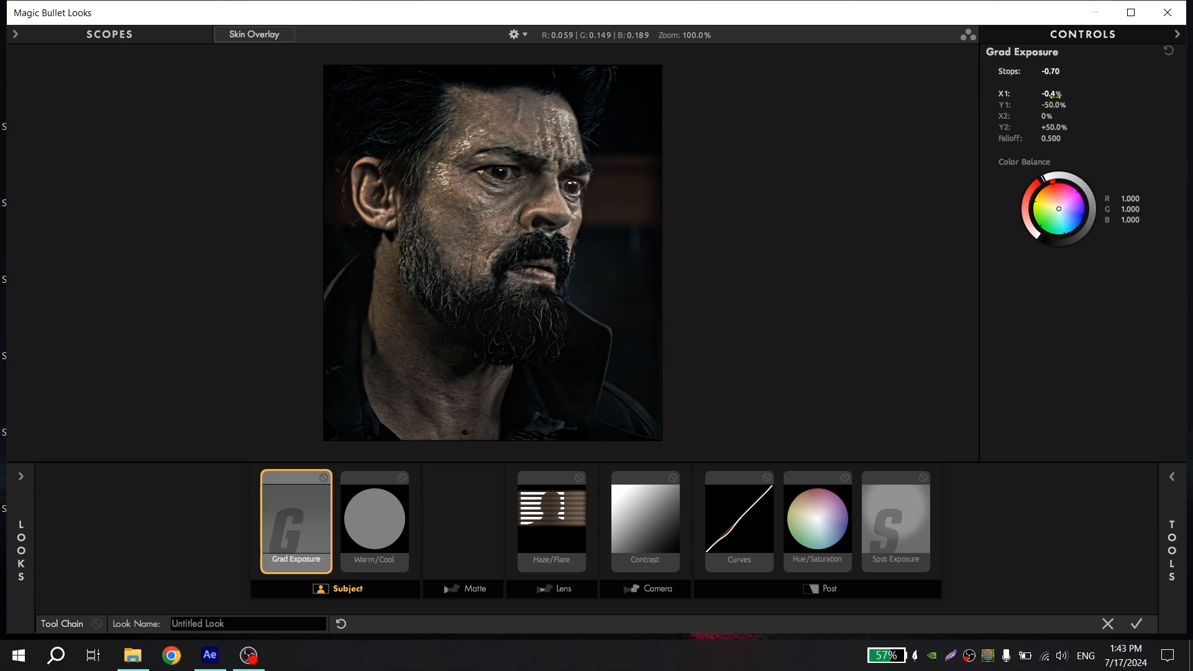
pyautogui.click(1058, 104)
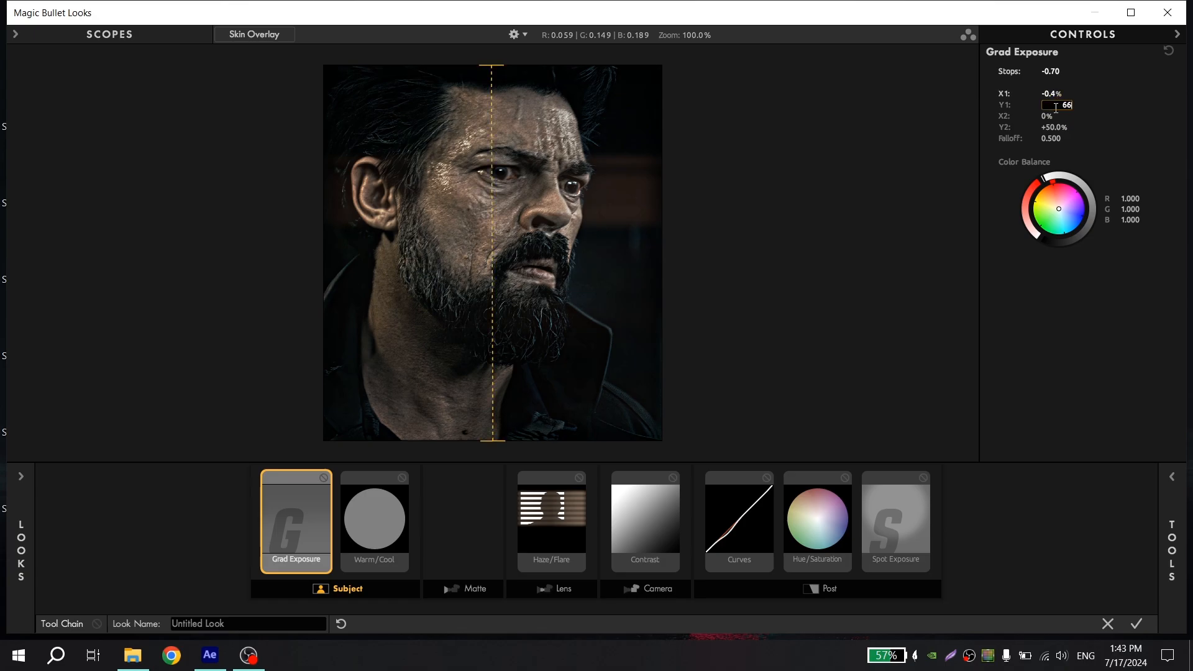
pyautogui.write('66.5%')
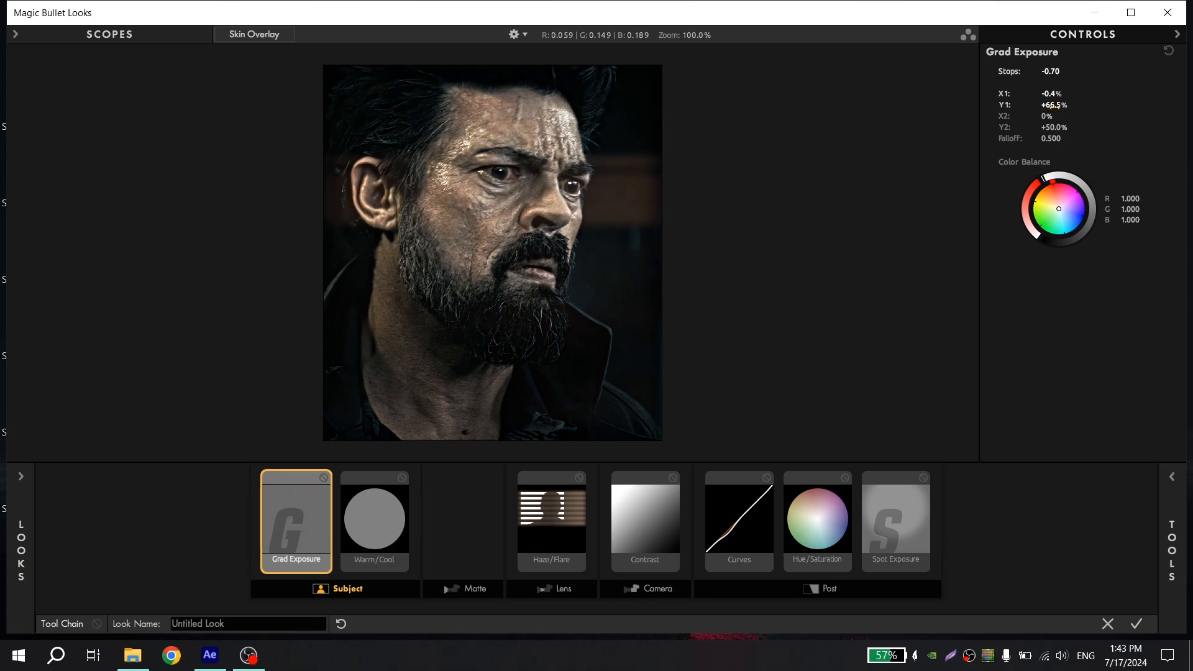
pyautogui.click(1054, 116)
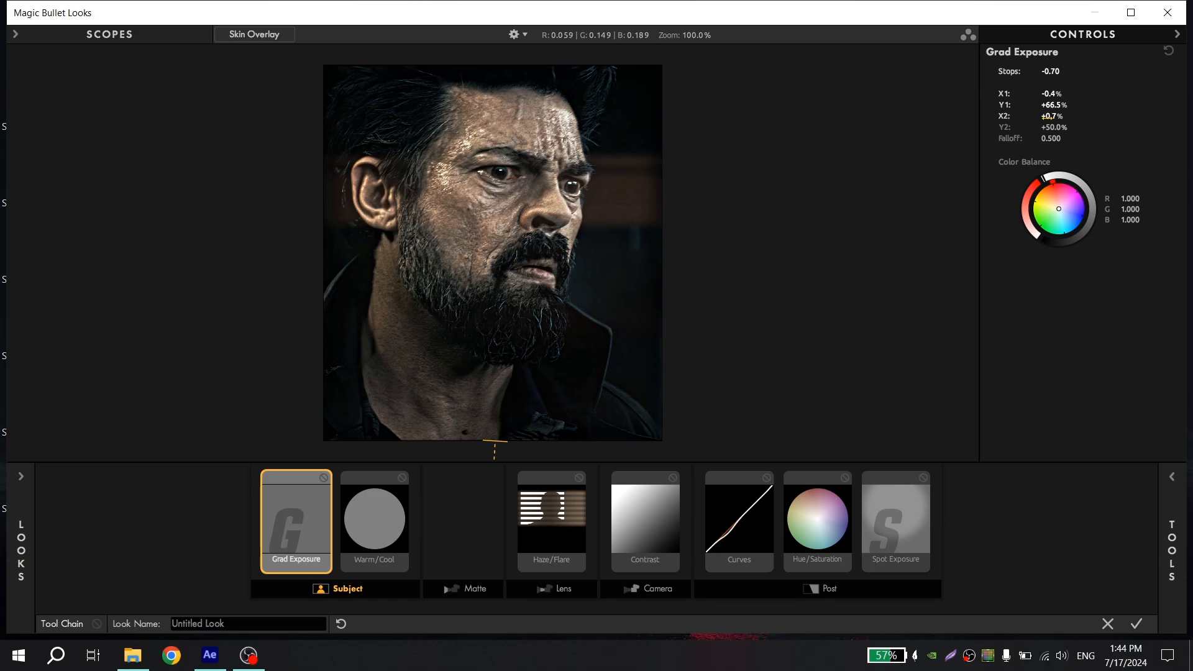
pyautogui.click(1055, 128)
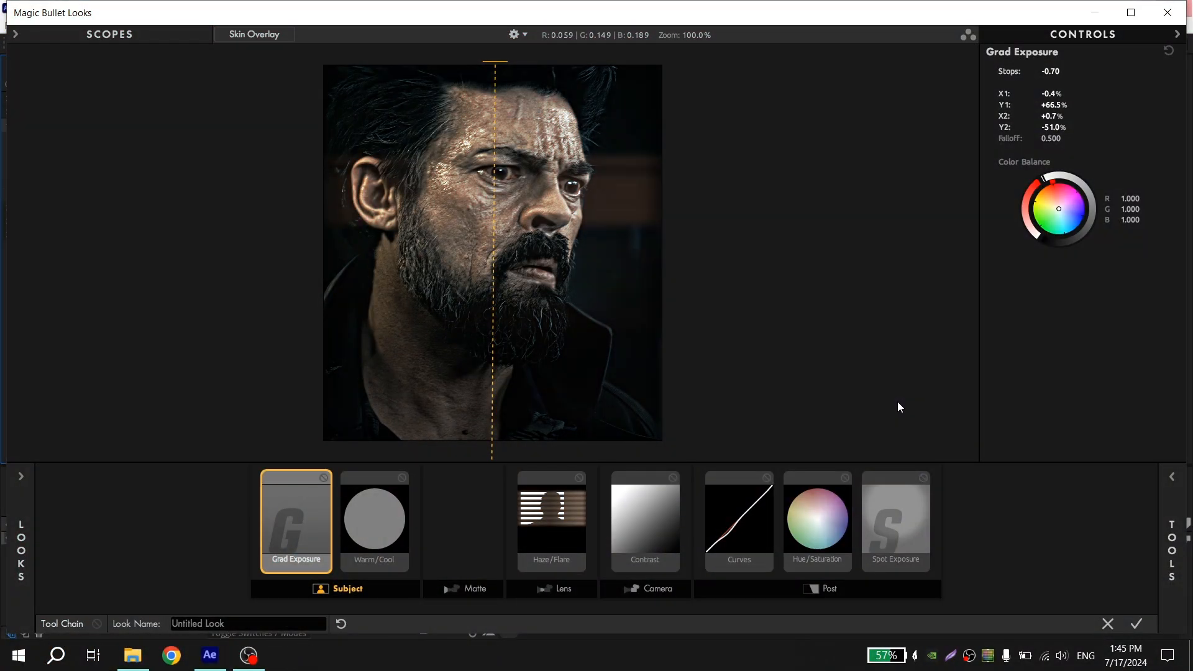
pyautogui.click(551, 521)
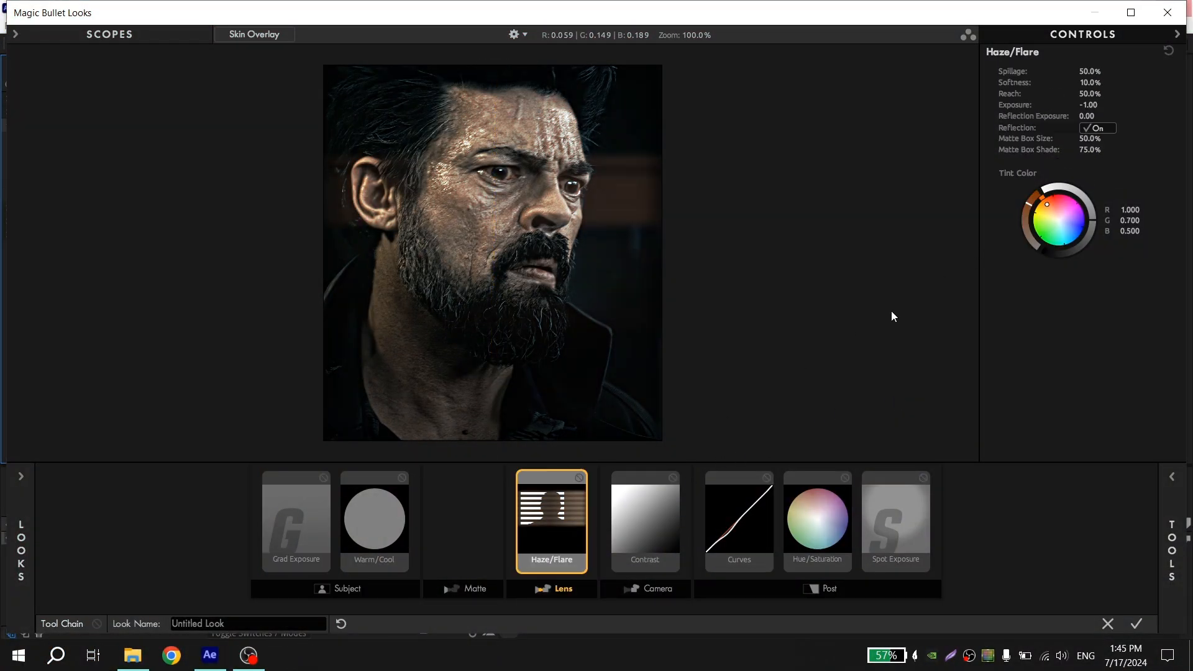
pyautogui.moveTo(577, 526)
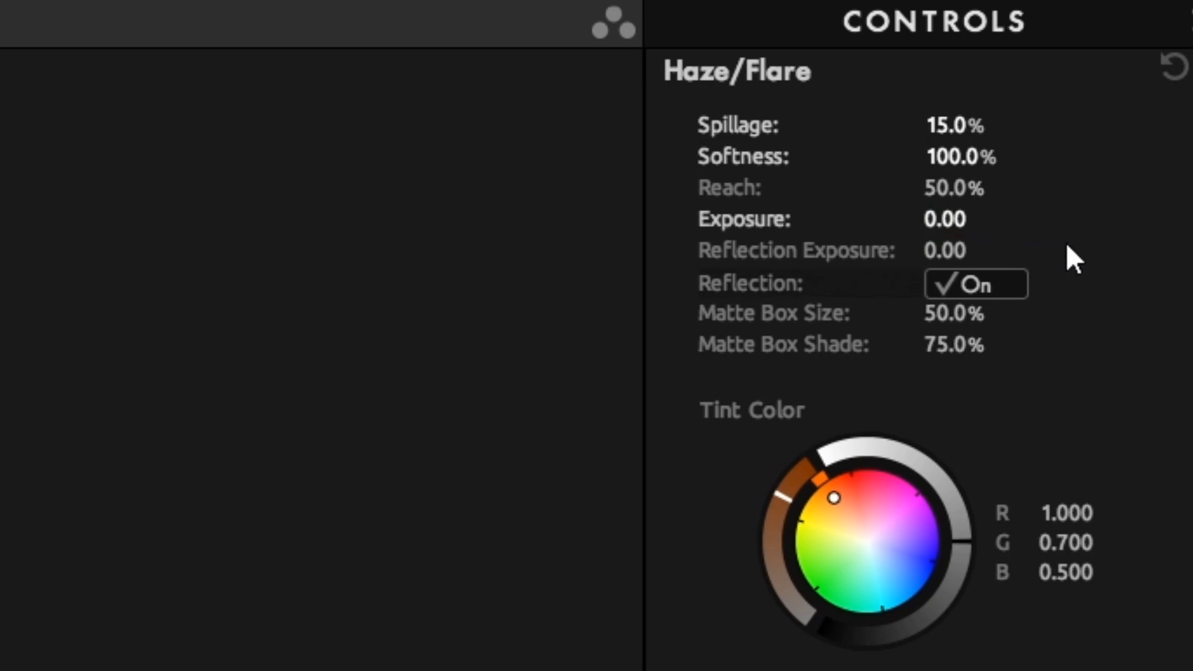
pyautogui.moveTo(918, 334)
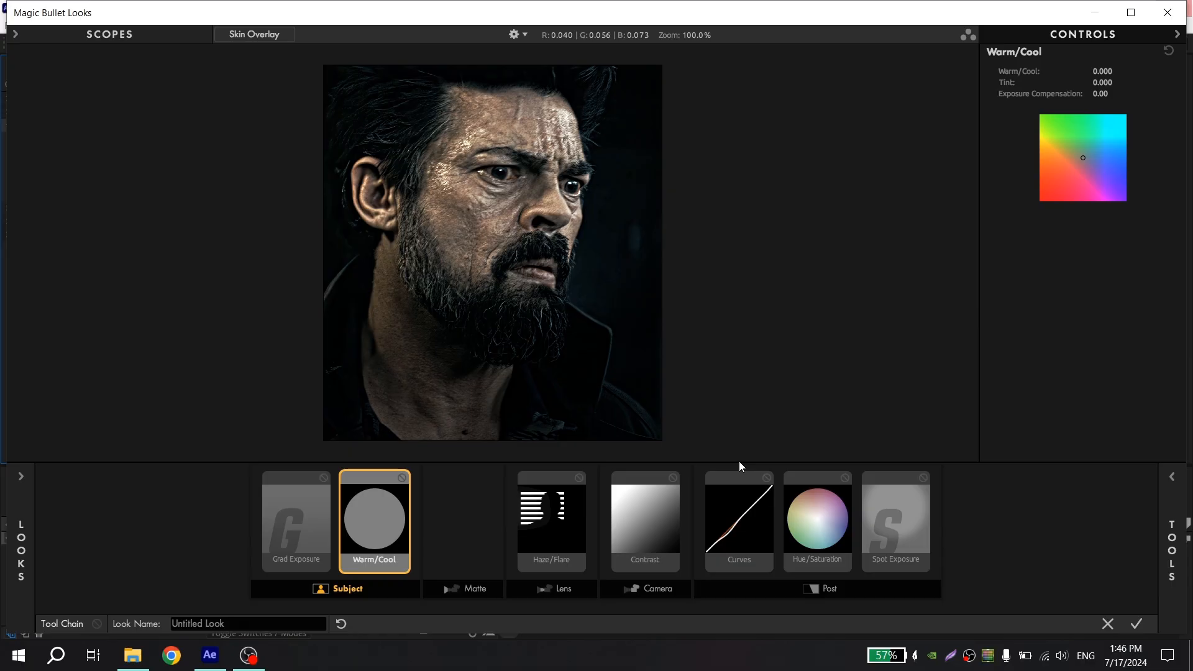
pyautogui.moveTo(404, 544)
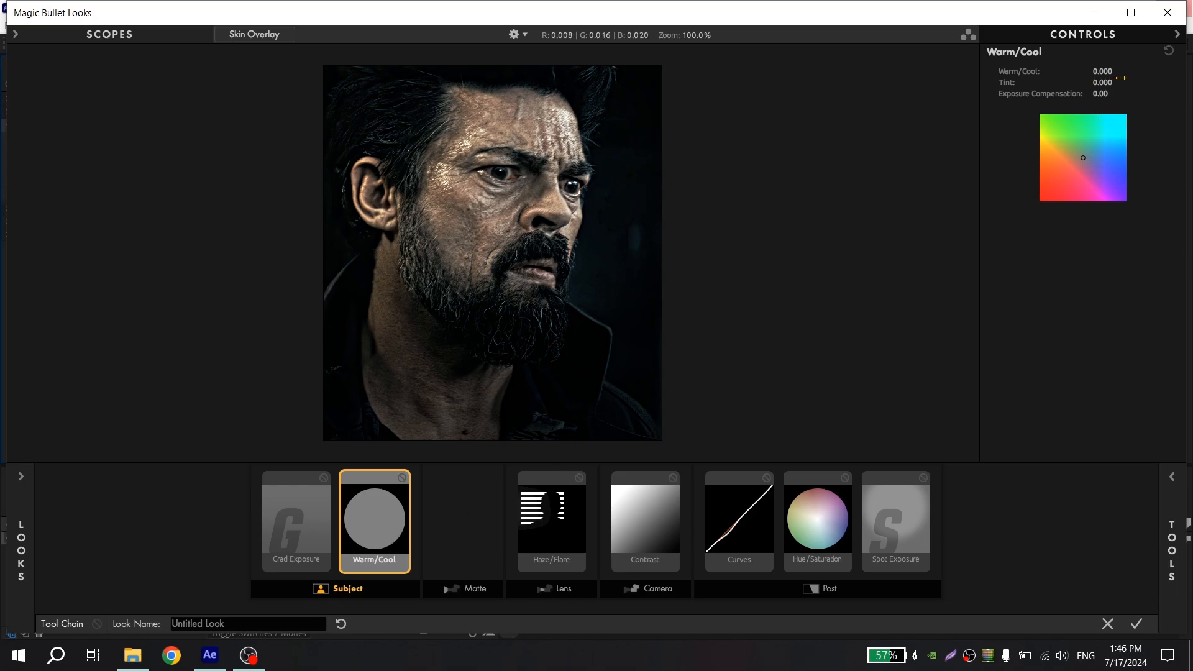
# Apply the finished look and return to After Effects.
pyautogui.click(1108, 71)
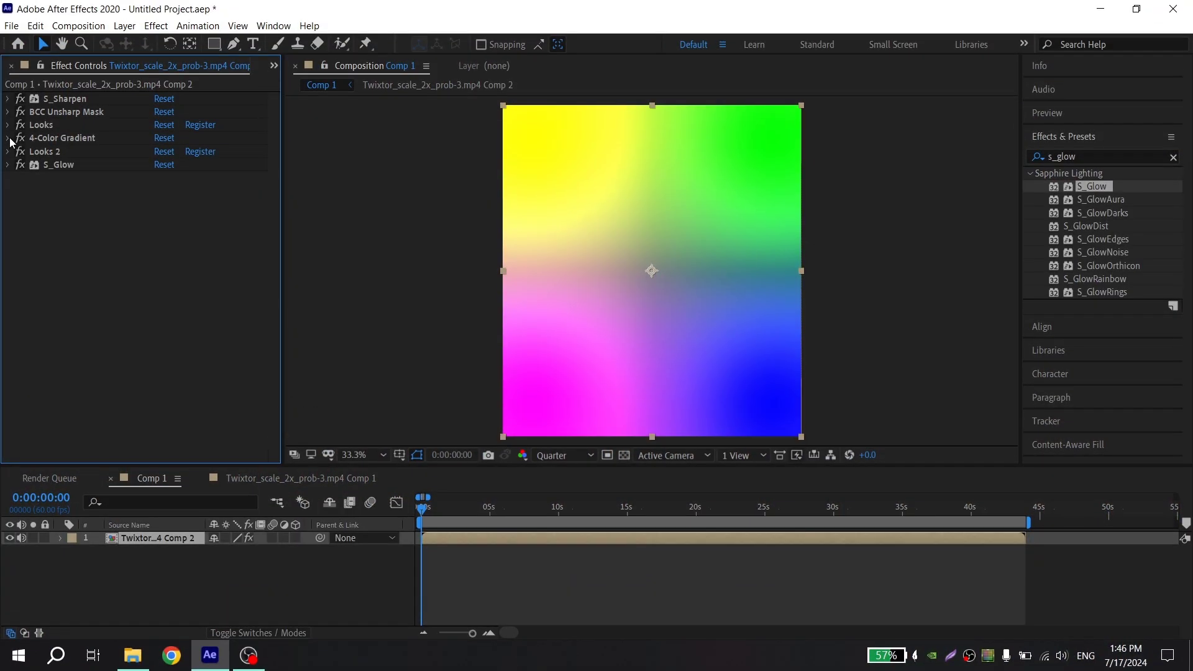
# Set the four gradient colours to yellow, yellow, green and olive-yellow.
pyautogui.click(7, 138)
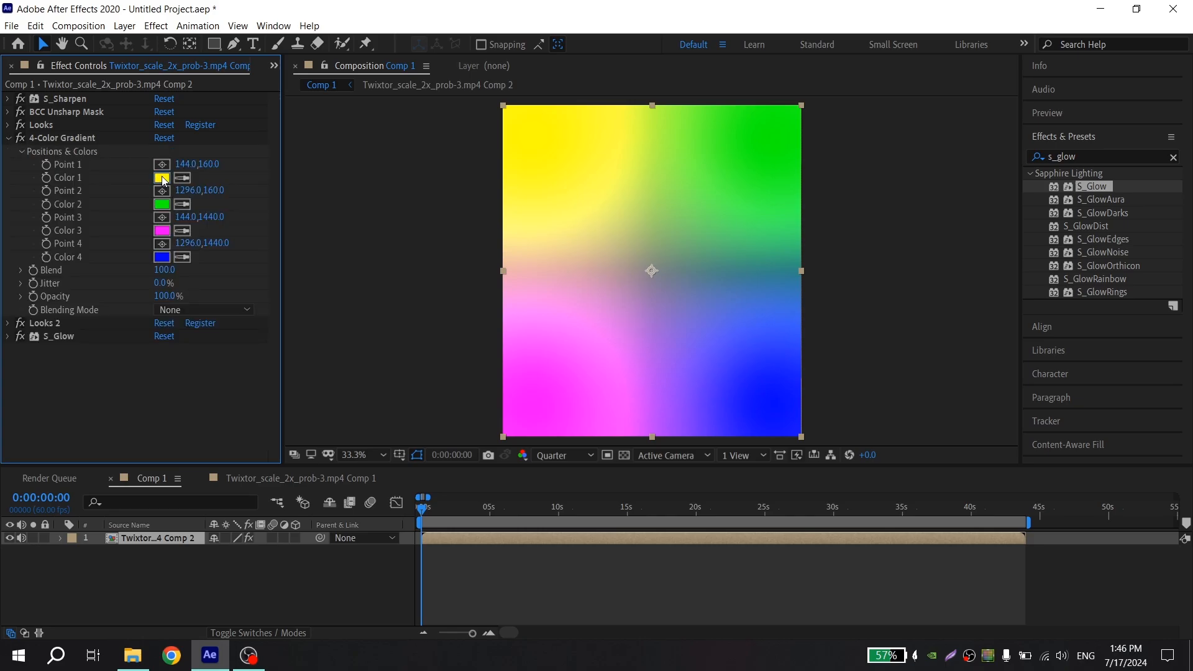
pyautogui.click(162, 178)
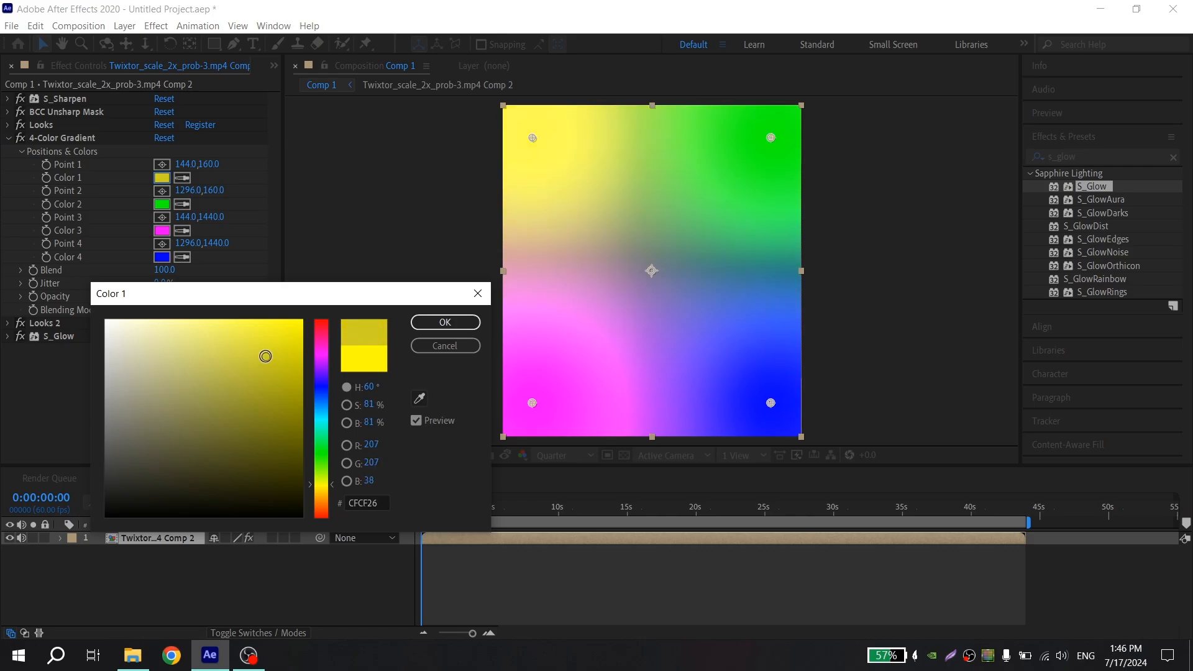
pyautogui.click(281, 351)
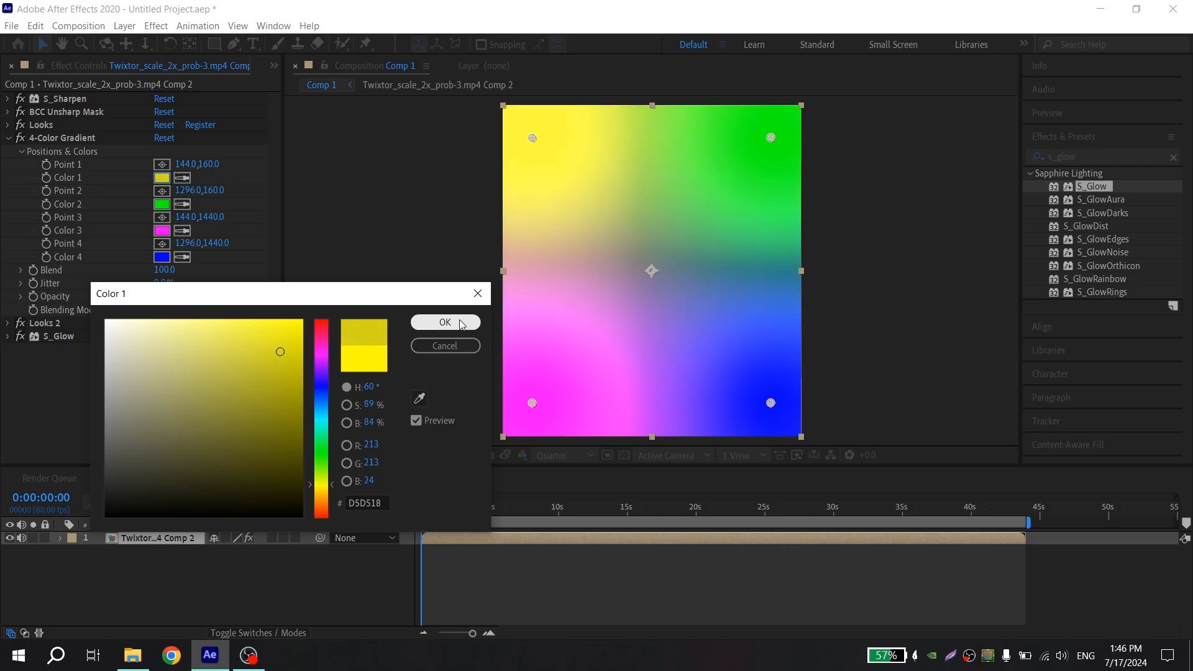
pyautogui.click(446, 322)
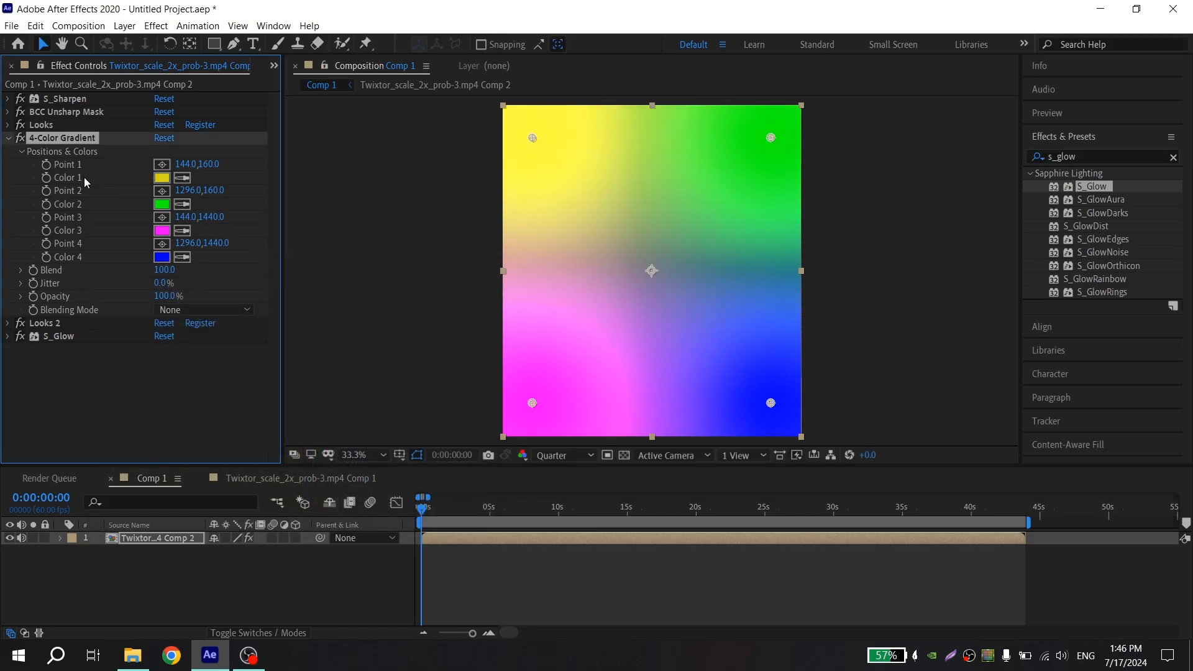
pyautogui.click(162, 204)
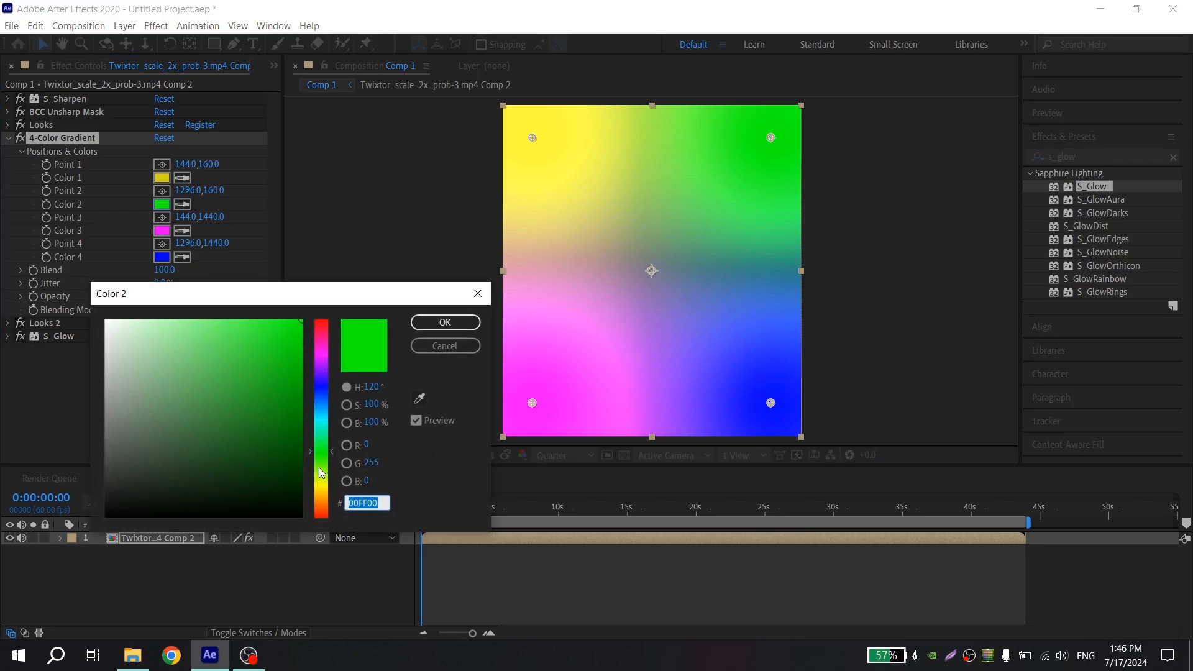
pyautogui.moveTo(320, 472); pyautogui.dragTo(321, 470)
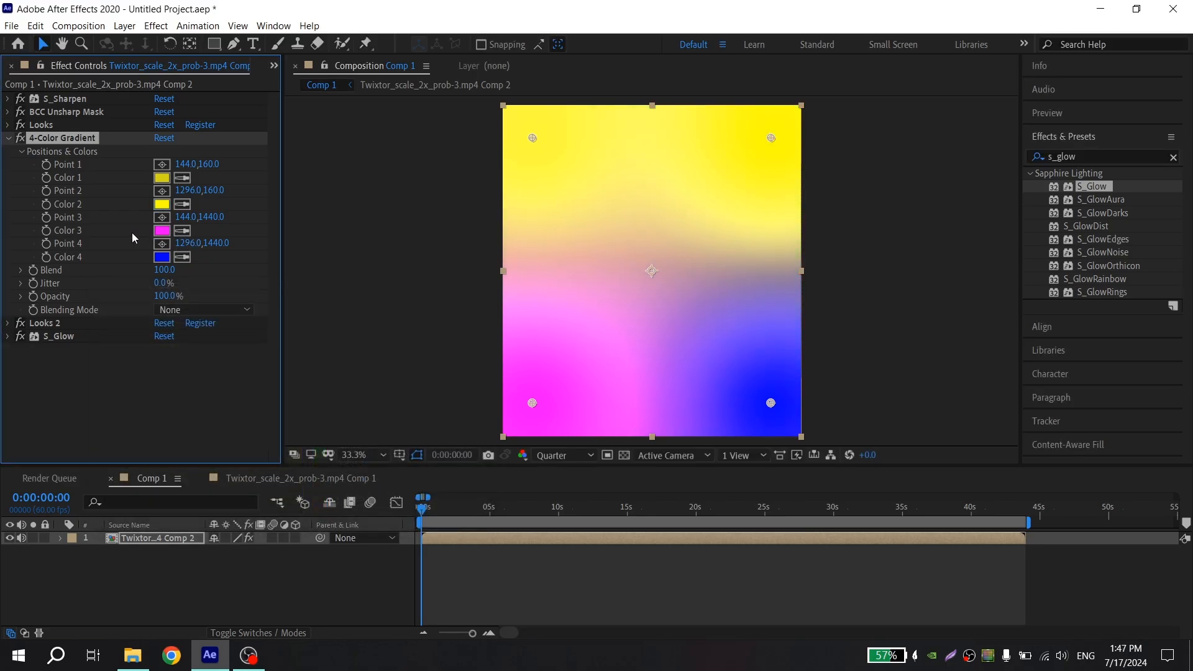
pyautogui.click(162, 230)
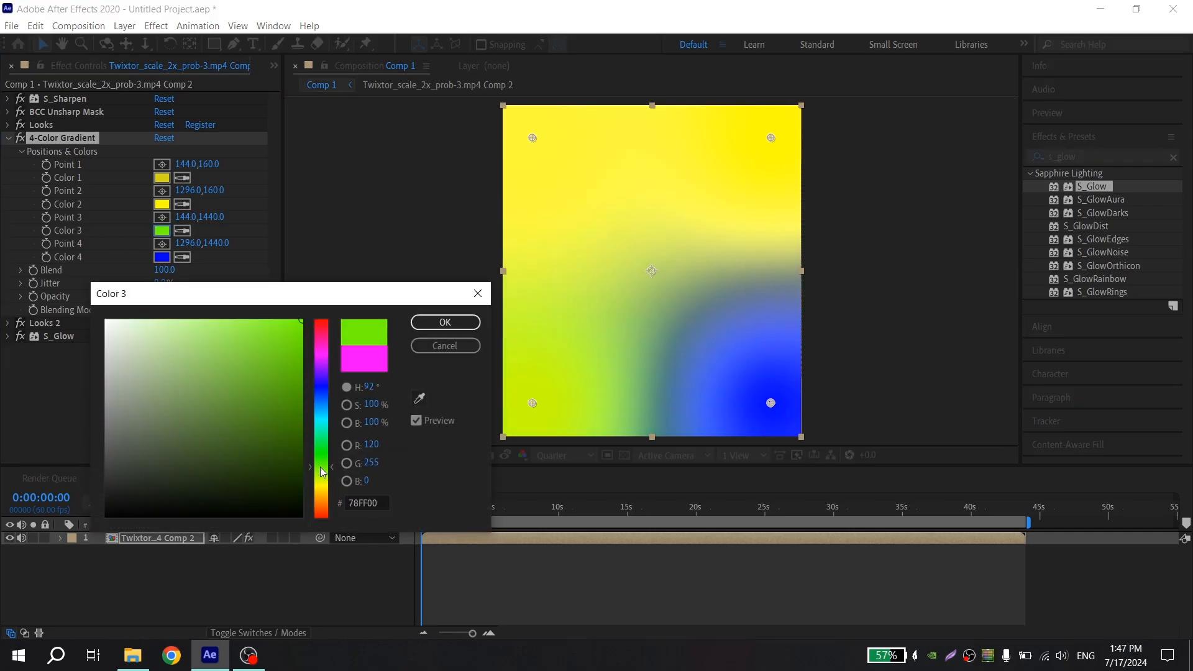
pyautogui.click(277, 361)
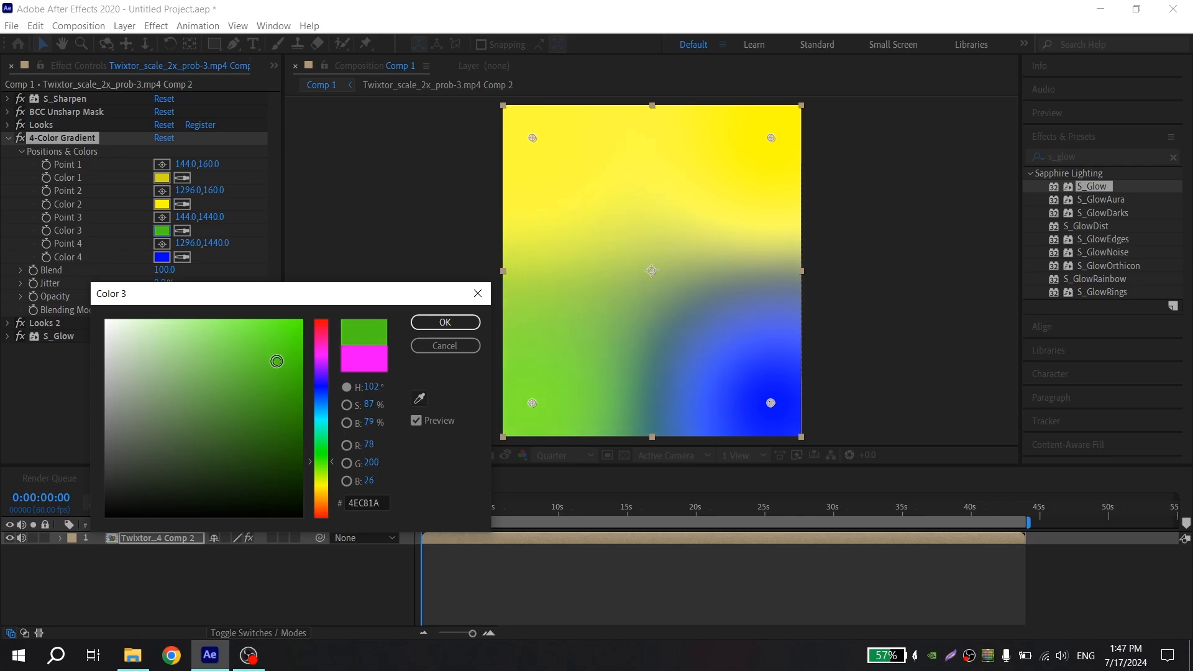
pyautogui.click(445, 323)
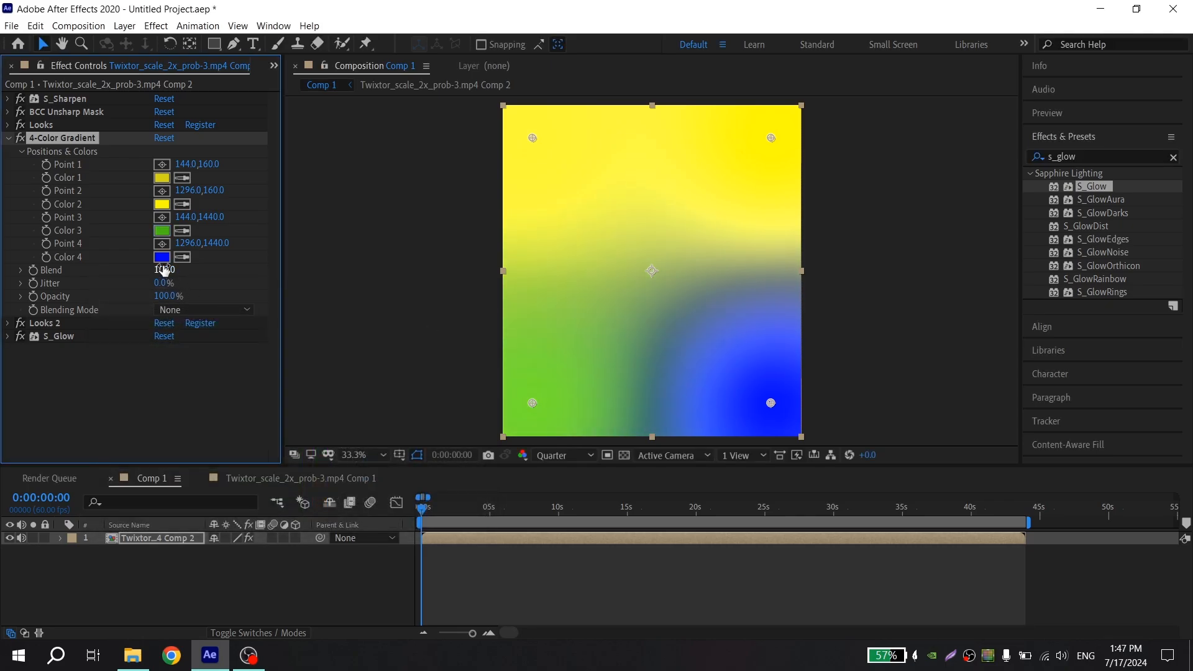
pyautogui.click(161, 257)
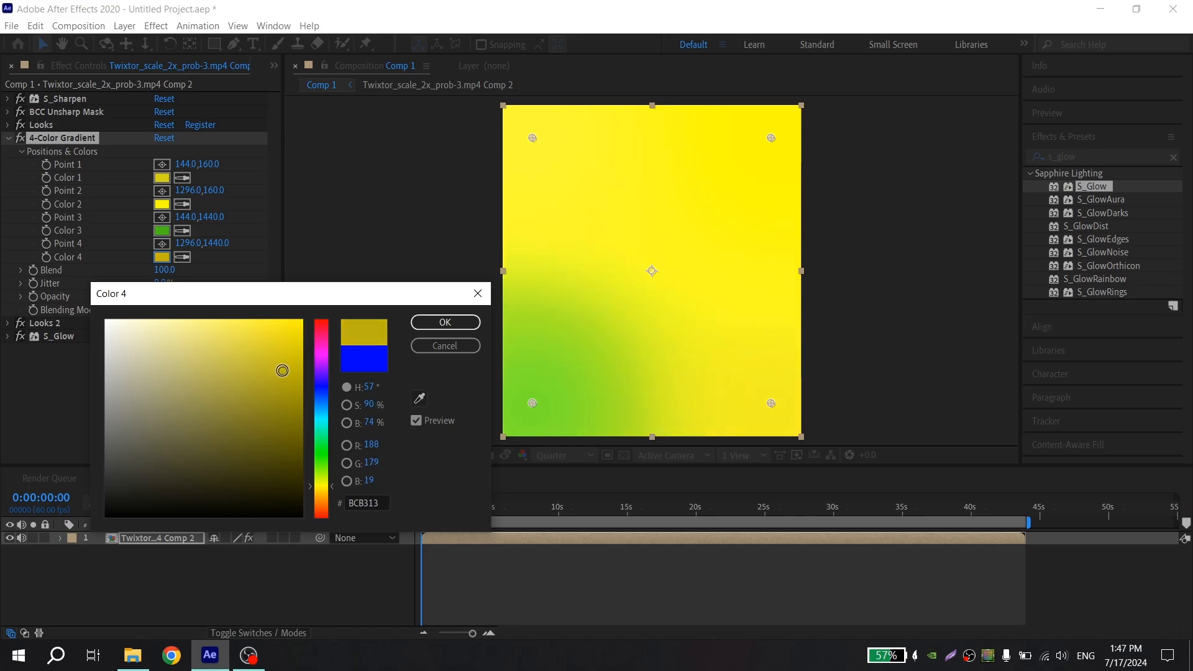
pyautogui.click(445, 322)
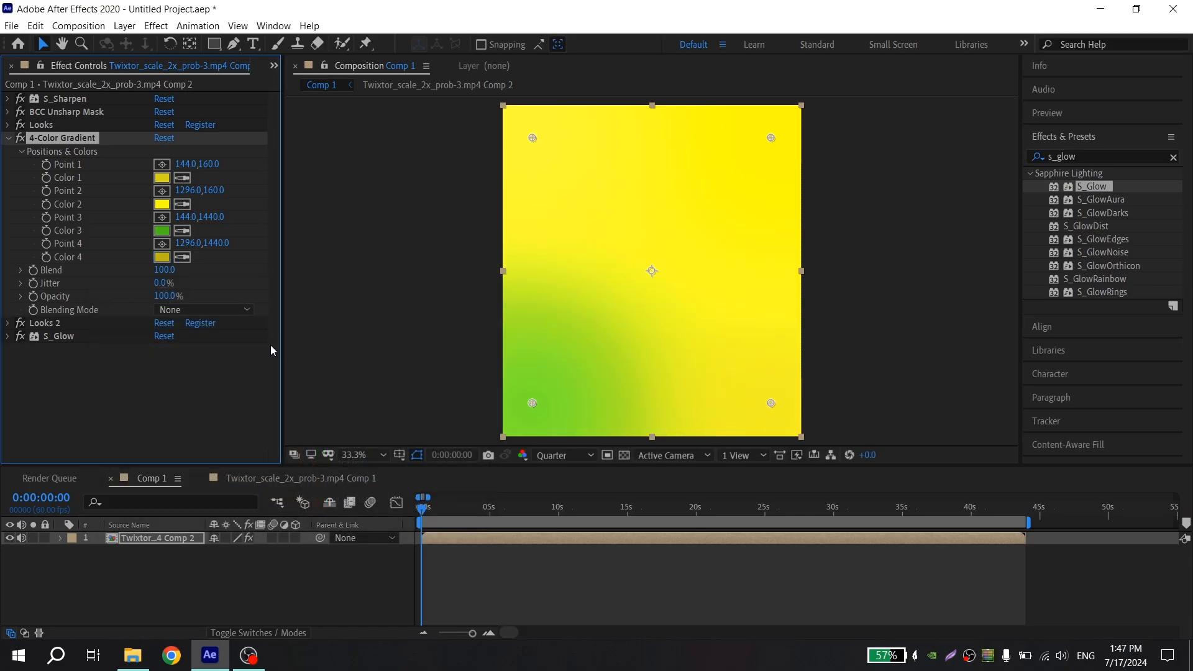
# Set the gradient's Opacity to 10% and its Blending Mode to Soft Light.
pyautogui.click(168, 296)
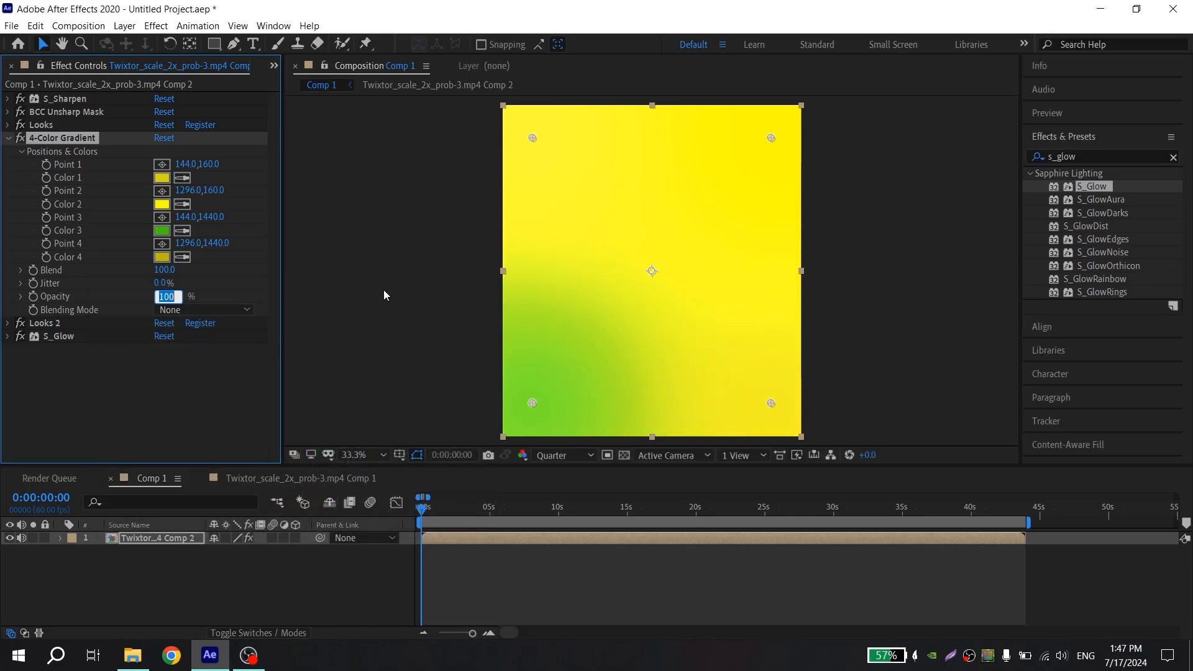
pyautogui.write('10')
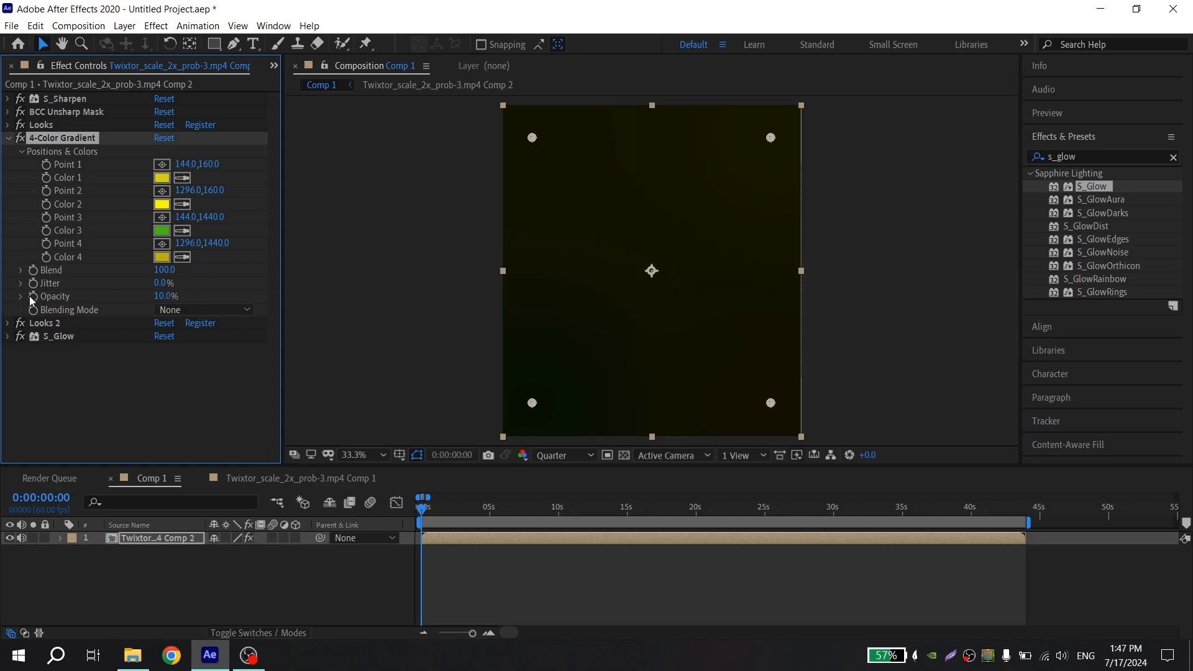
pyautogui.click(204, 309)
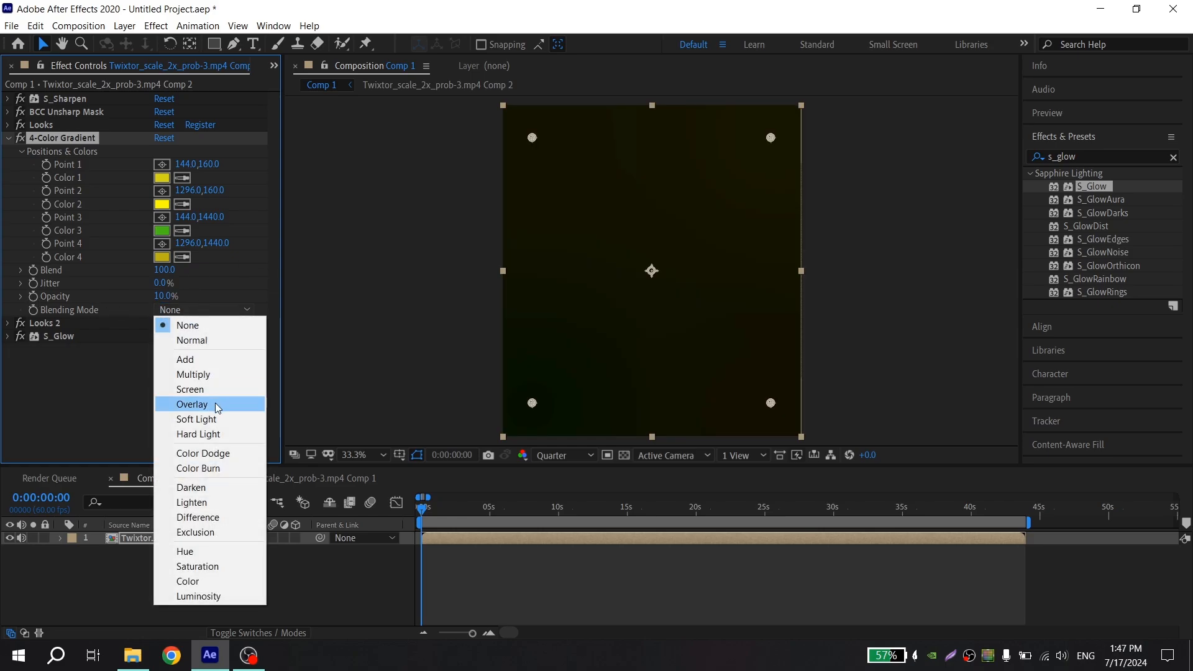
pyautogui.click(196, 419)
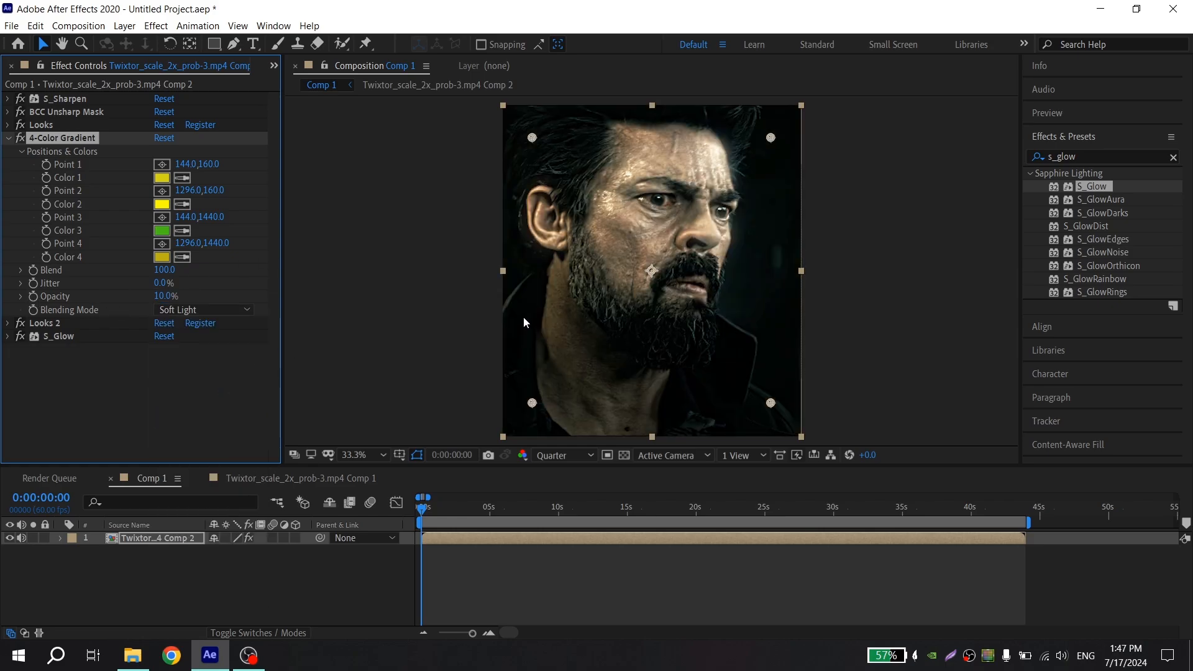
pyautogui.click(9, 138)
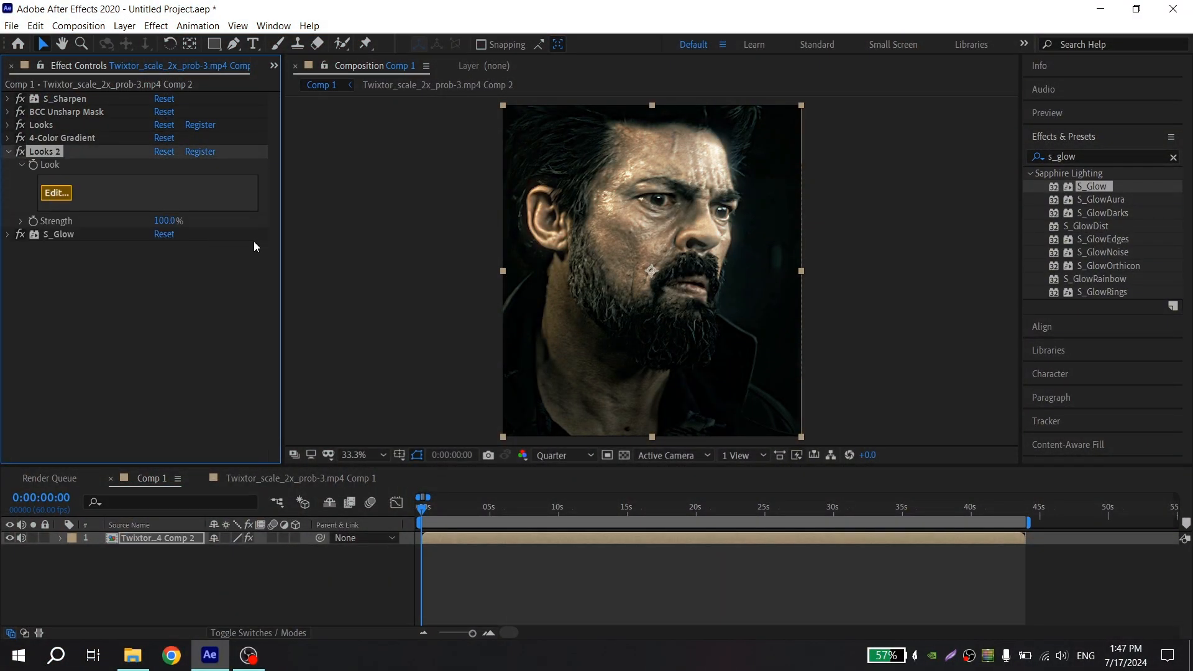
# Build the second look with Colorista through Chromatic Aberration, setting Exposure to -0.20 stops.
pyautogui.click(56, 192)
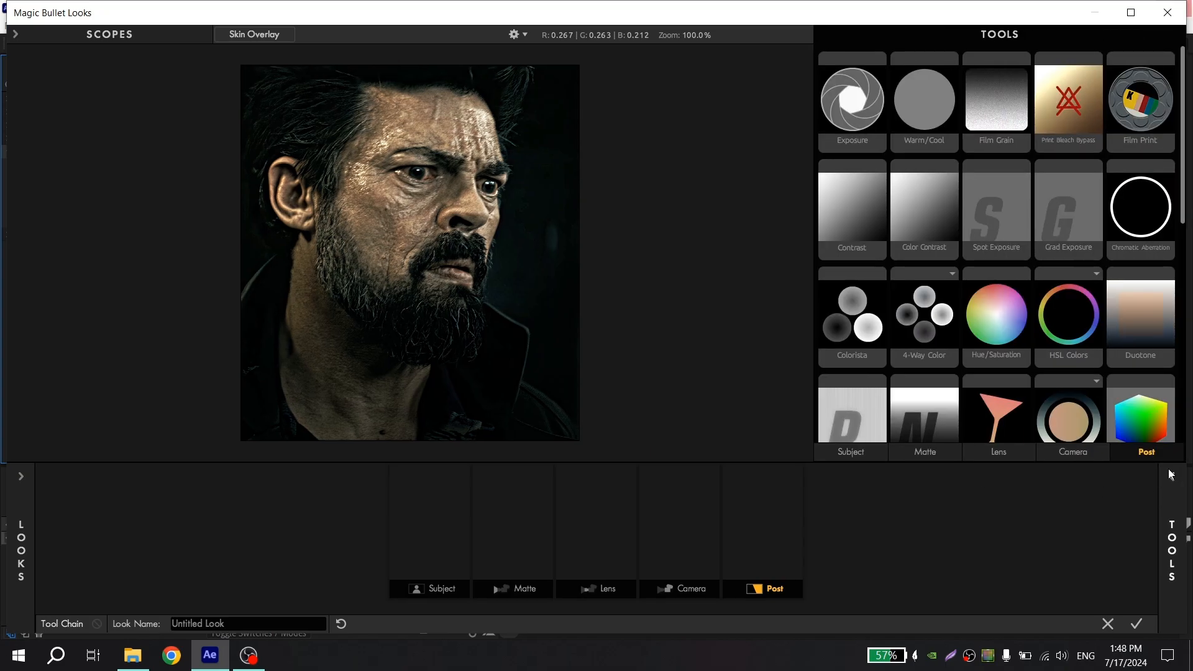
pyautogui.moveTo(877, 174)
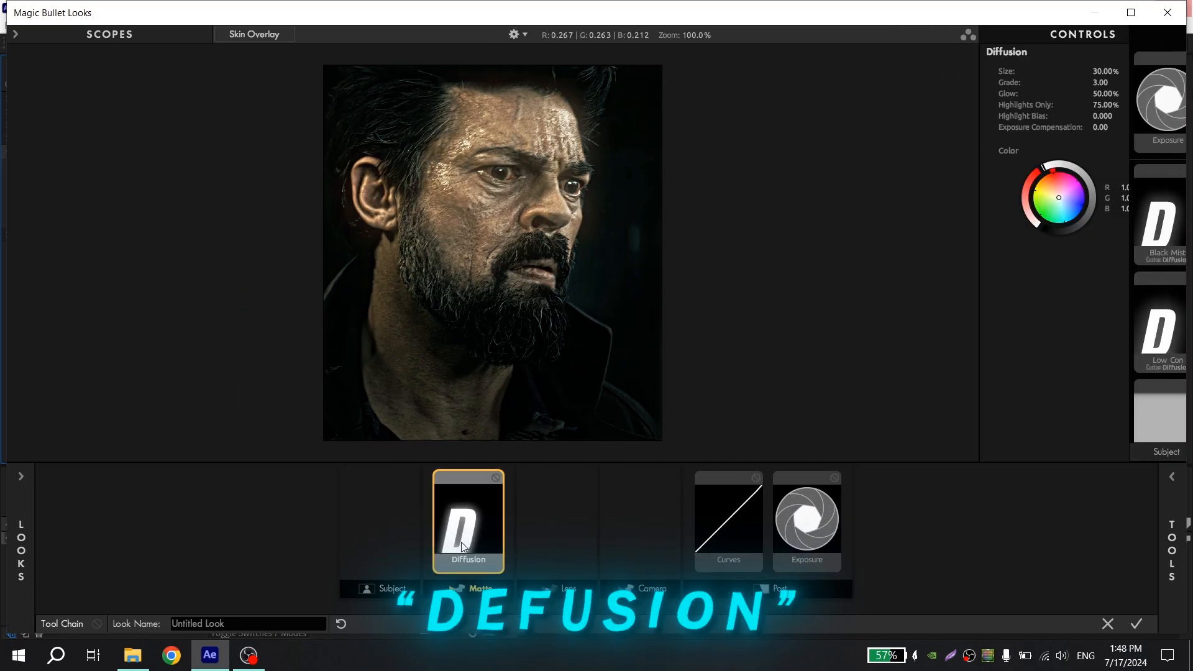
pyautogui.click(689, 520)
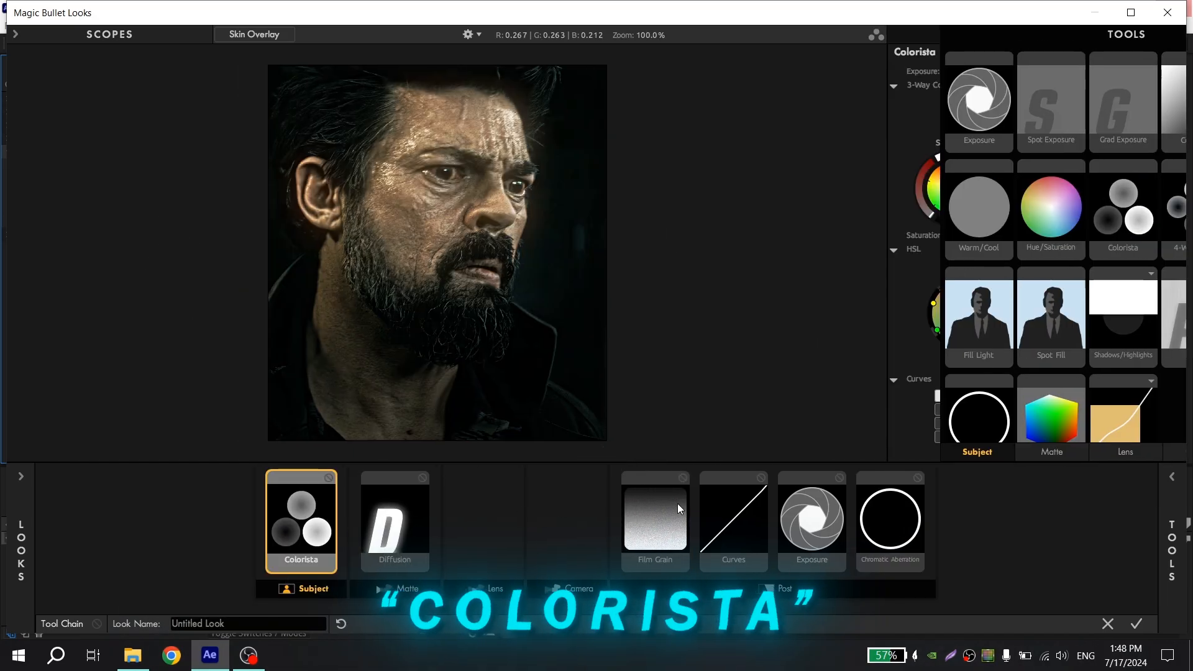
pyautogui.click(811, 519)
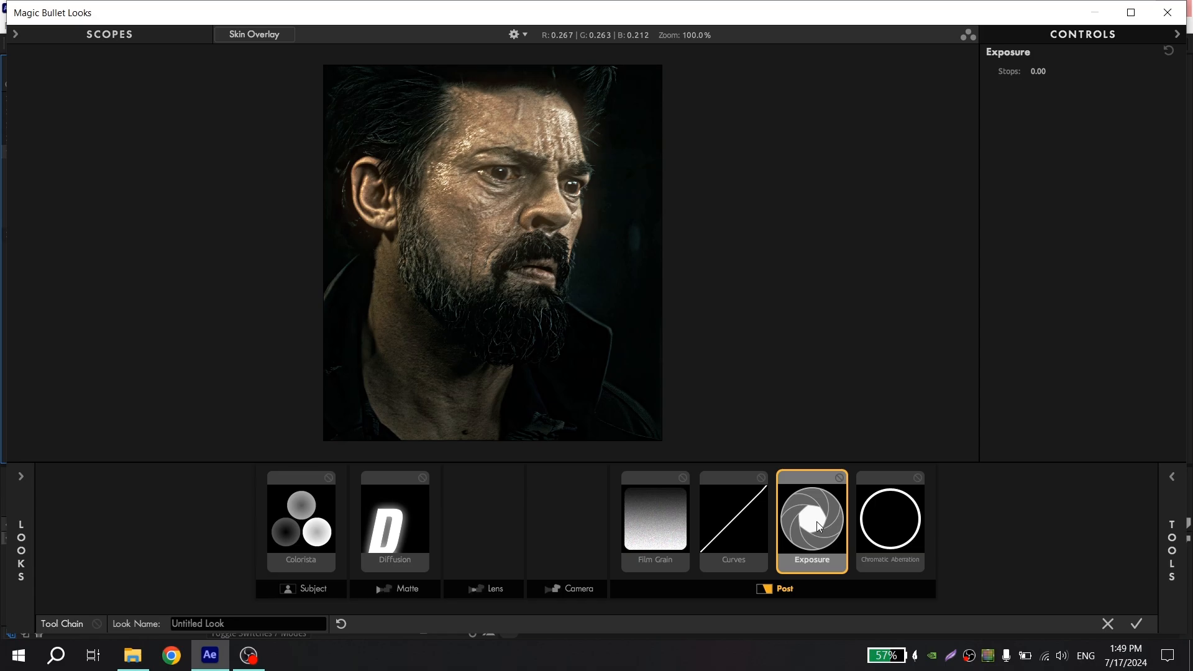
pyautogui.click(1038, 71)
pyautogui.write('-0.2')
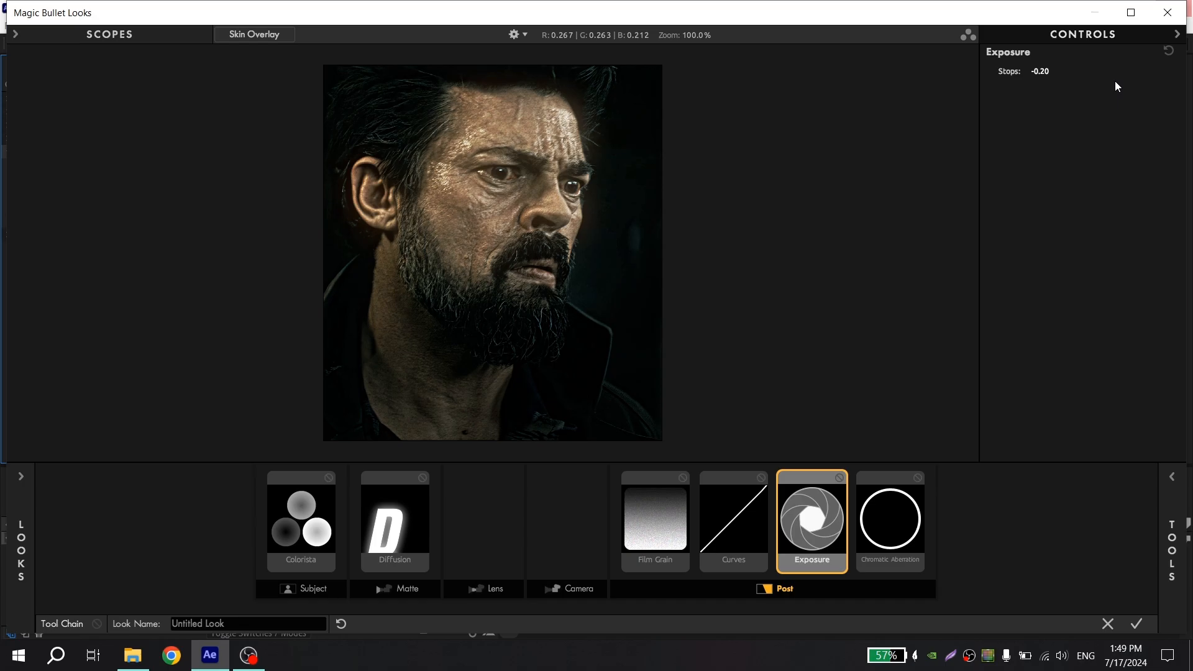
pyautogui.moveTo(1056, 134)
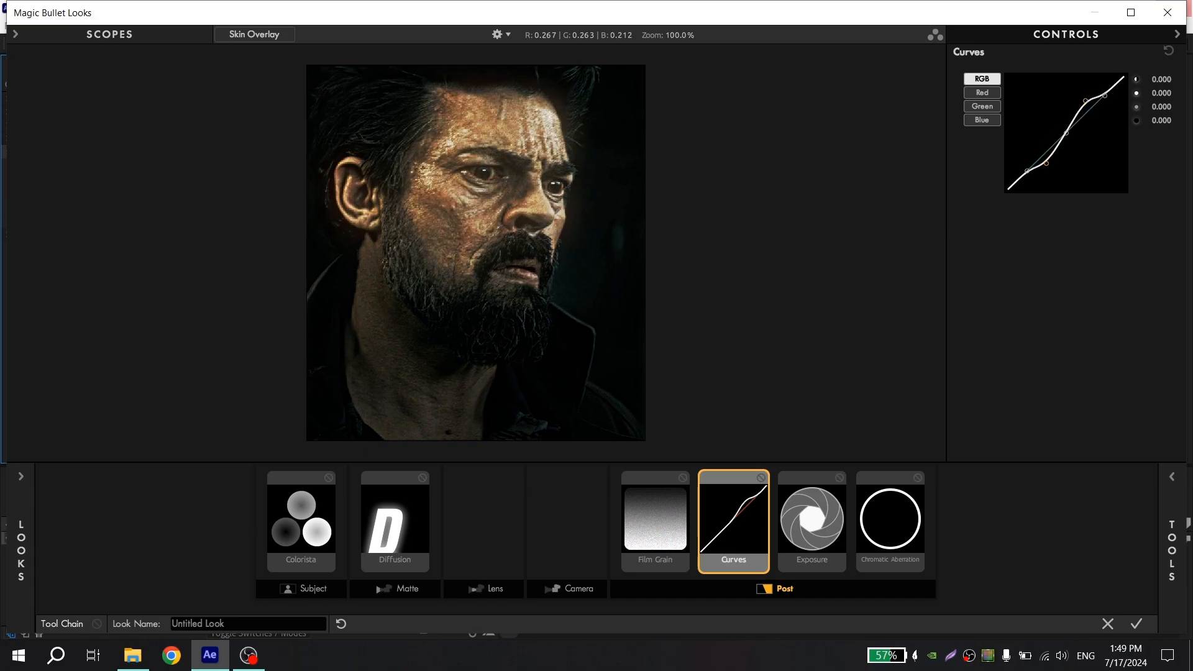
# Pull down a point on the Post-stage RGB curve for a stronger S-bend.
pyautogui.moveTo(1108, 91); pyautogui.dragTo(1108, 97)
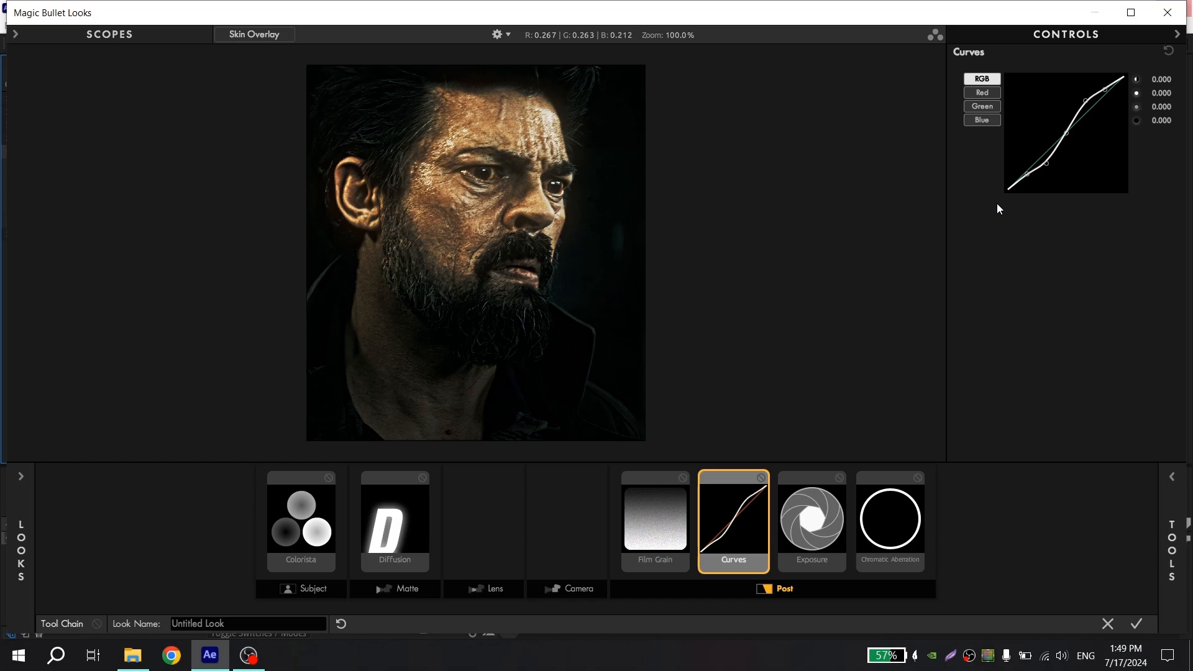
pyautogui.moveTo(403, 545)
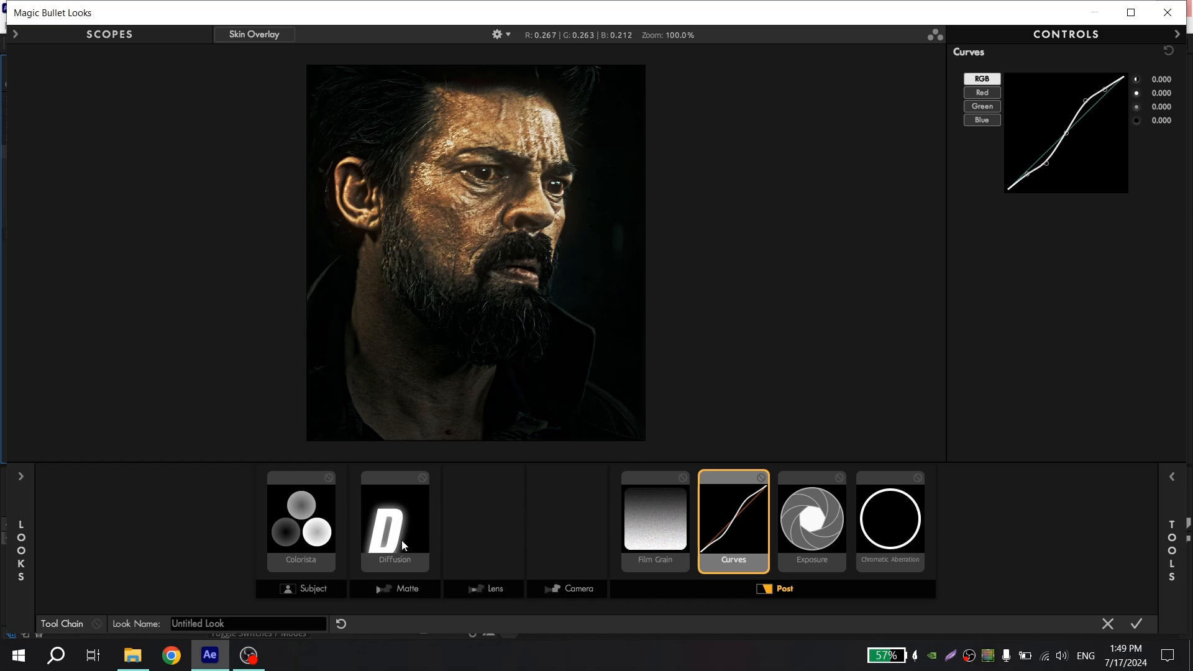
# Lower the Diffusion tool's Grade from 3.00 to 1.38.
pyautogui.click(395, 521)
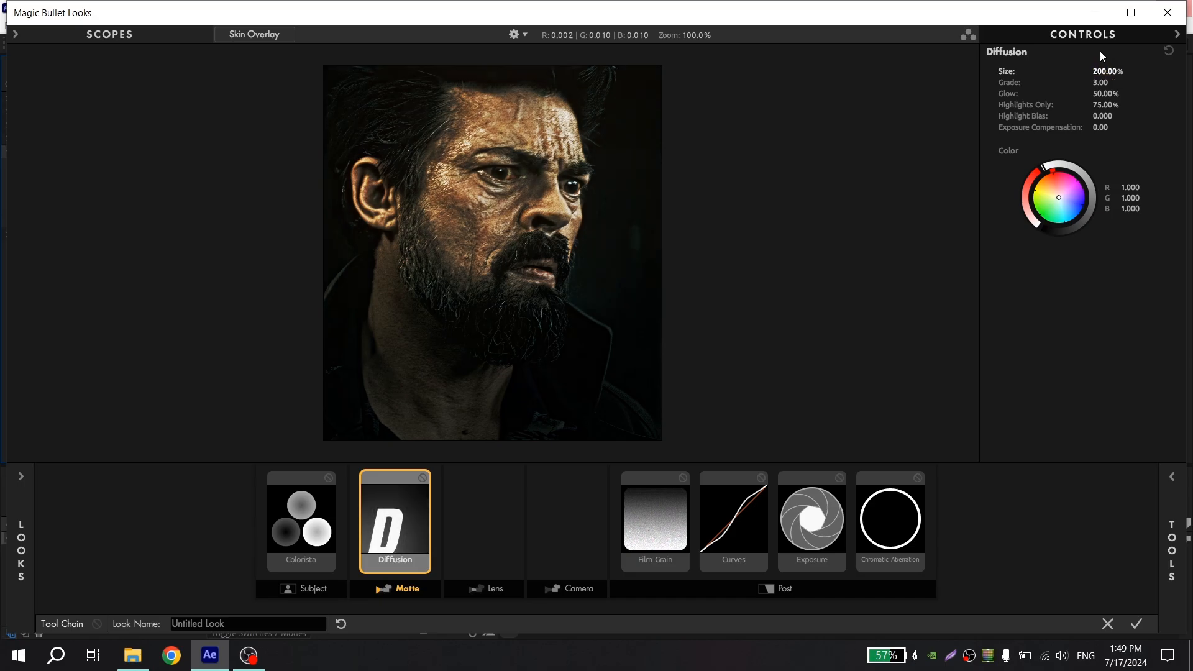
pyautogui.click(1101, 82)
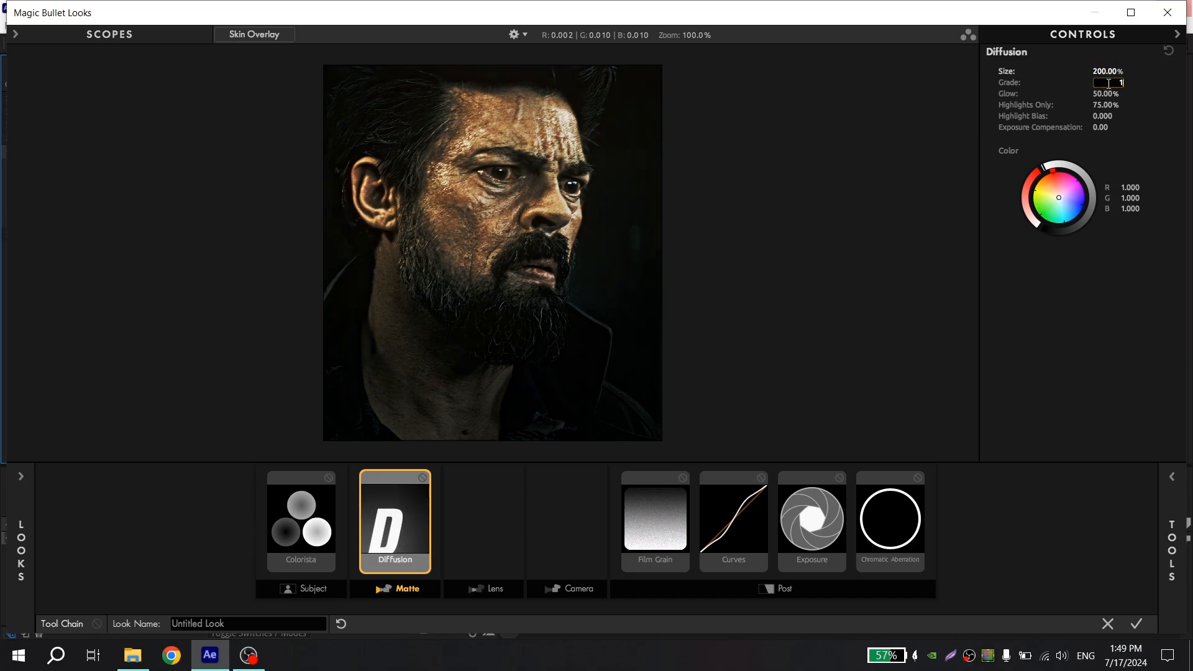
pyautogui.write('1.38')
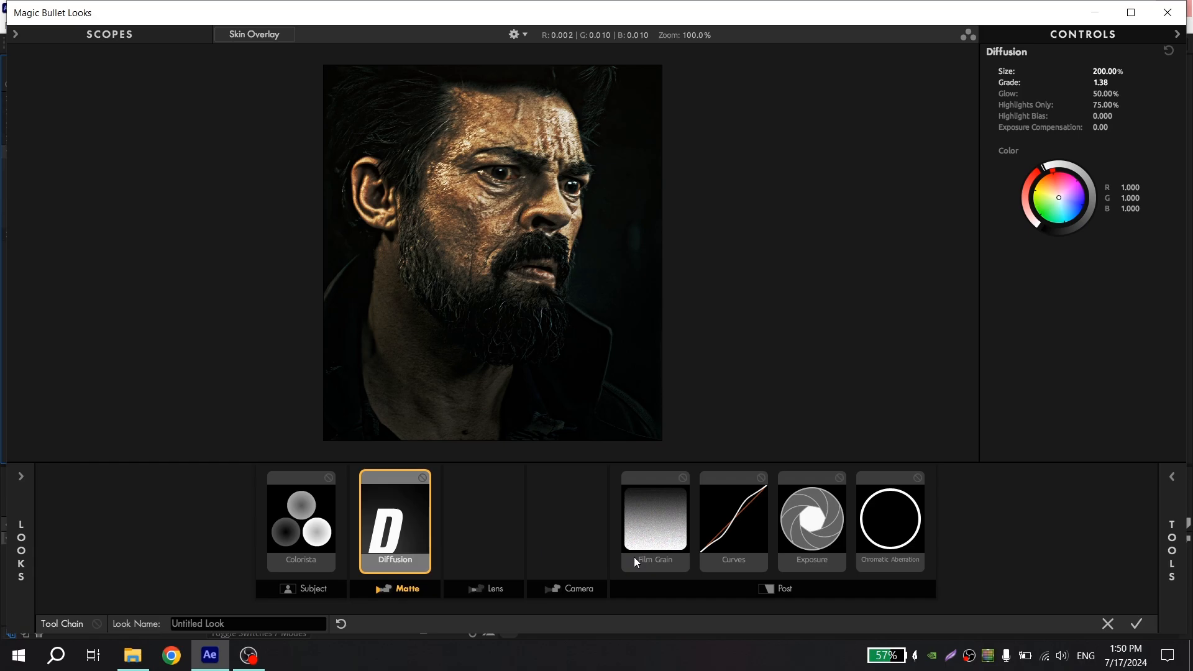
# Enter 0.64 as the Film Grain Highlight Threshold.
pyautogui.click(655, 519)
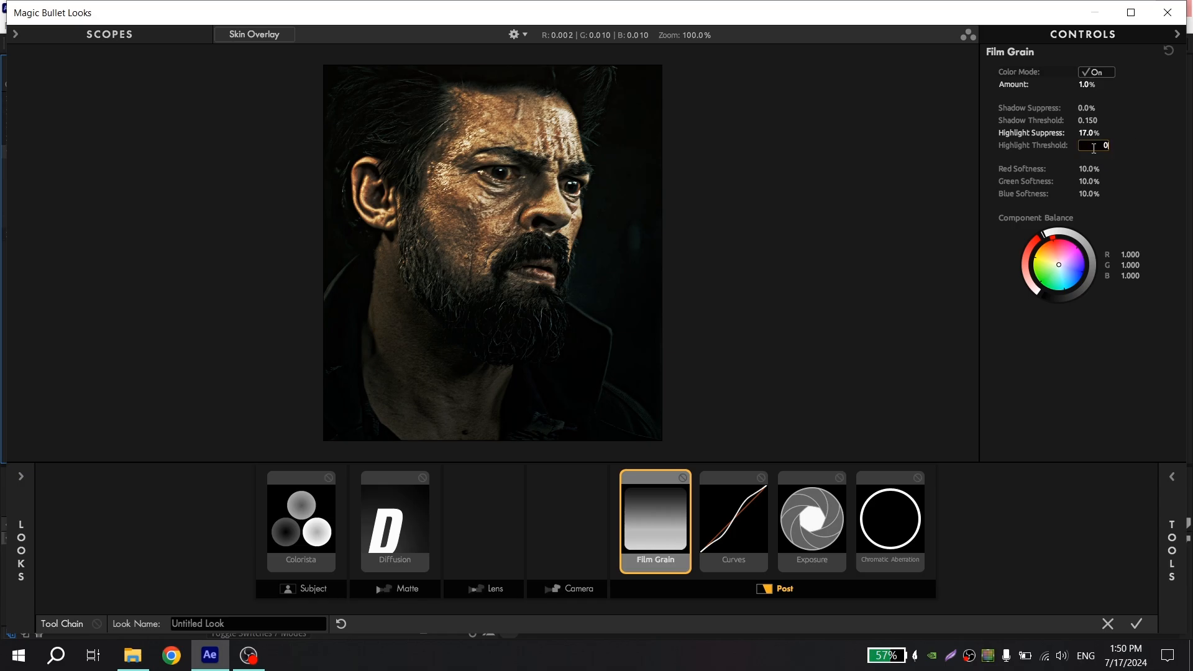
pyautogui.write('0.640')
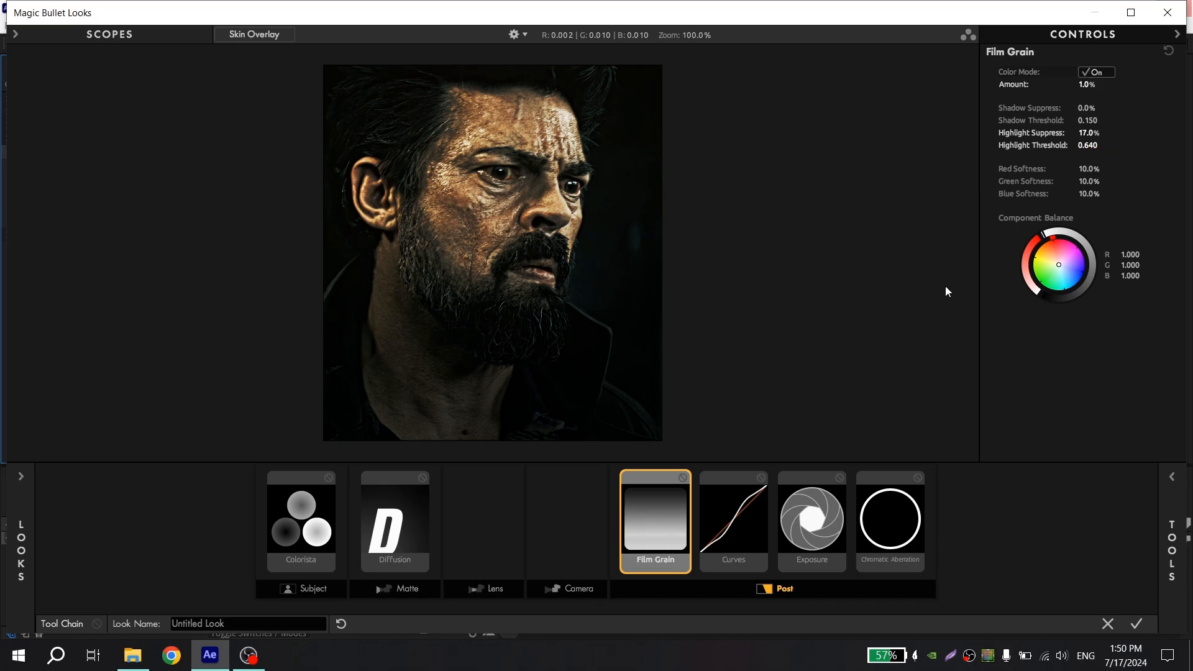
pyautogui.moveTo(954, 305)
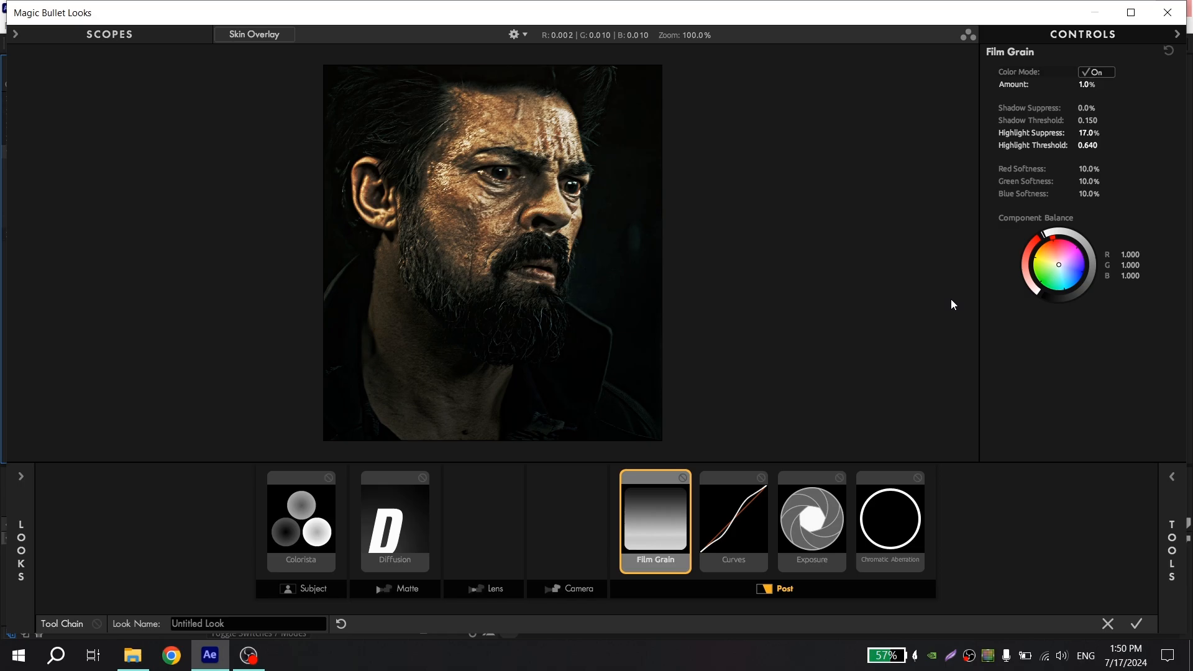
# Set Chromatic Aberration to Red/Cyan +0.700, Blue/Yellow -0.500, remove Colorista, and apply the look.
pyautogui.click(890, 519)
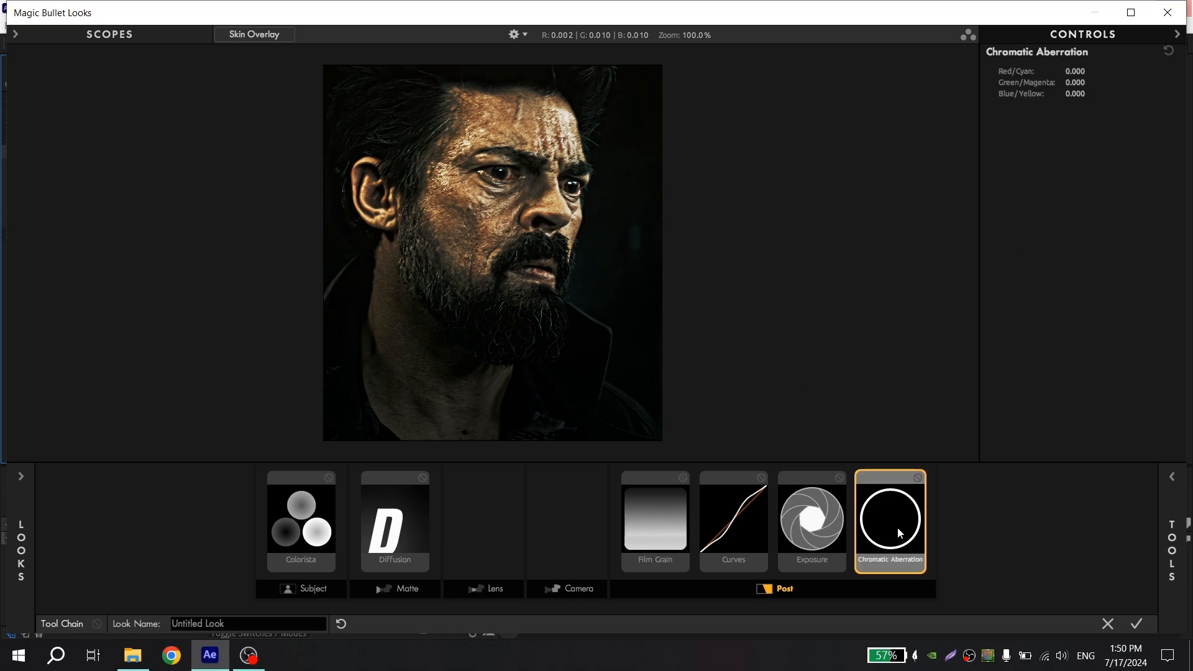
pyautogui.click(1081, 71)
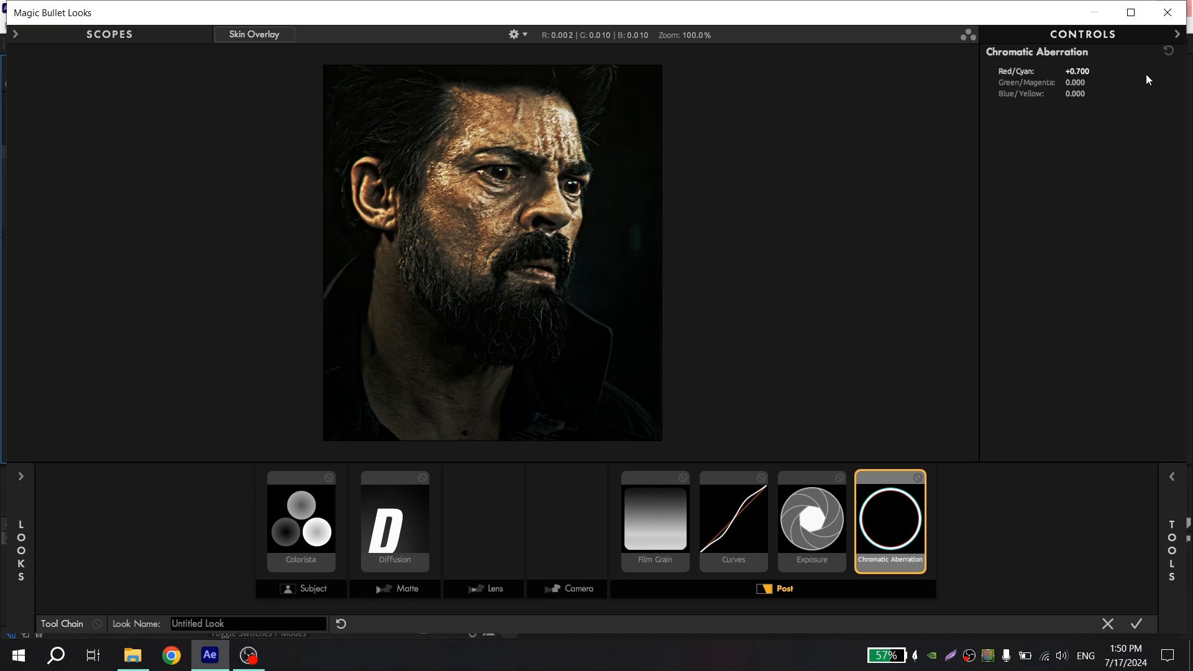
pyautogui.click(1079, 94)
pyautogui.write('-0.500')
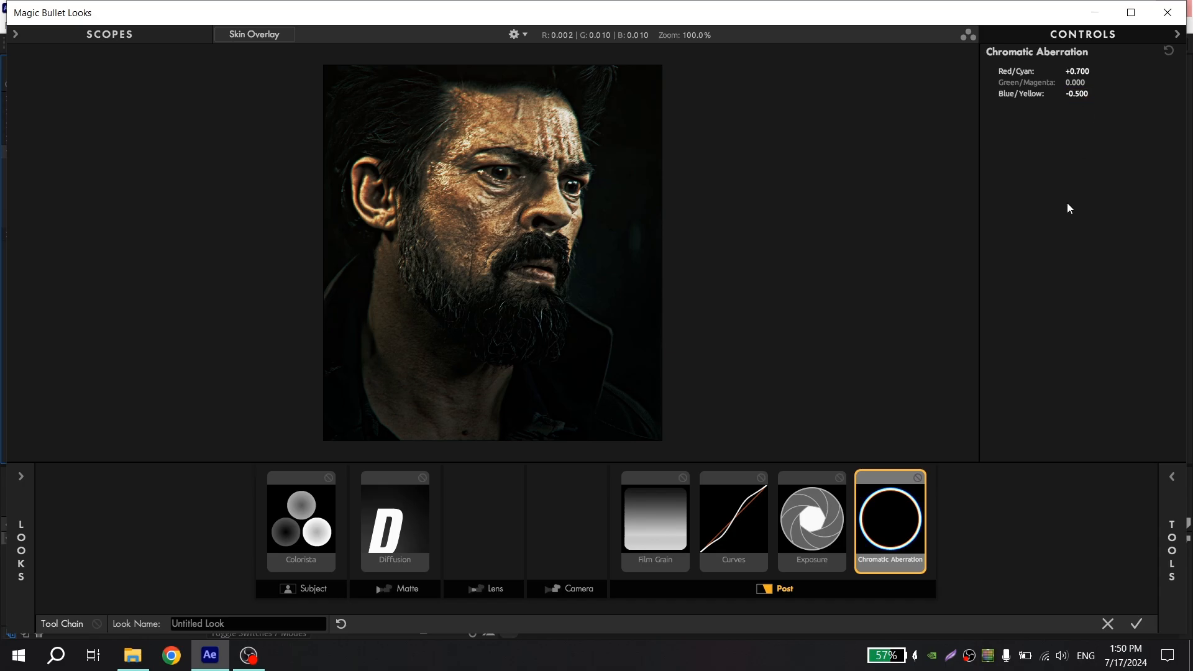
pyautogui.click(301, 520)
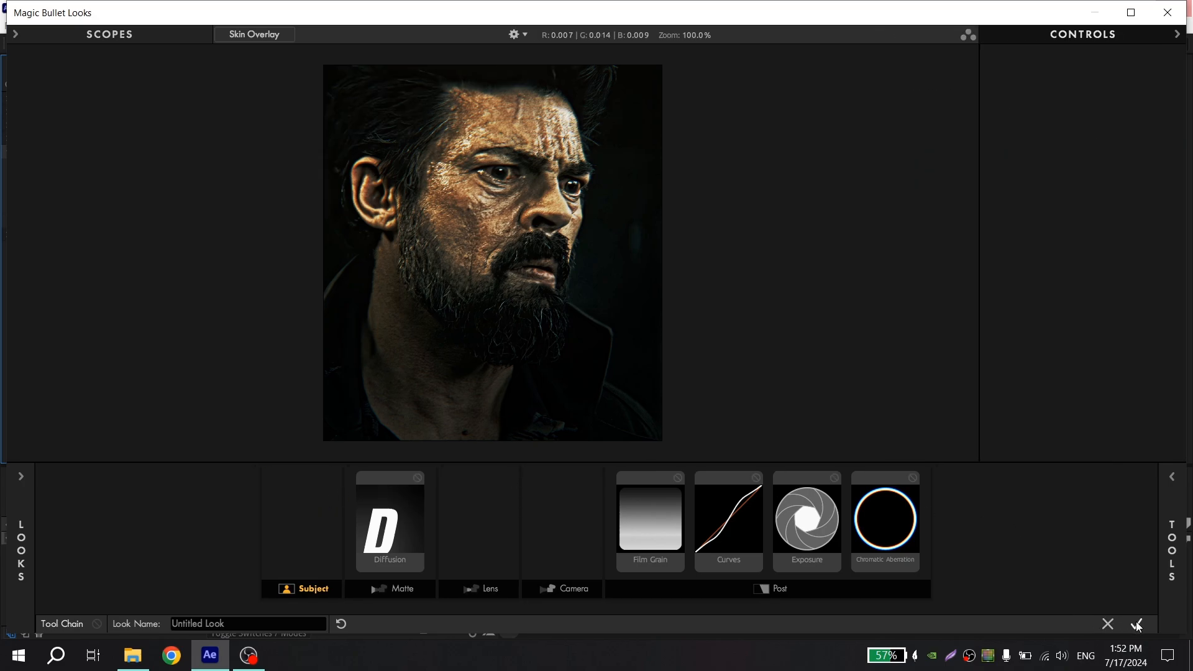
pyautogui.click(1137, 624)
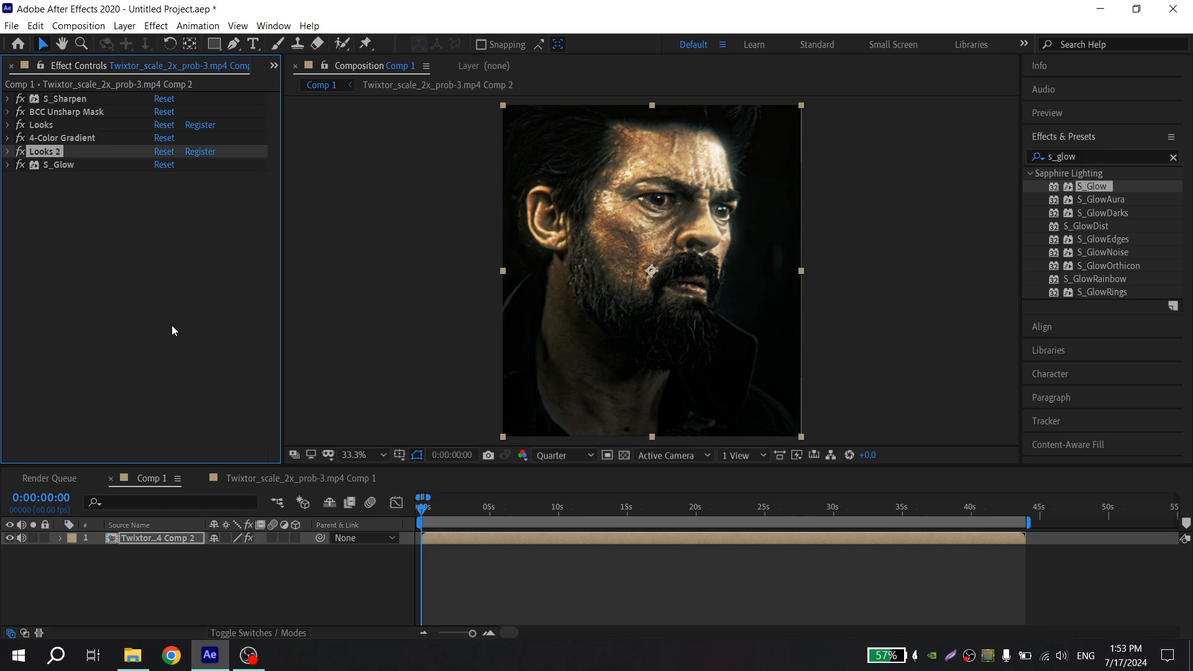
# Reduce S_Glow Brightness from 2.000 to 1.000 and collapse the effect.
pyautogui.click(8, 164)
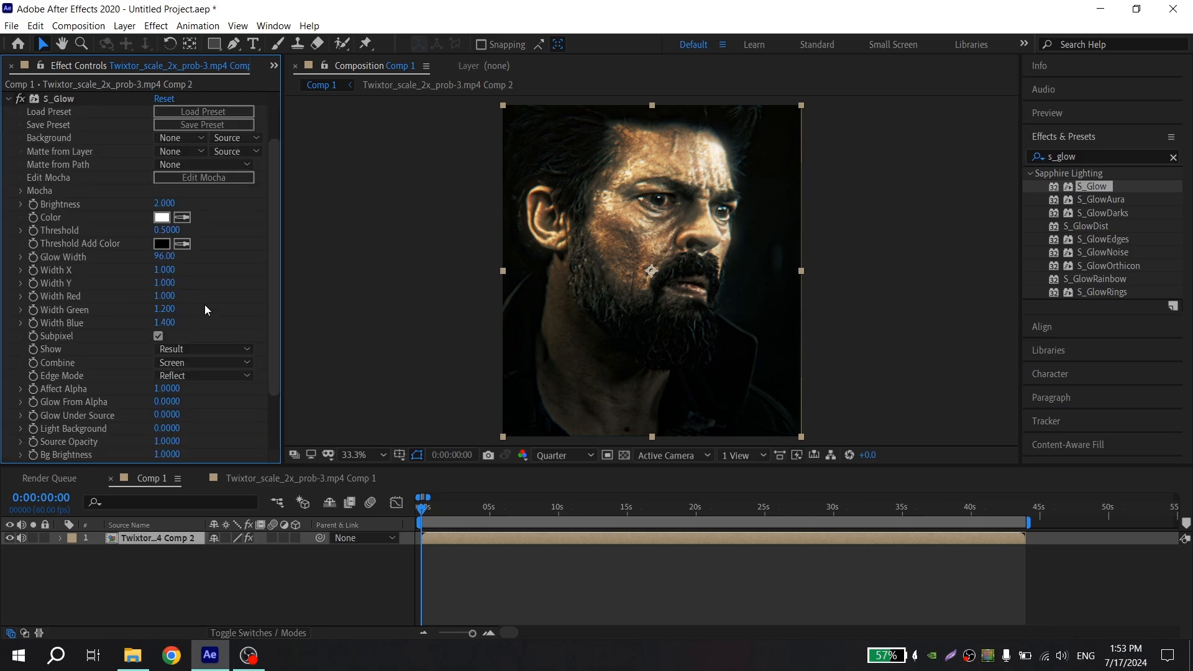
pyautogui.doubleClick(164, 204)
pyautogui.write('1.000')
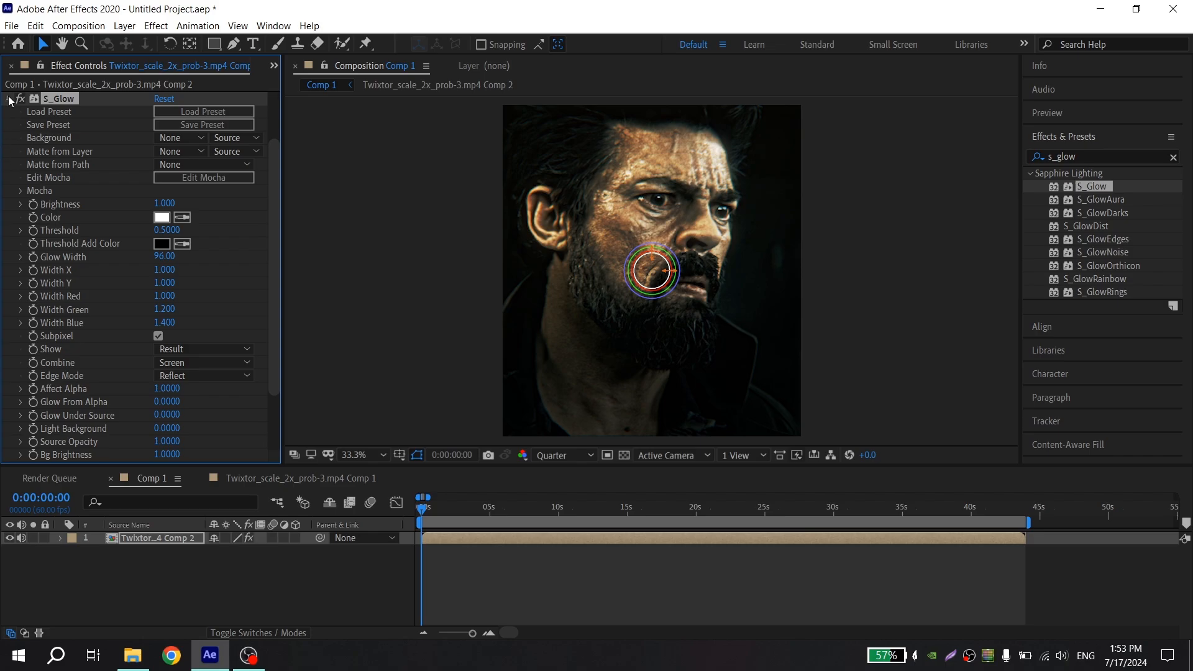
pyautogui.click(518, 508)
pyautogui.write('bright')
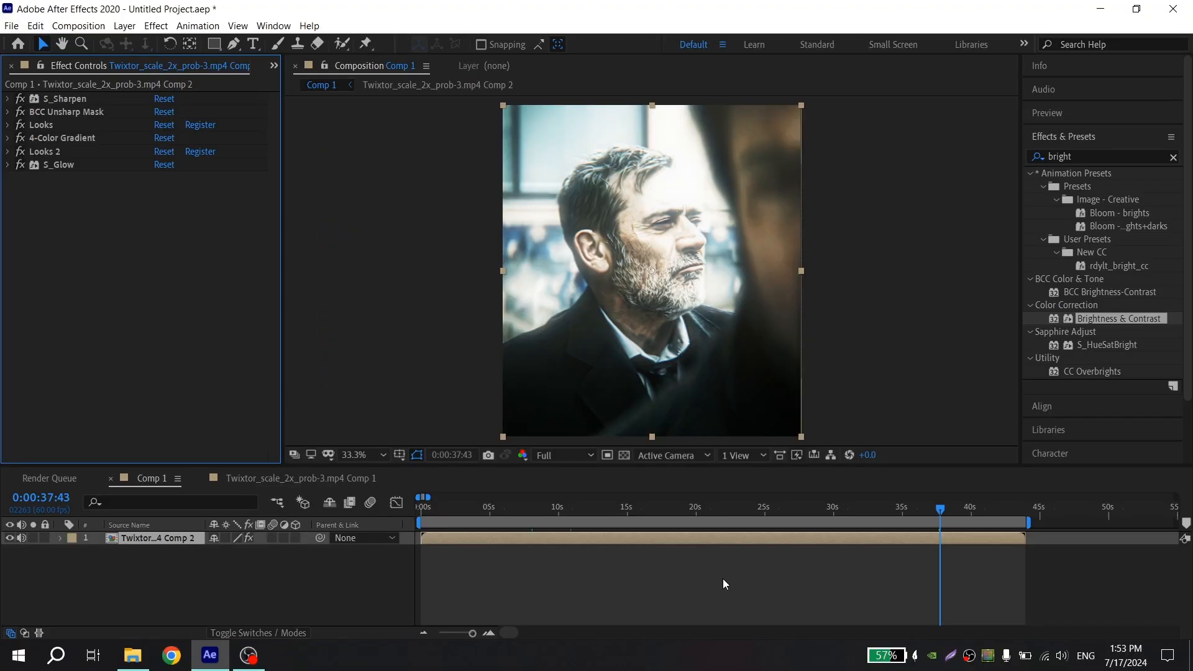
pyautogui.moveTo(712, 277)
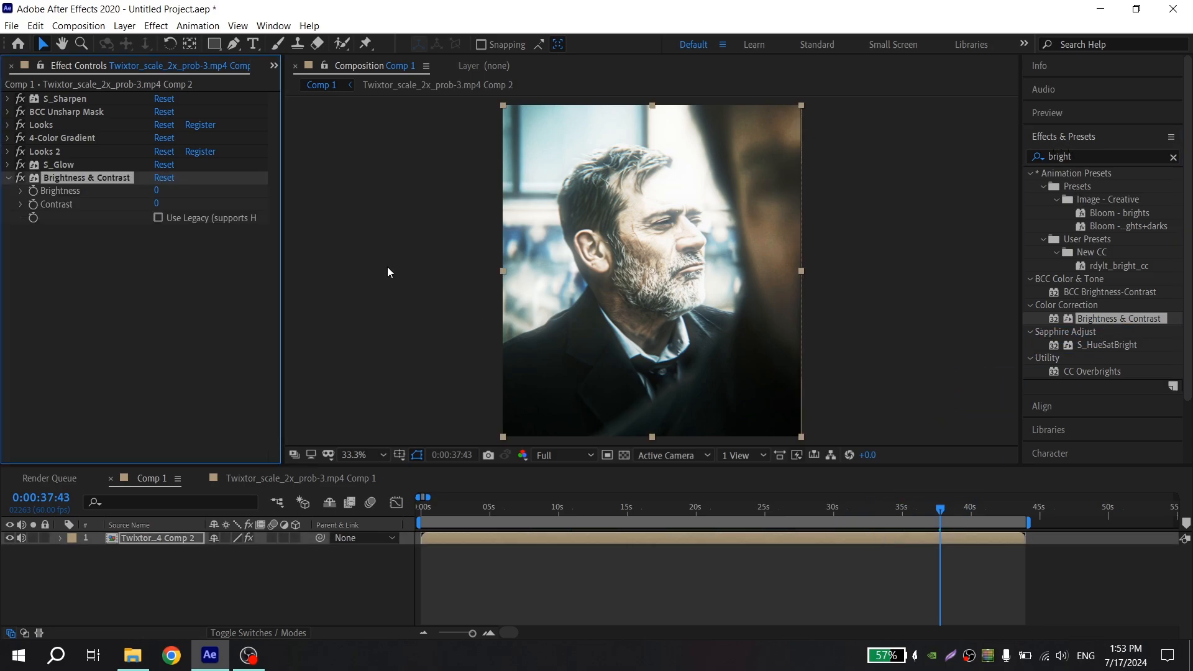
# Scrub the Brightness & Contrast Brightness value down to -50.
pyautogui.moveTo(160, 190); pyautogui.dragTo(145, 190)
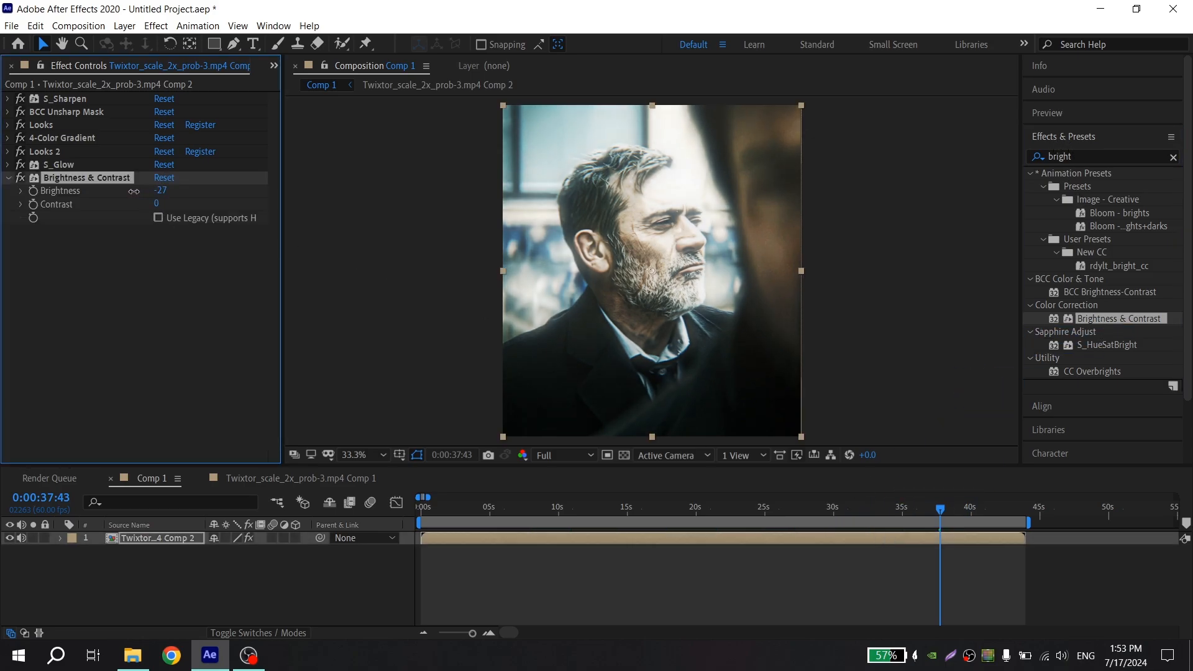
pyautogui.moveTo(160, 190); pyautogui.dragTo(160, 191)
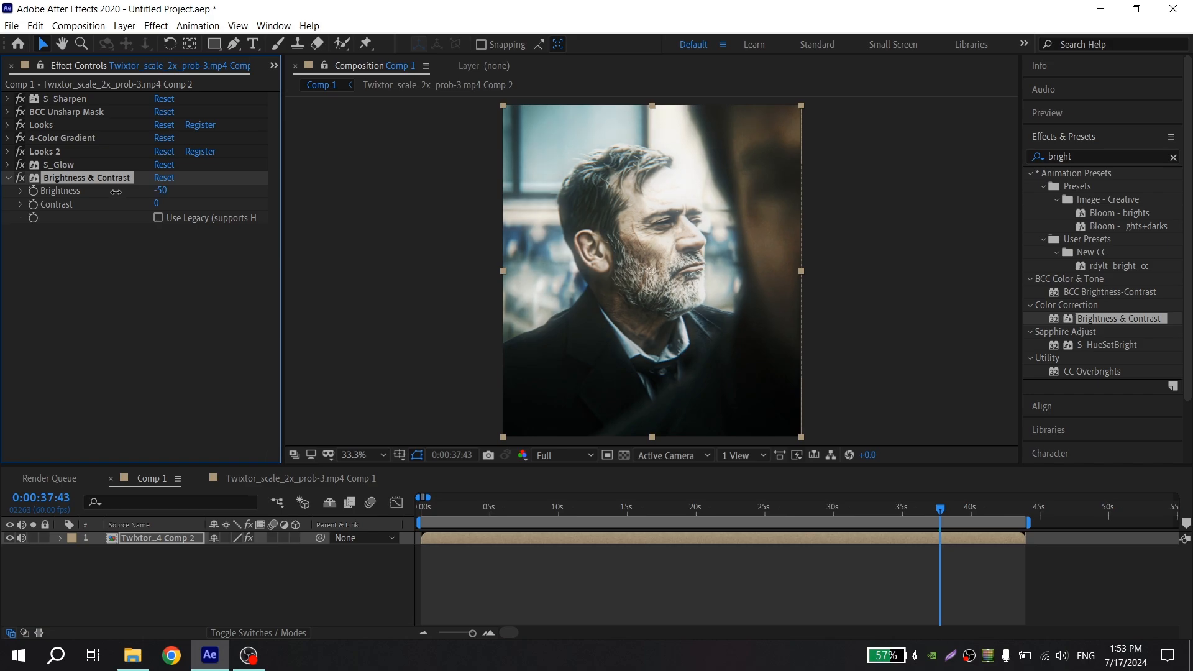
pyautogui.moveTo(438, 236)
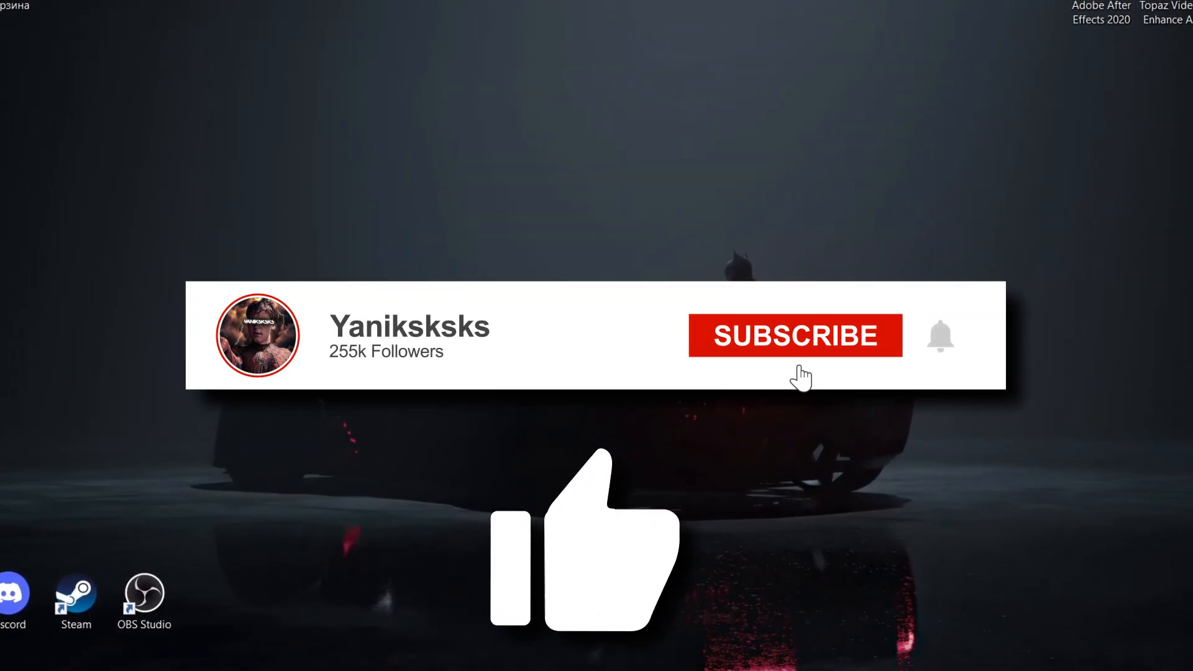
# Minimize After Effects to reveal the Windows desktop.
pyautogui.click(801, 336)
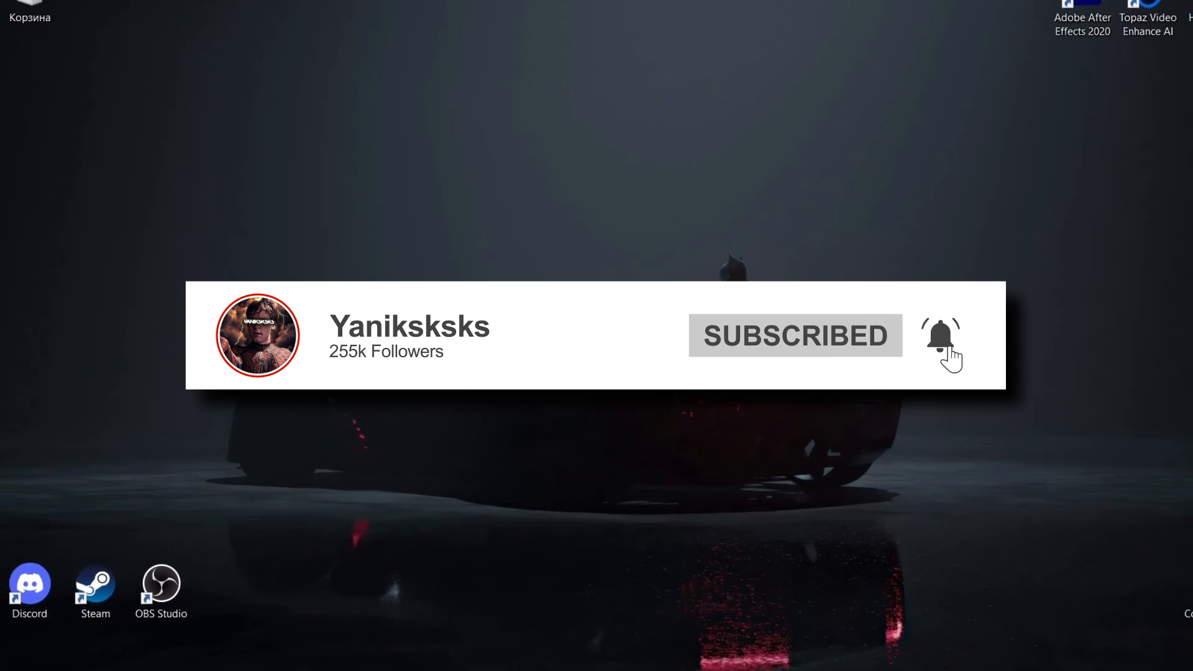